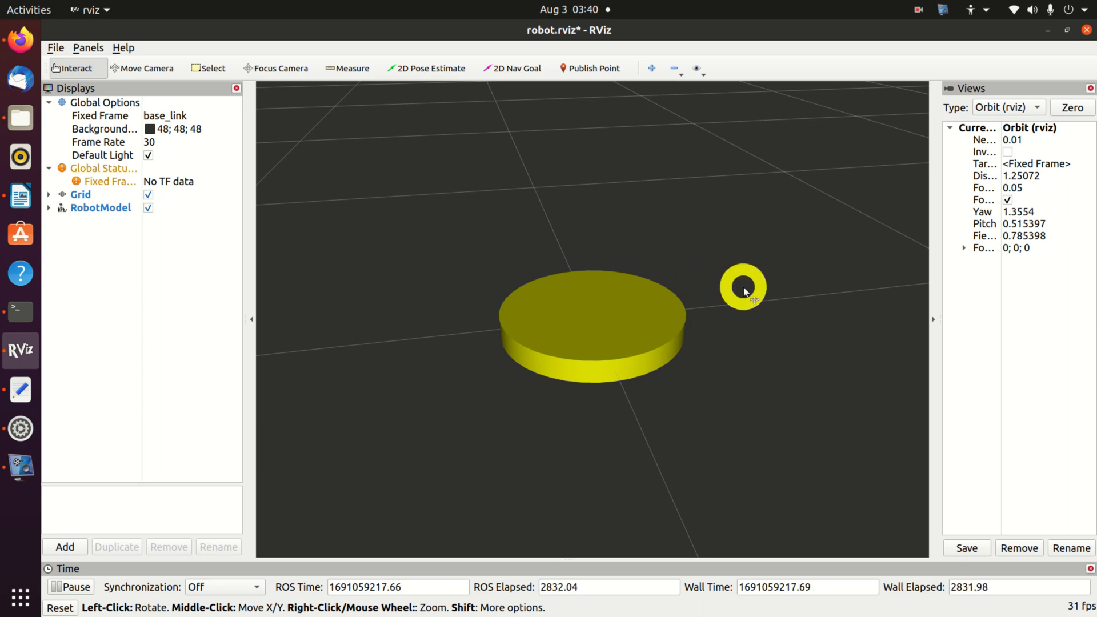
# Step: Orbit and zoom the RViz view to inspect the yellow base from several angles
pyautogui.moveTo(743, 292); pyautogui.dragTo(369, 227)
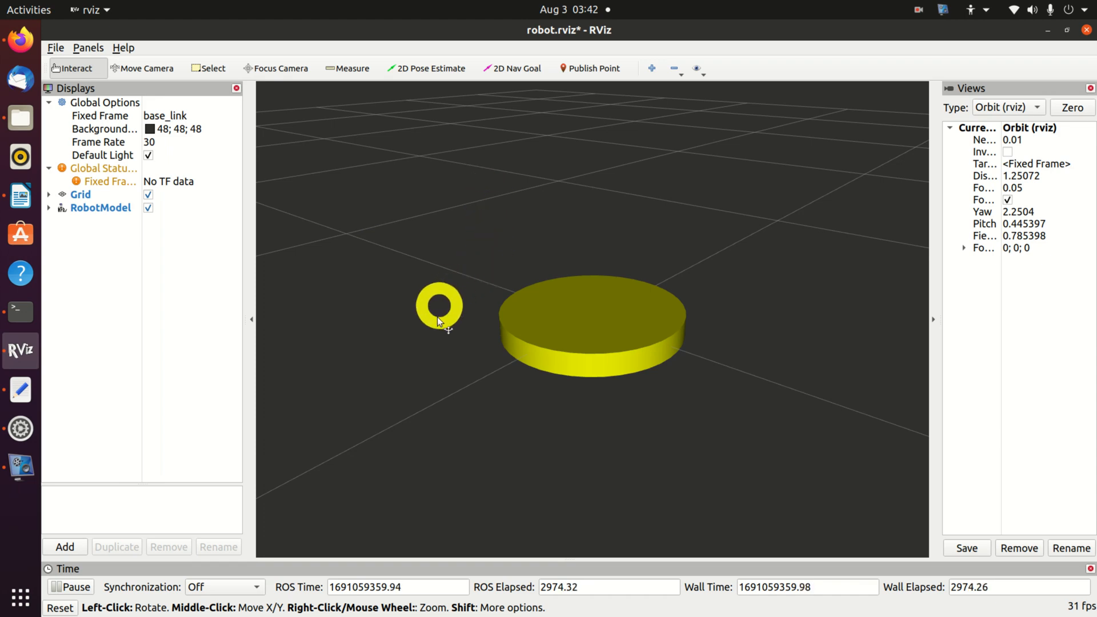
pyautogui.moveTo(439, 320); pyautogui.dragTo(499, 335)
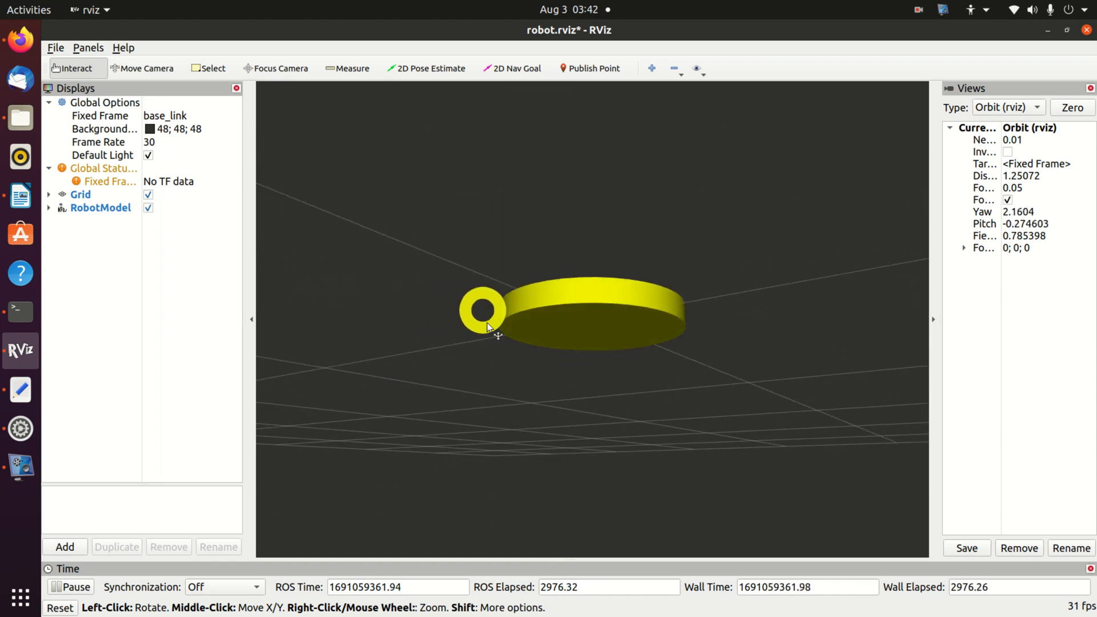
pyautogui.moveTo(490, 326); pyautogui.dragTo(451, 360)
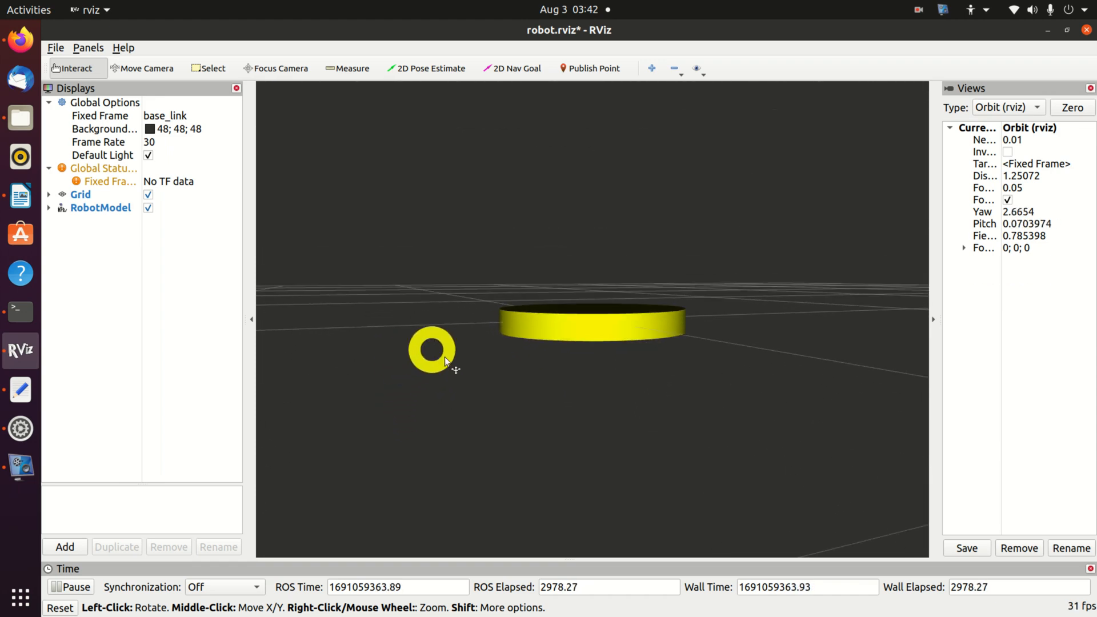
pyautogui.moveTo(447, 362); pyautogui.dragTo(550, 329)
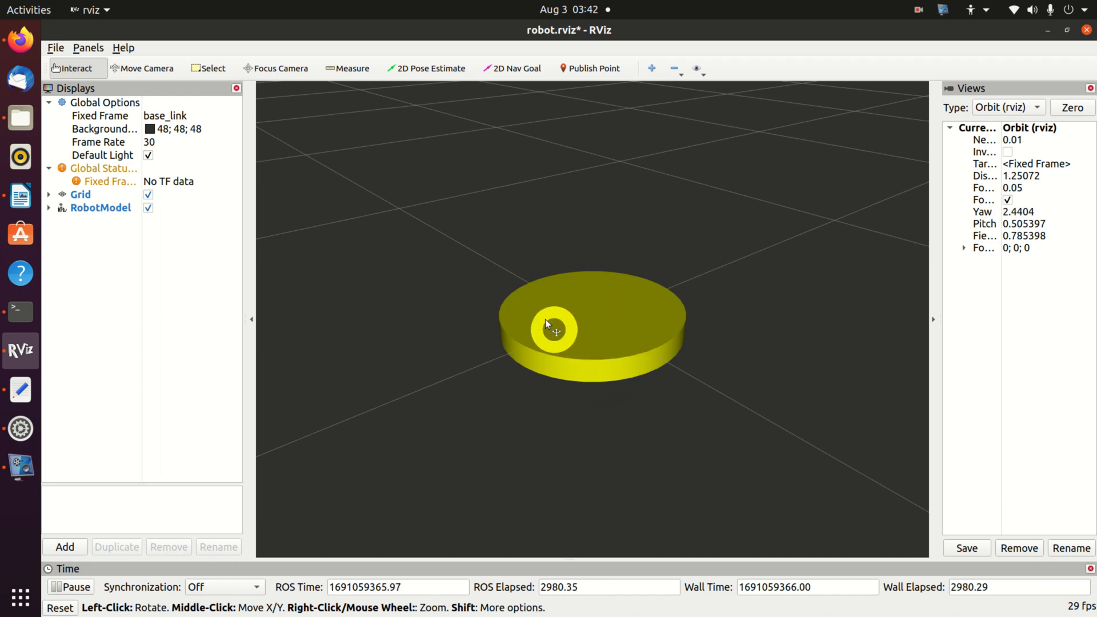
pyautogui.moveTo(552, 331); pyautogui.dragTo(612, 201)
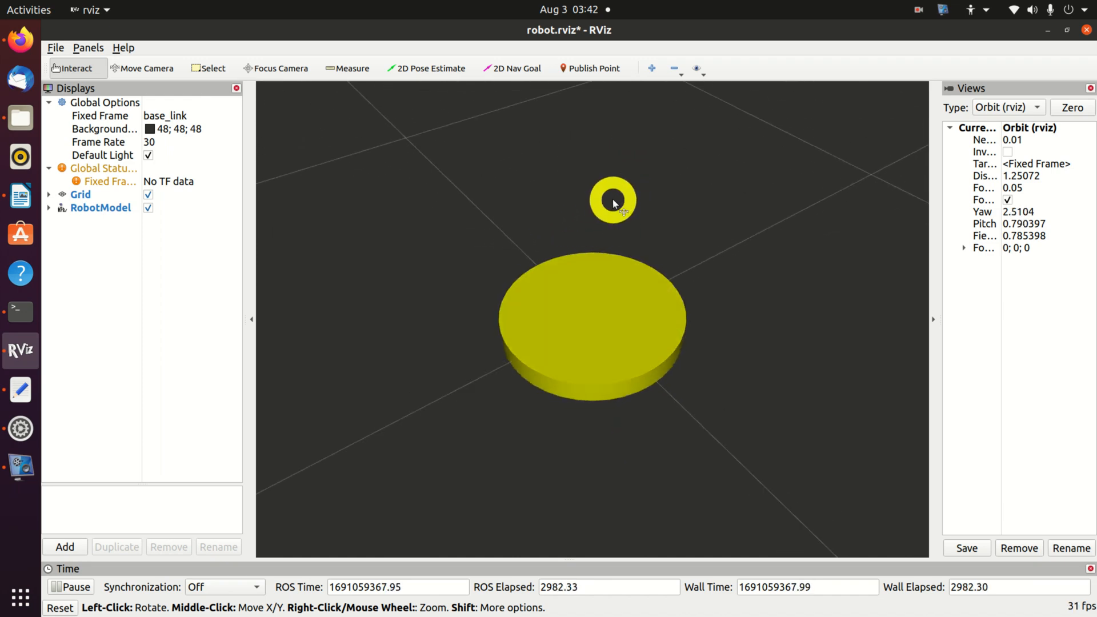
pyautogui.moveTo(613, 199); pyautogui.dragTo(535, 136)
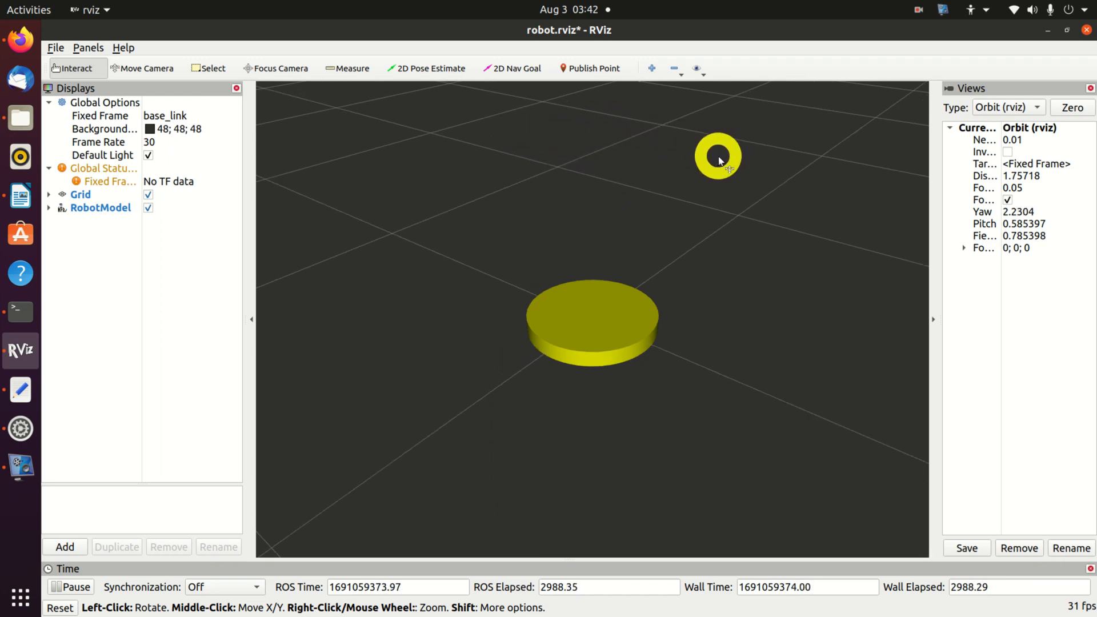
pyautogui.moveTo(705, 162)
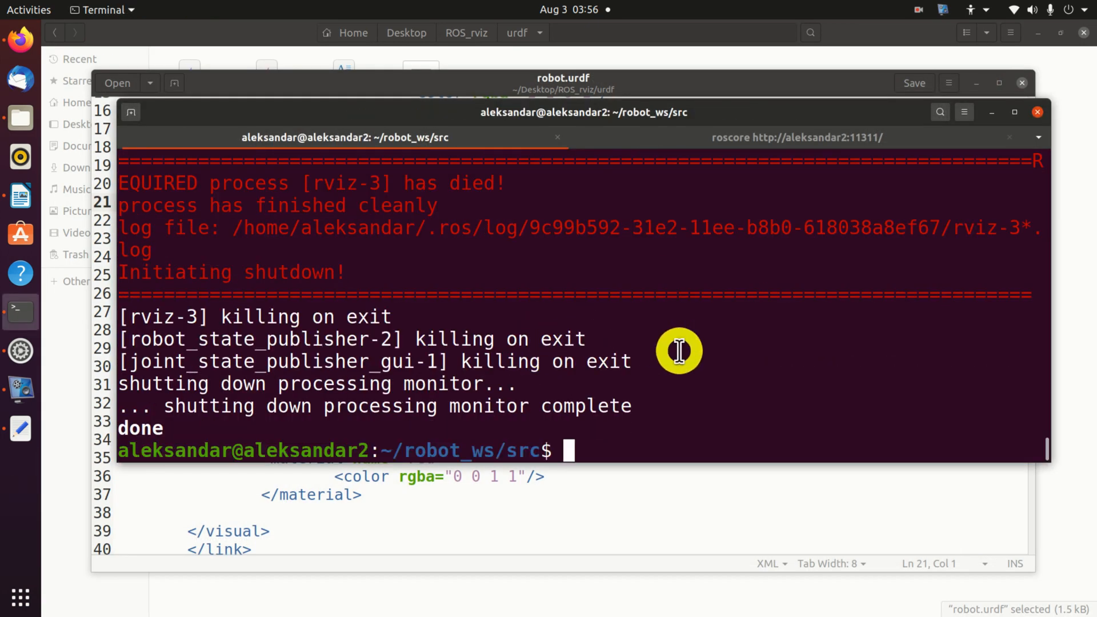
# Step: In Terminal, cd into robot_model_pkg/urdf, list its files and launch gedit robot.urdf
pyautogui.write('cd')
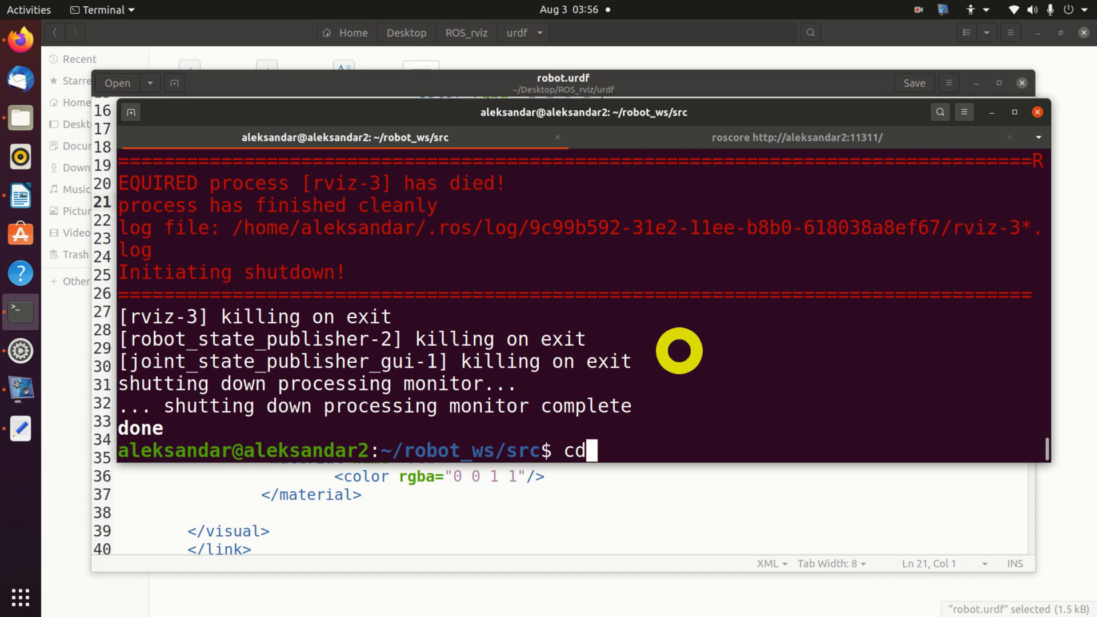
pyautogui.write('ls -l')
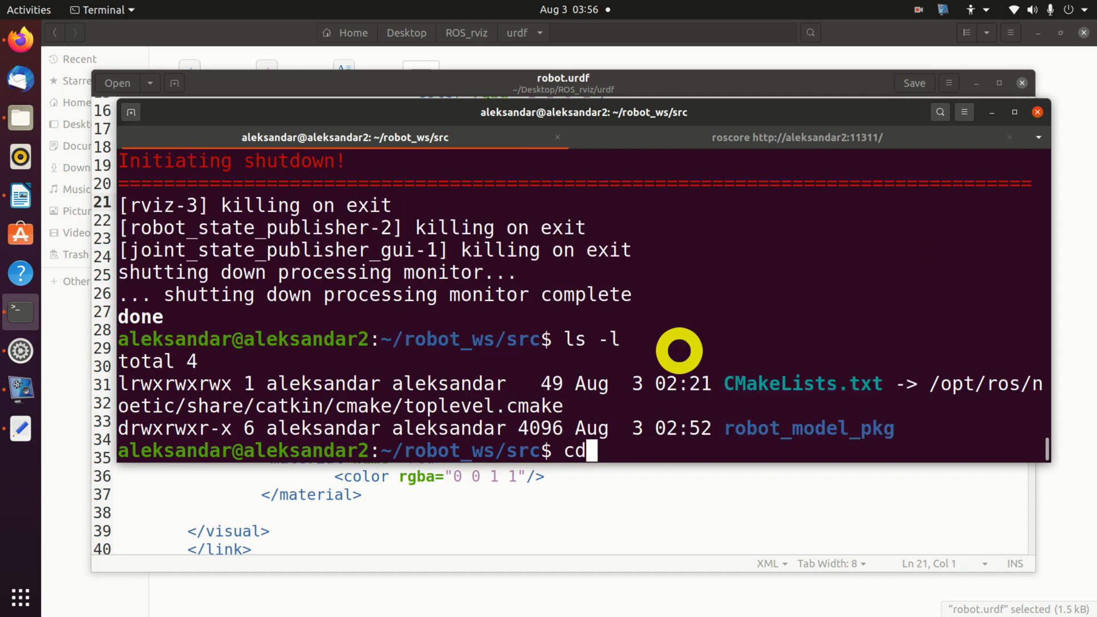
pyautogui.write('robot_model_pkg/')
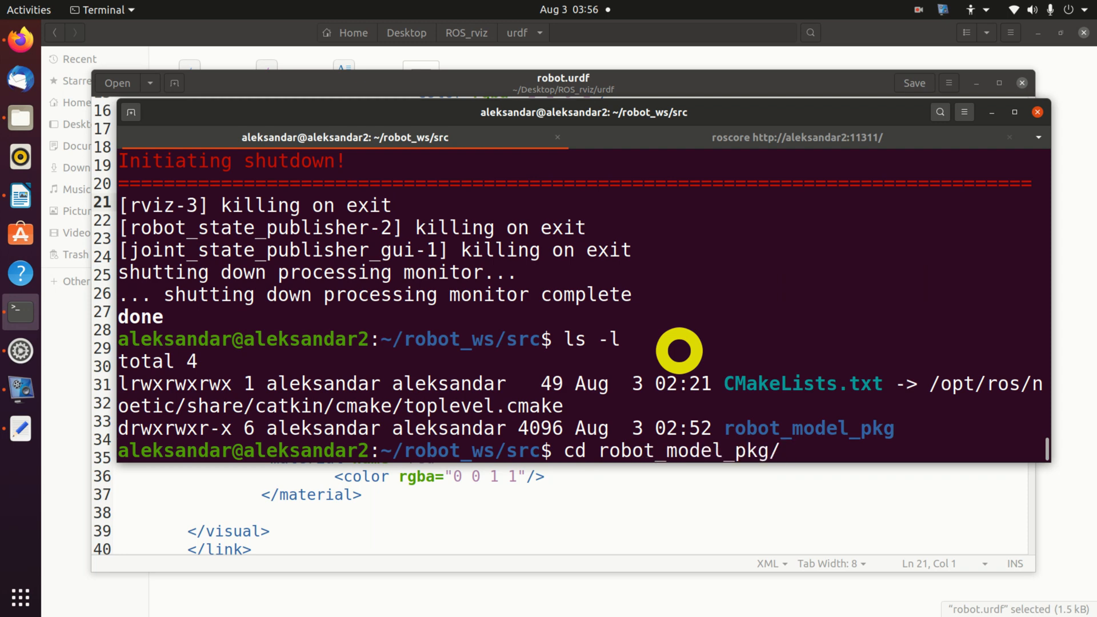
pyautogui.write('ls l')
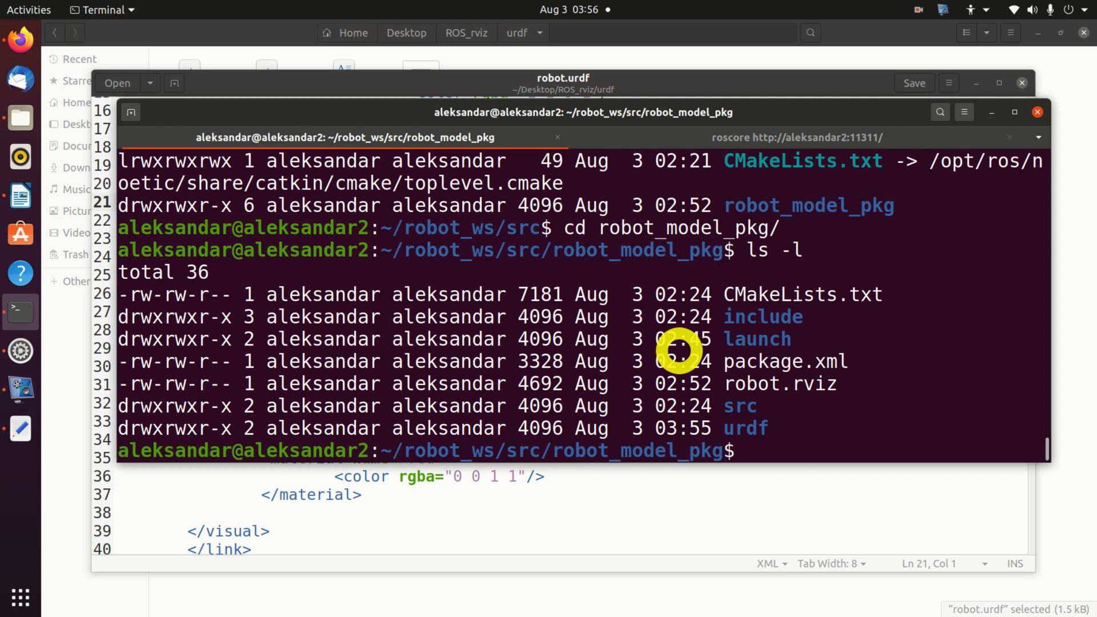
pyautogui.write('cd urdf/')
pyautogui.write('ls -l')
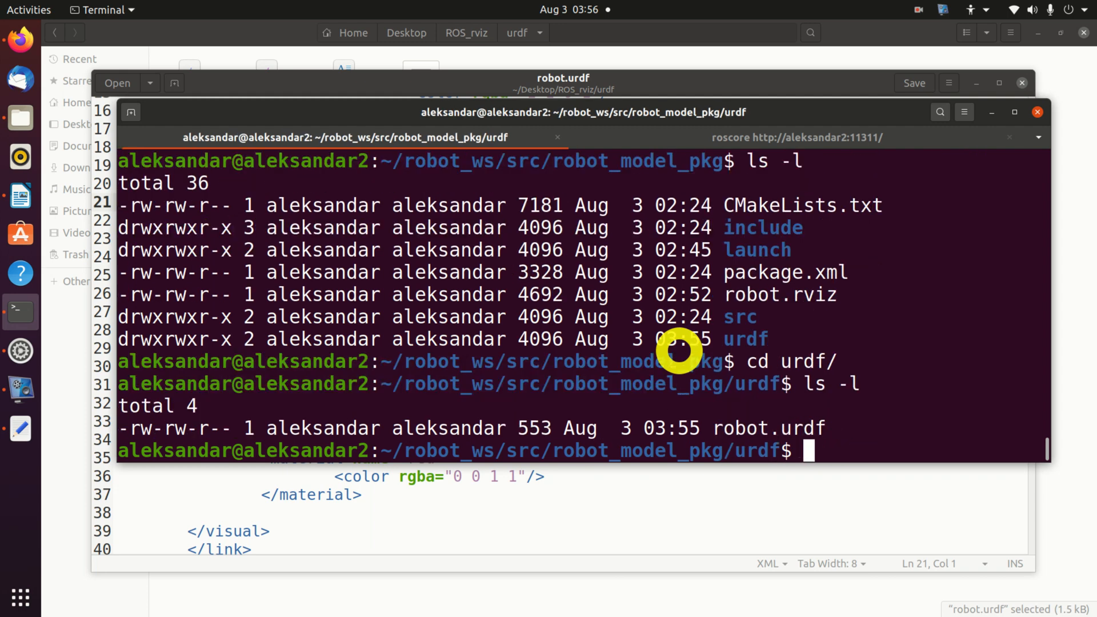
pyautogui.moveTo(744, 428)
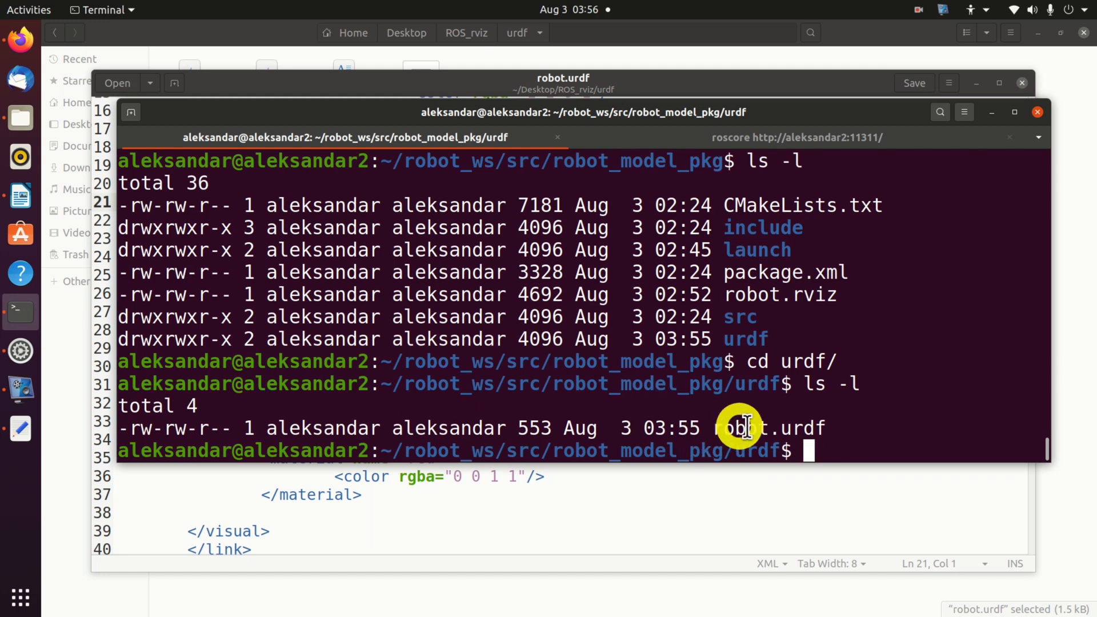
pyautogui.write('ge')
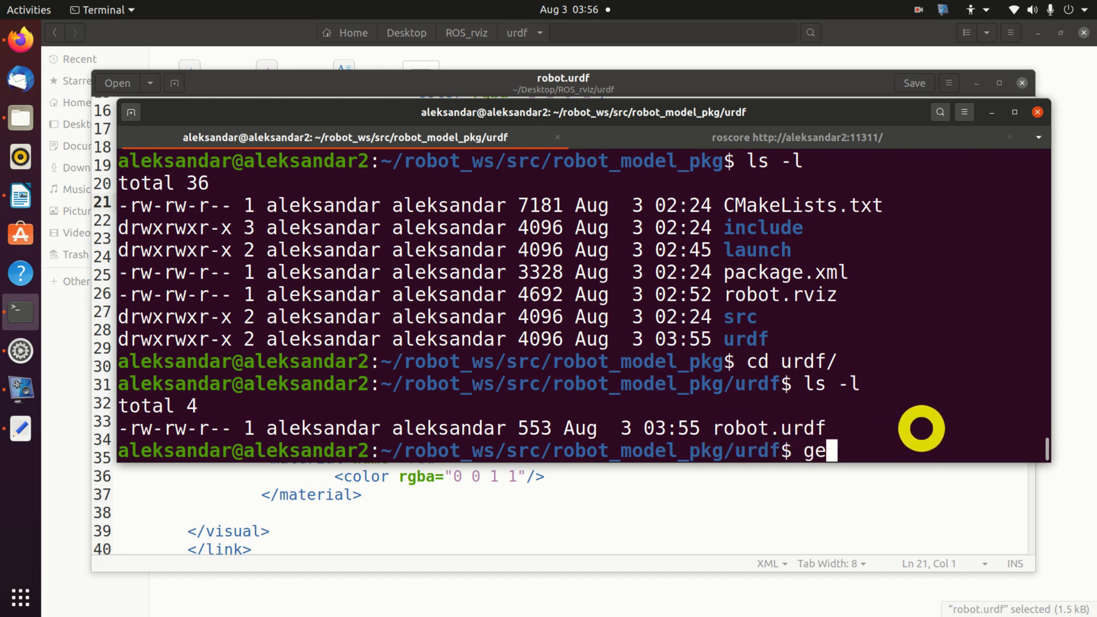
pyautogui.write('dit robot.urdf')
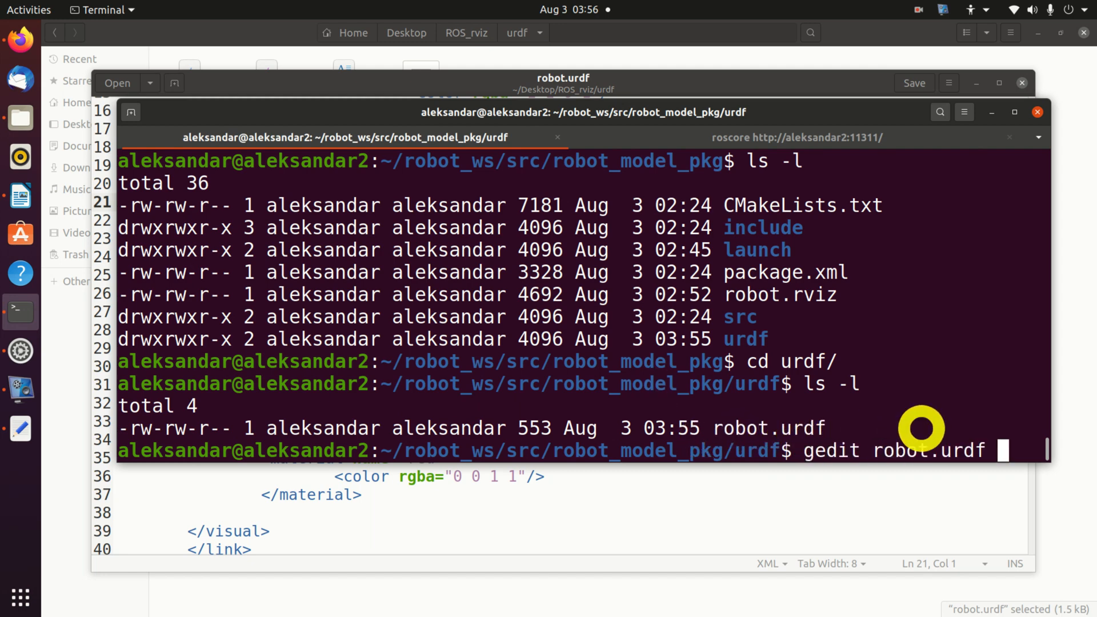
pyautogui.press('Return')
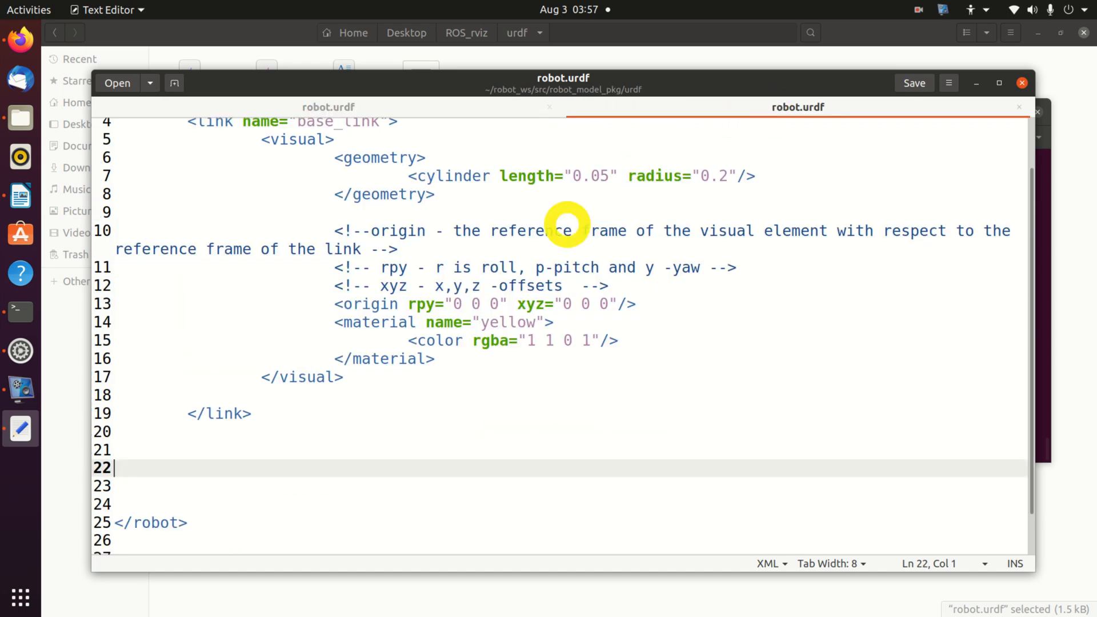
pyautogui.moveTo(308, 426)
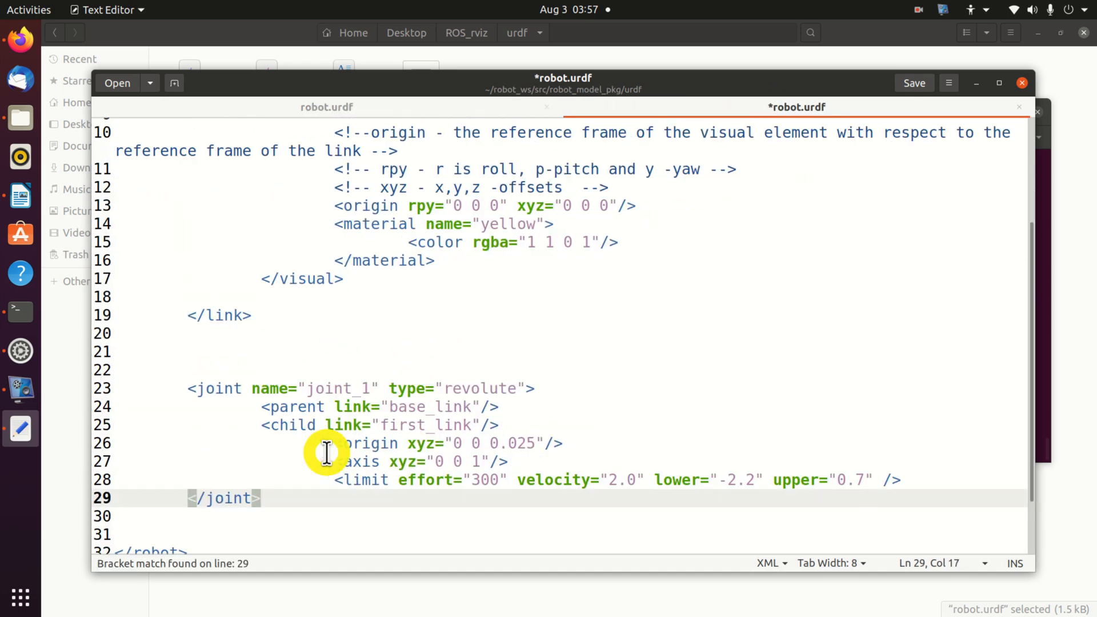
pyautogui.moveTo(311, 385)
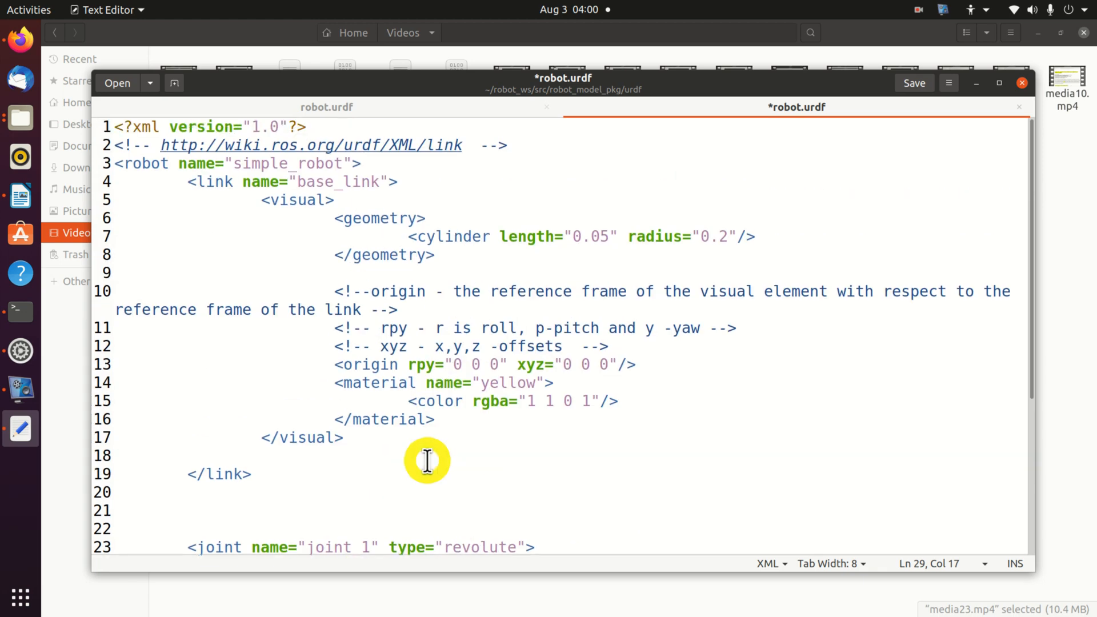
pyautogui.scroll(-3)
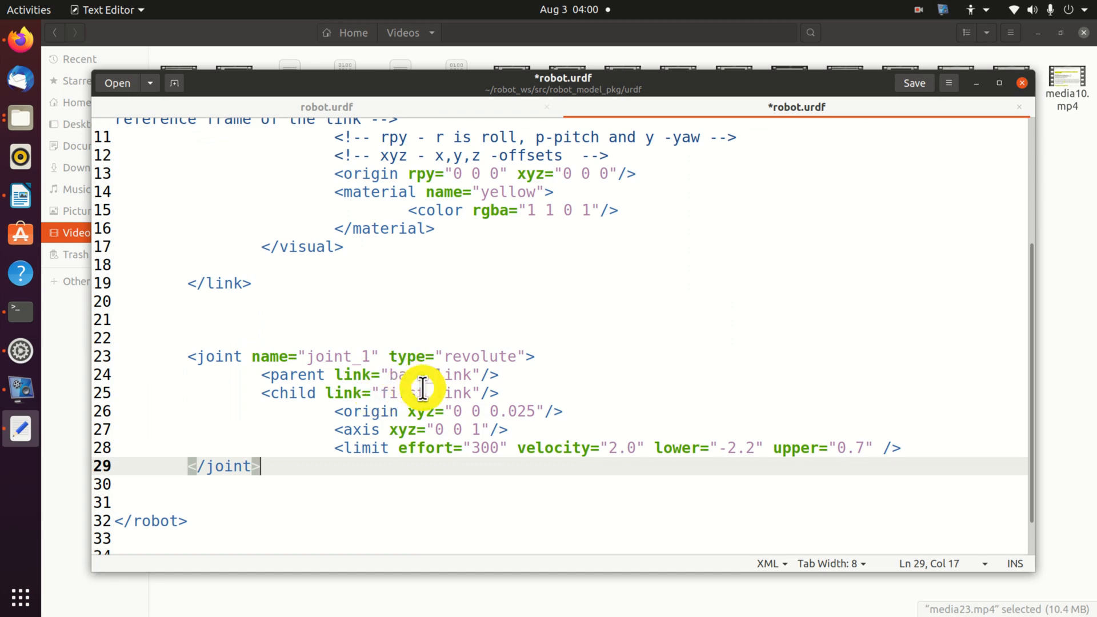
pyautogui.moveTo(353, 413)
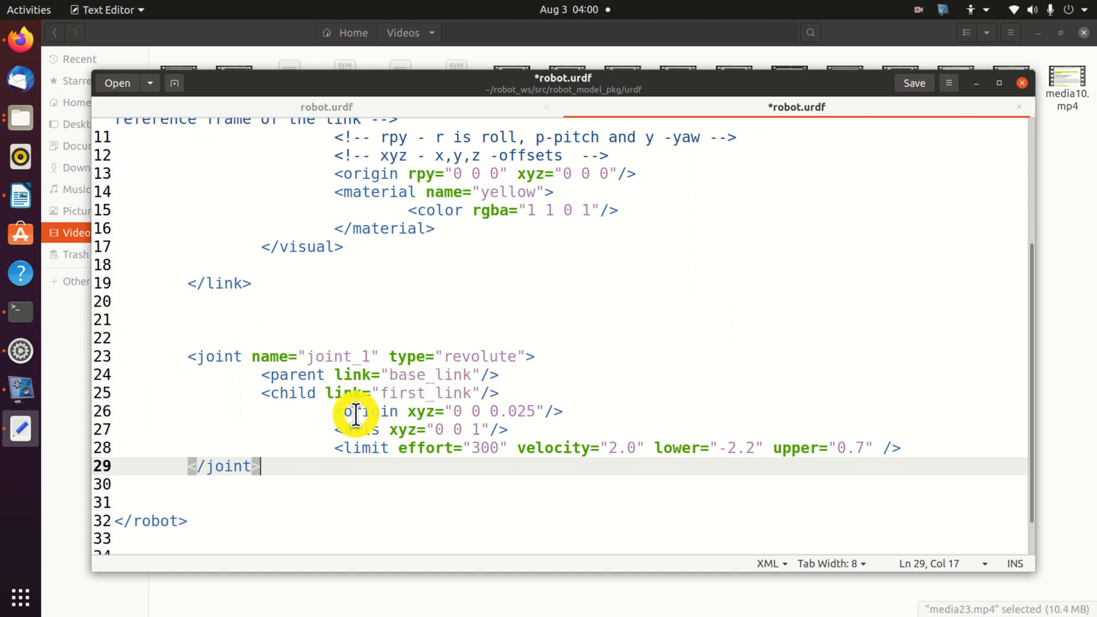
pyautogui.moveTo(378, 409)
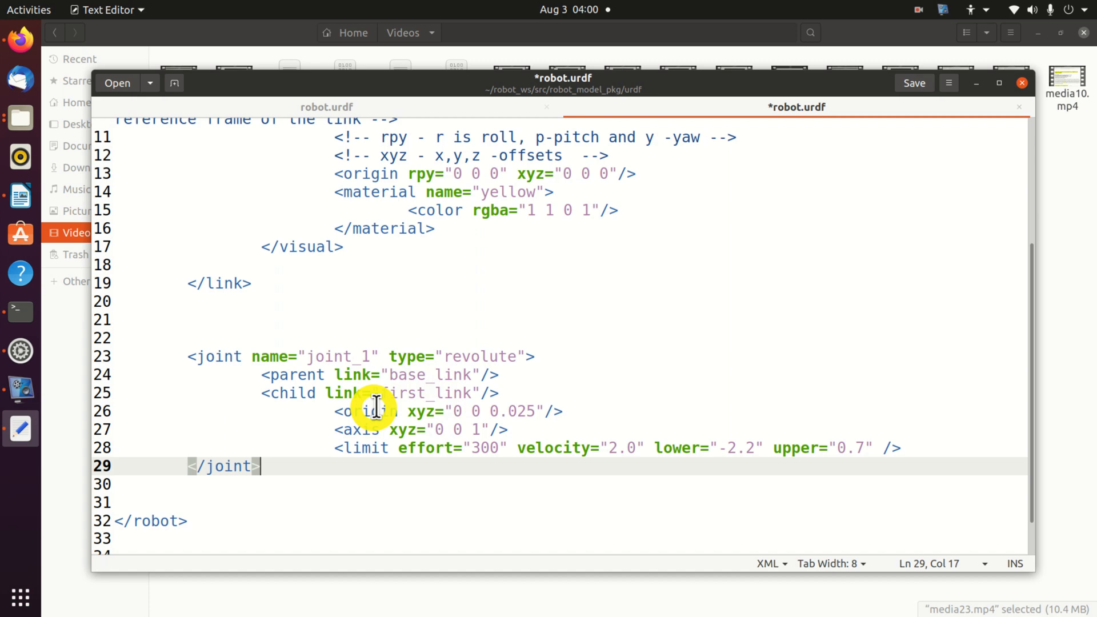
pyautogui.moveTo(455, 412)
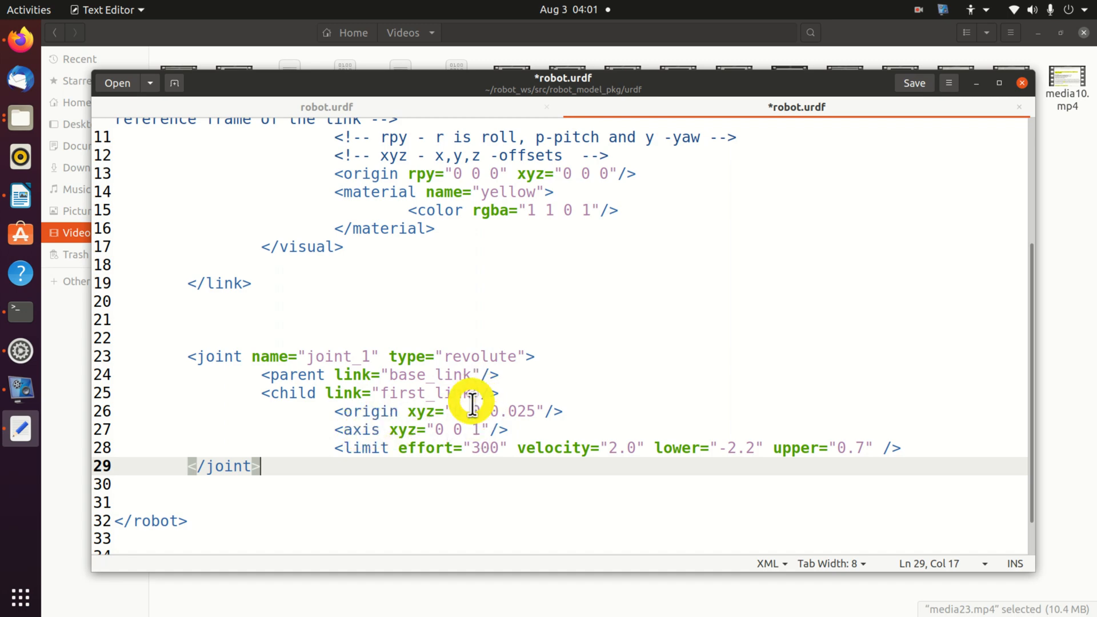
pyautogui.moveTo(514, 419)
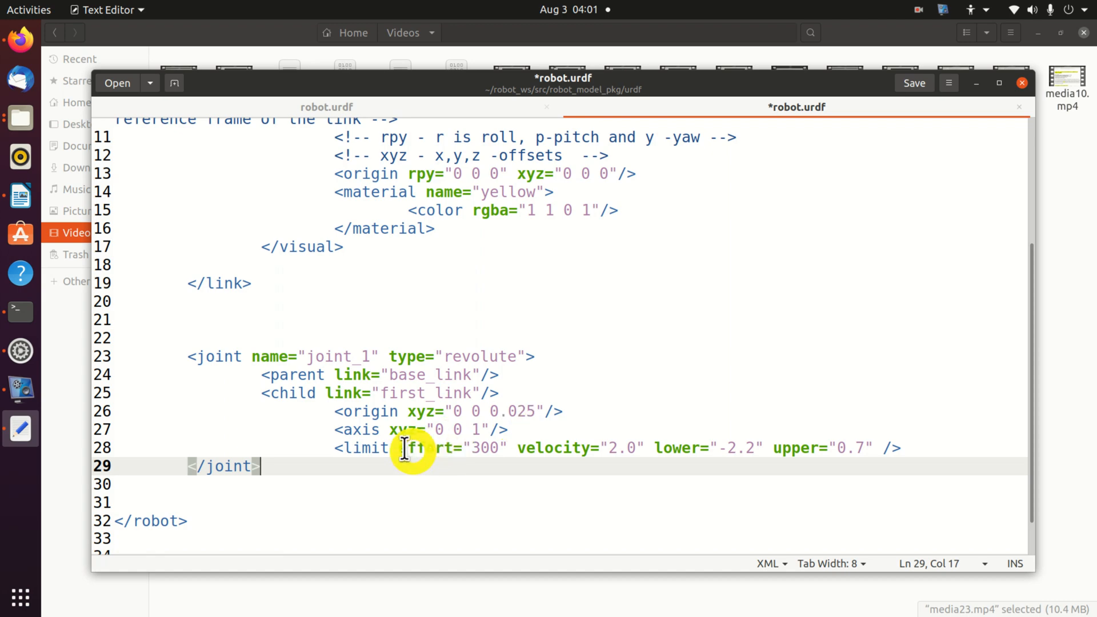
pyautogui.moveTo(349, 447)
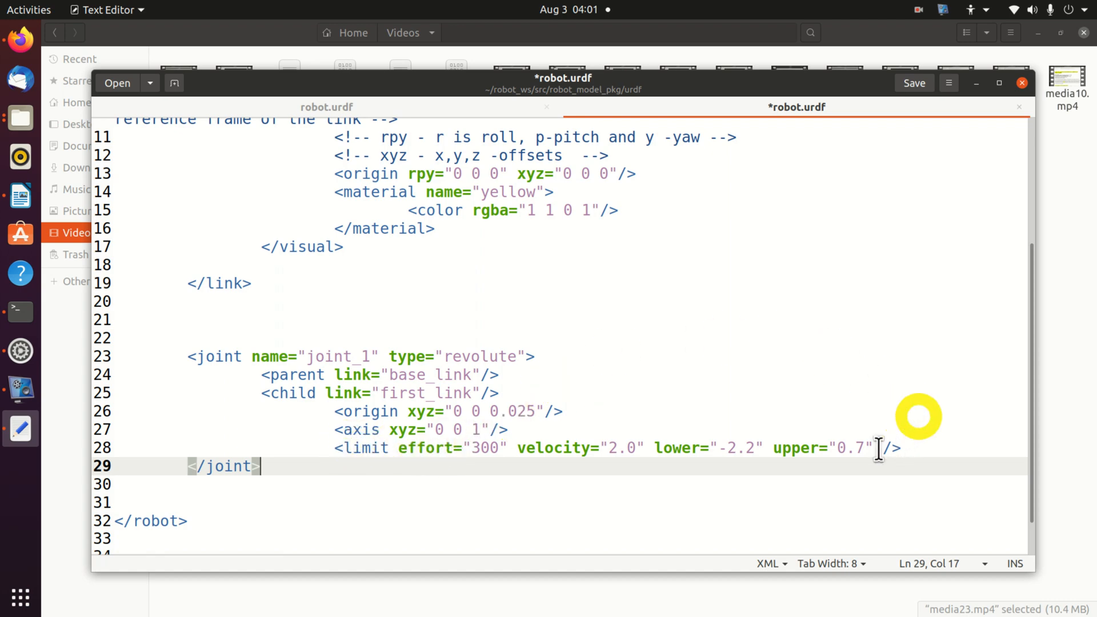
# Step: Edit joint_1's limit tag so lower reads -1.2 and upper reads 1.2
pyautogui.click(868, 448)
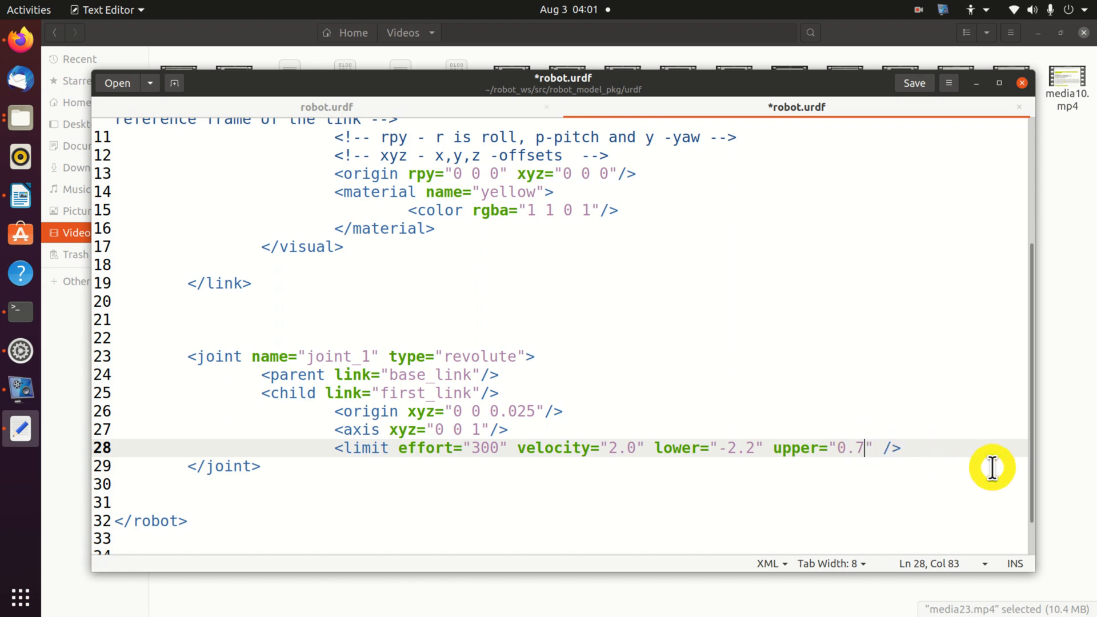
pyautogui.press('BackSpace')
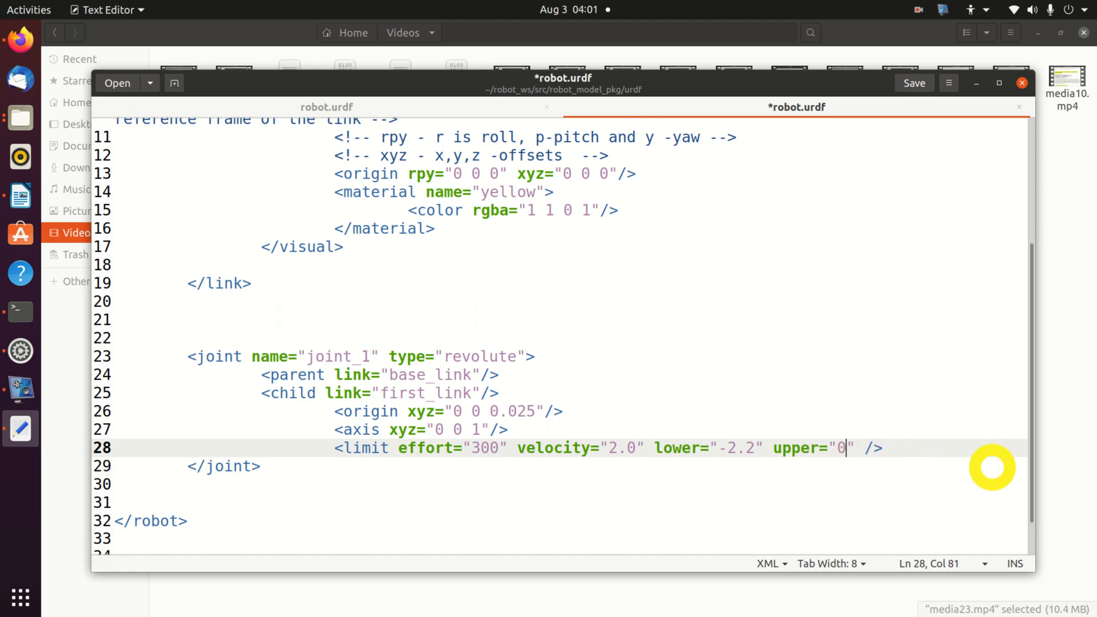
pyautogui.write('.')
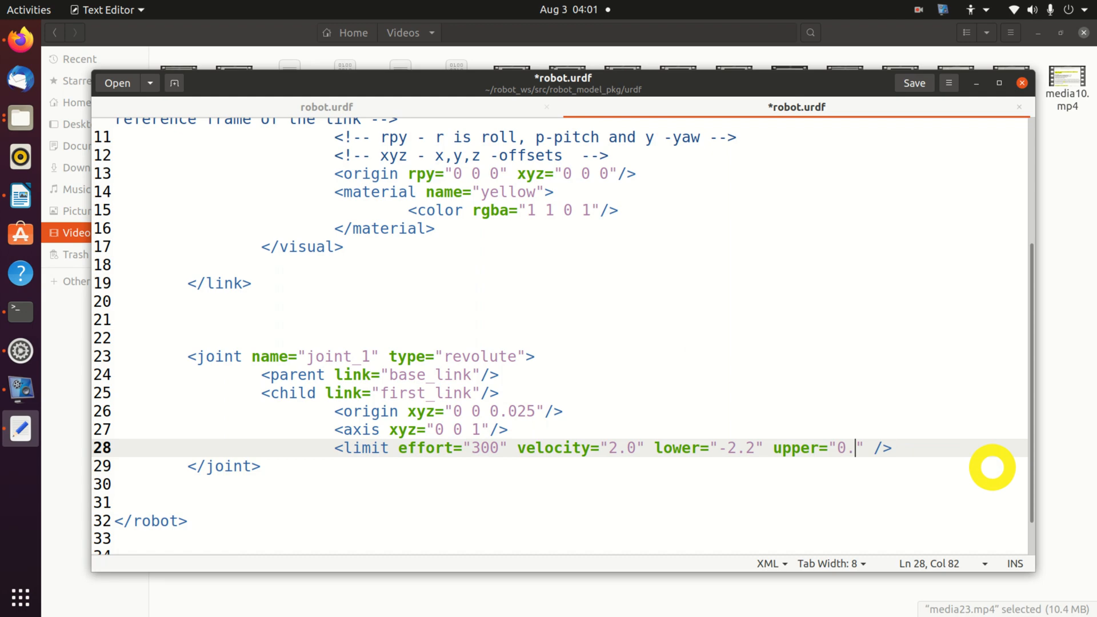
pyautogui.press('backspace')
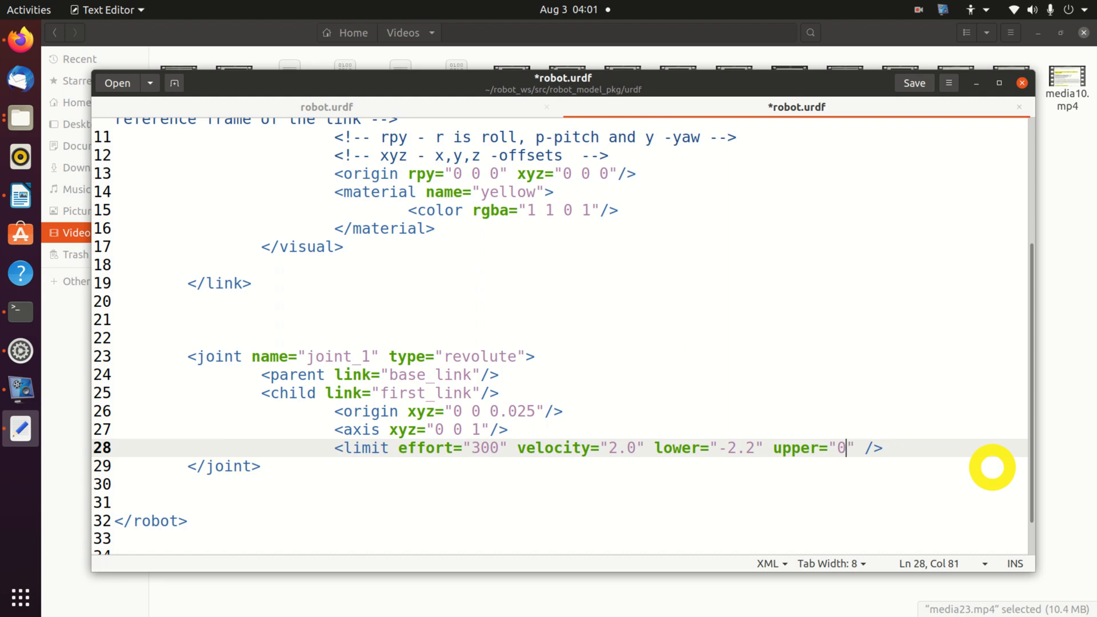
pyautogui.write('2.')
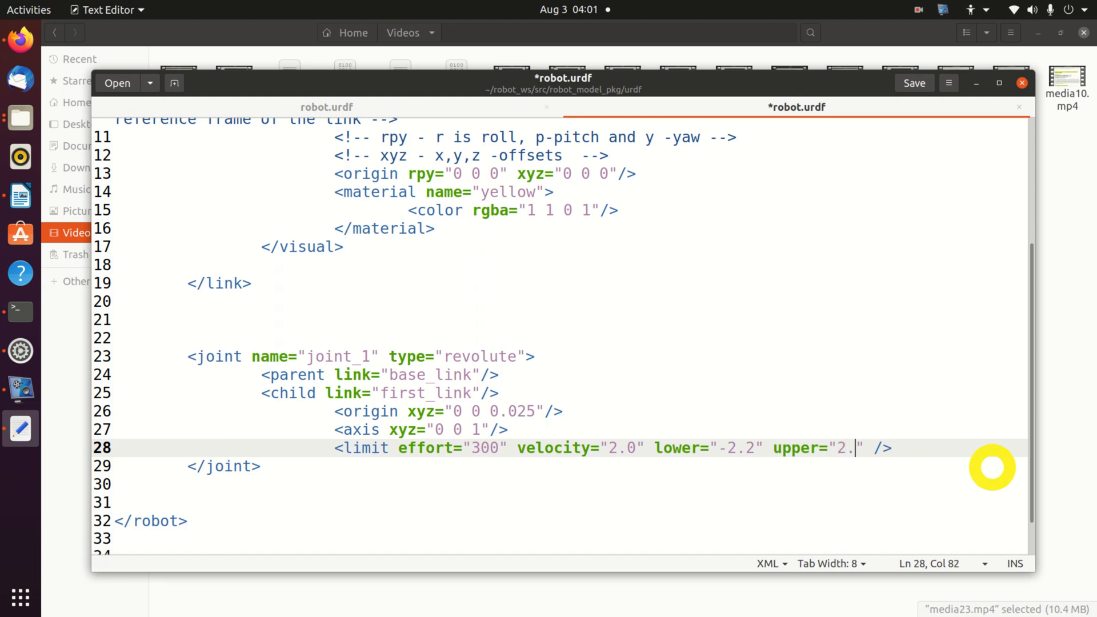
pyautogui.write('2')
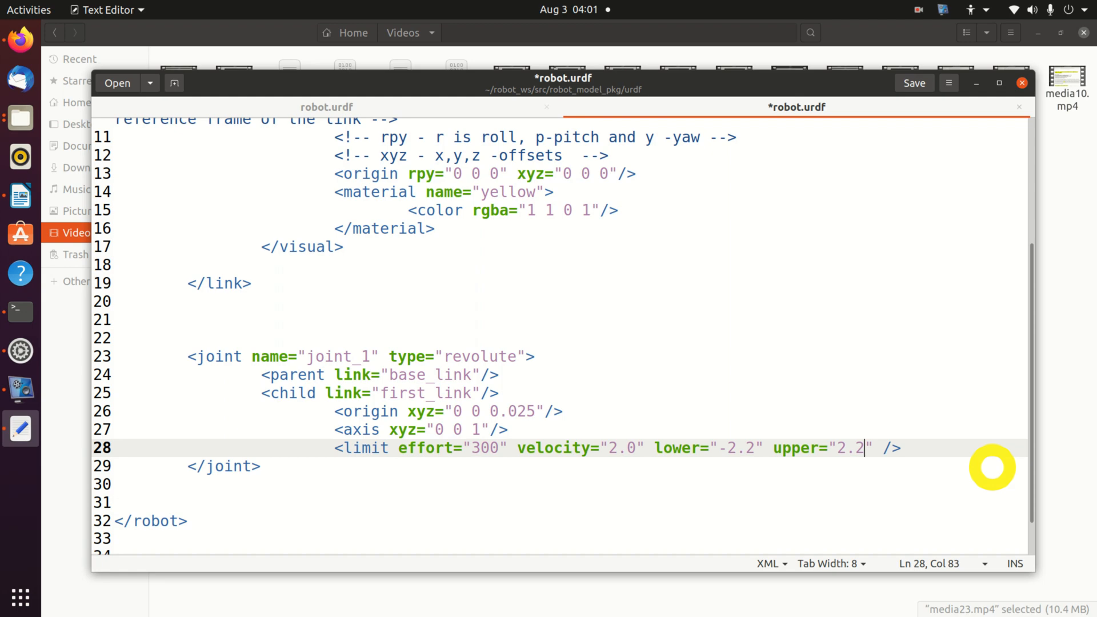
pyautogui.write('0')
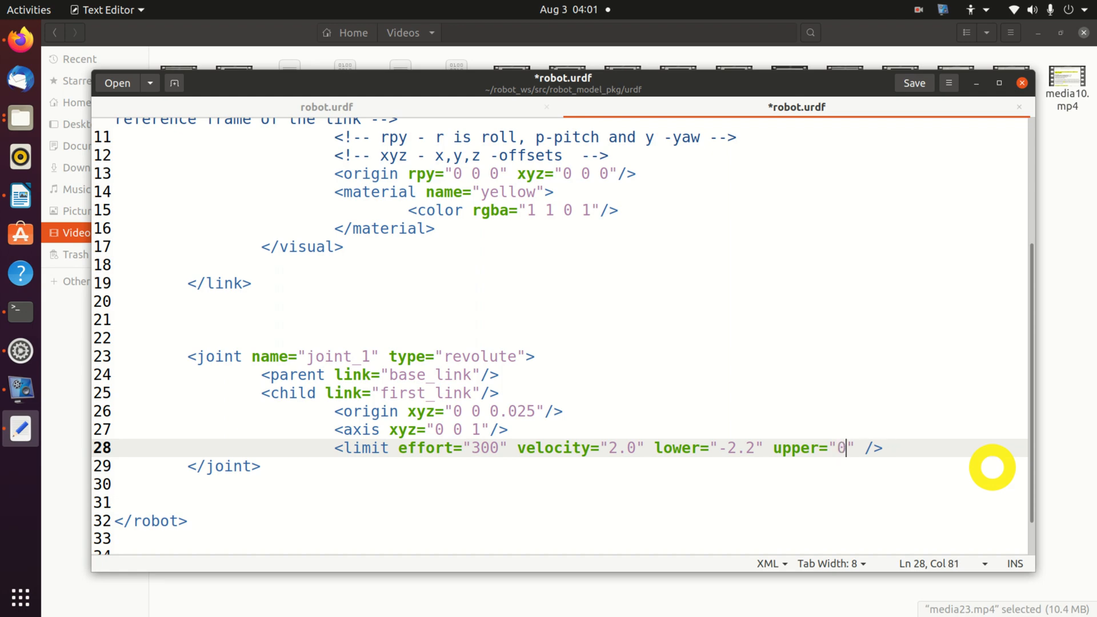
pyautogui.write('1.2')
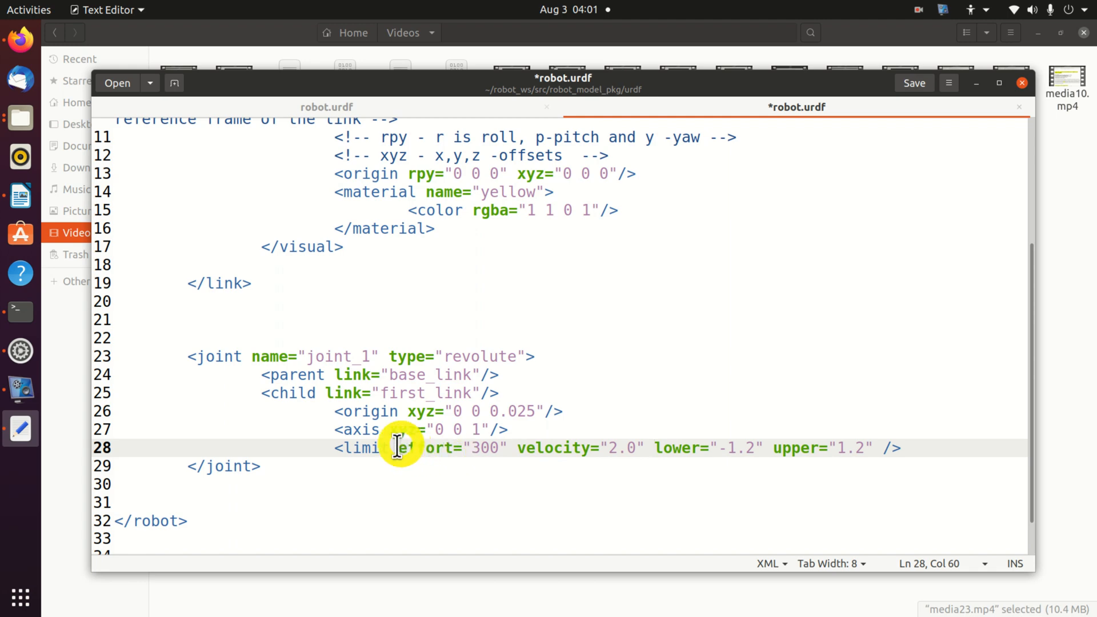
pyautogui.click(654, 448)
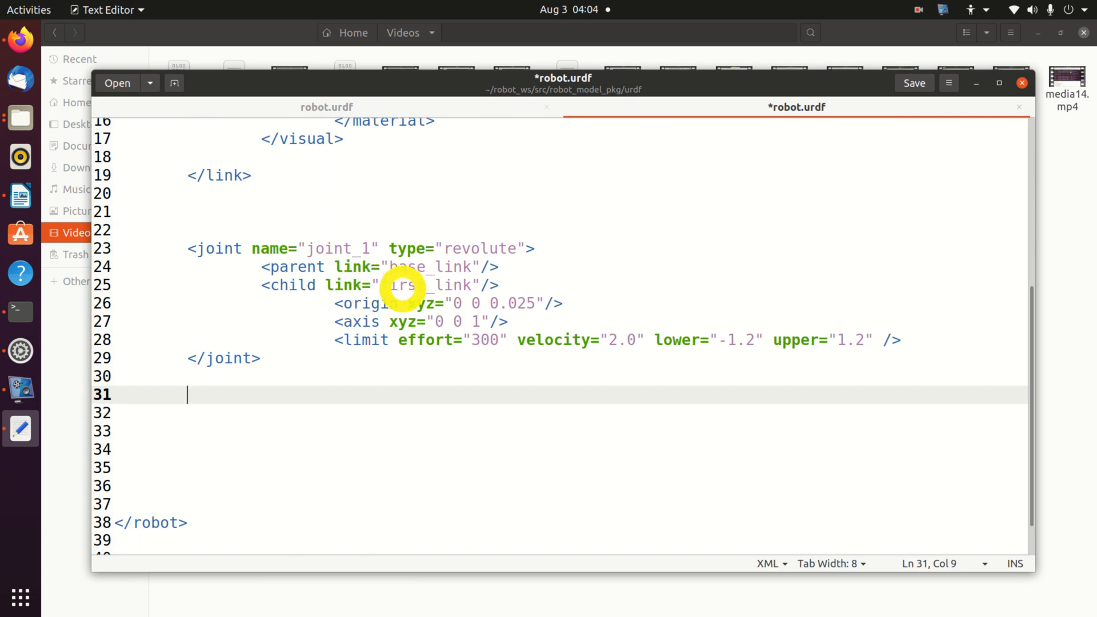
# Step: Paste the first_link block below joint_1 and set its cylinder length to 0.5
pyautogui.rightClick(220, 405)
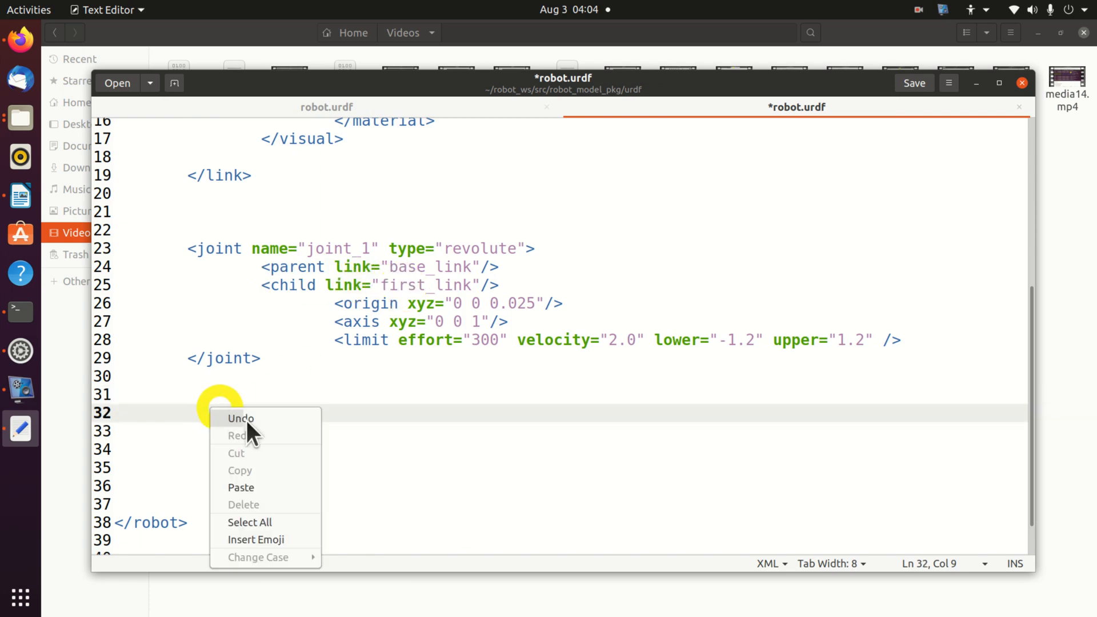
pyautogui.click(241, 486)
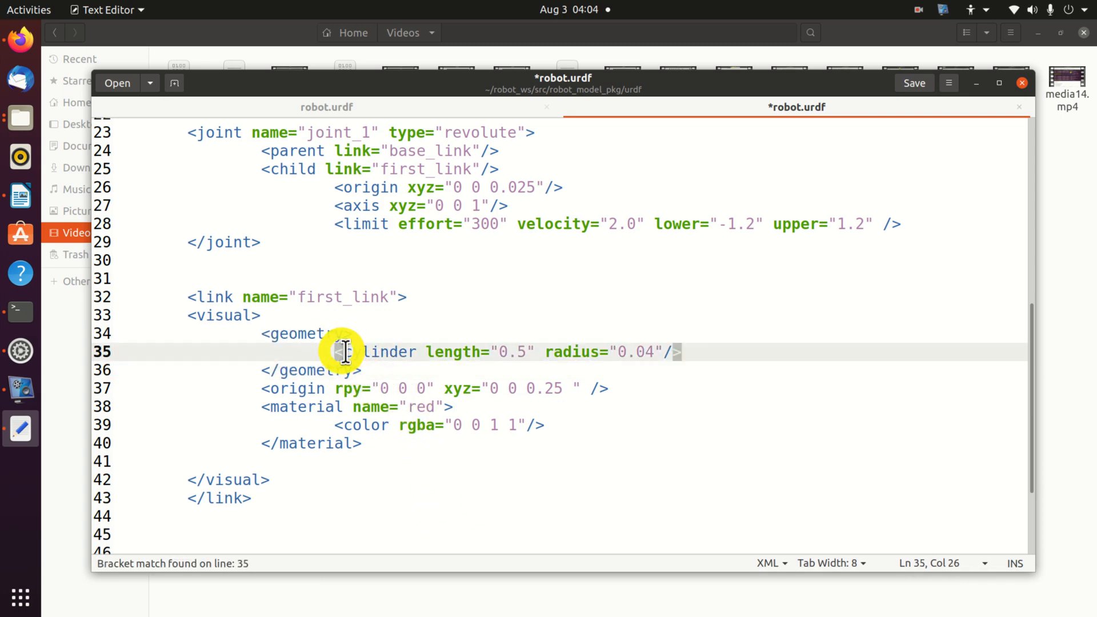
pyautogui.doubleClick(378, 352)
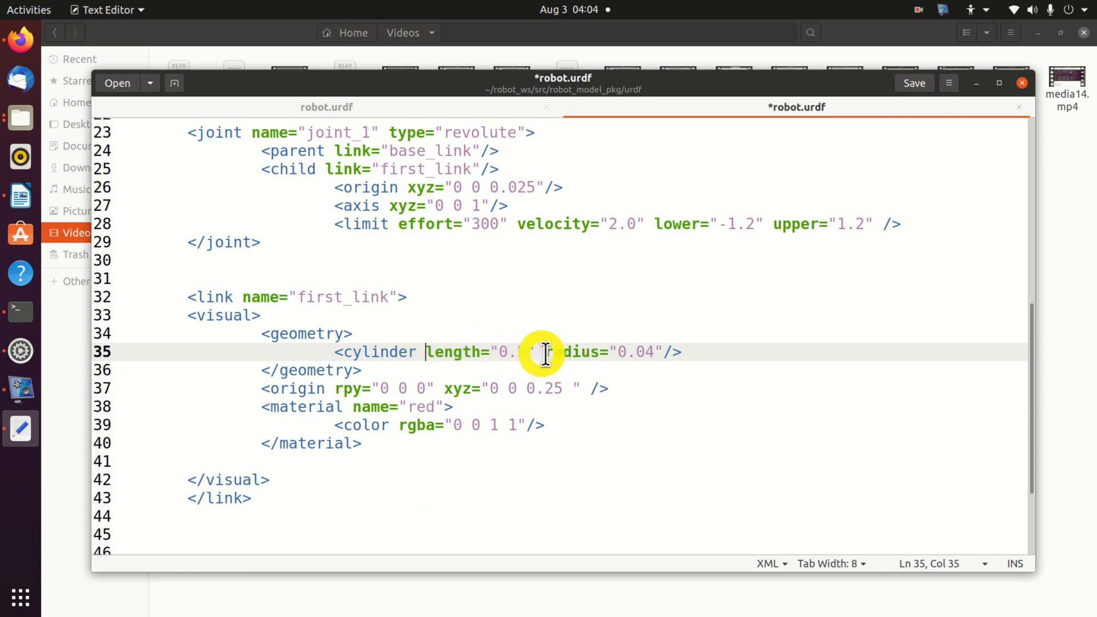
pyautogui.write('5')
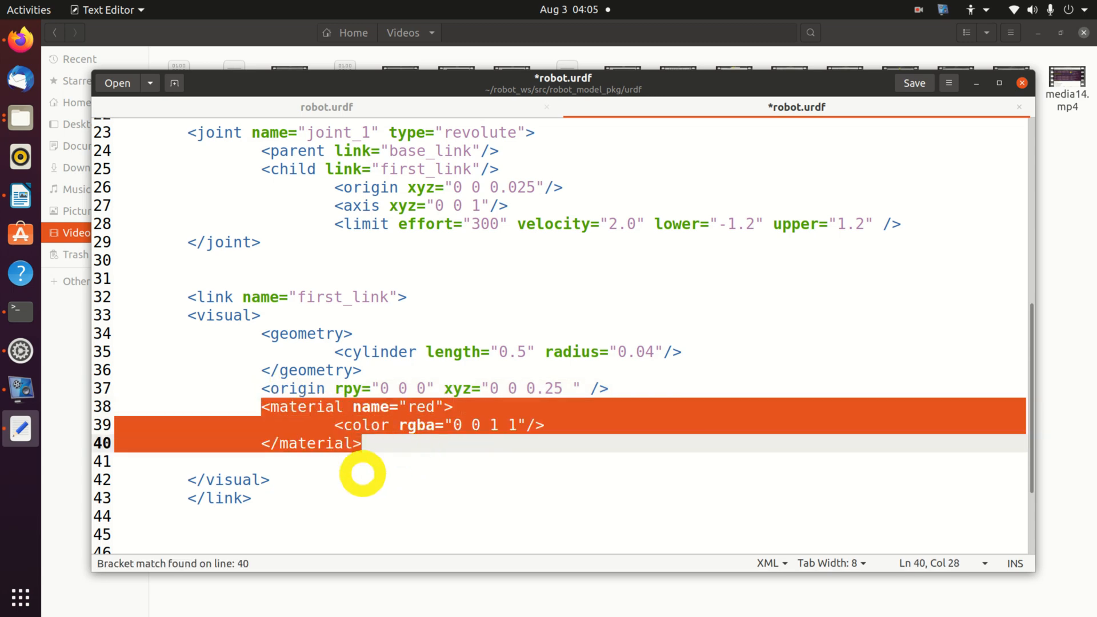
# Step: Check where the visual and first_link elements close, then save robot.urdf
pyautogui.click(224, 480)
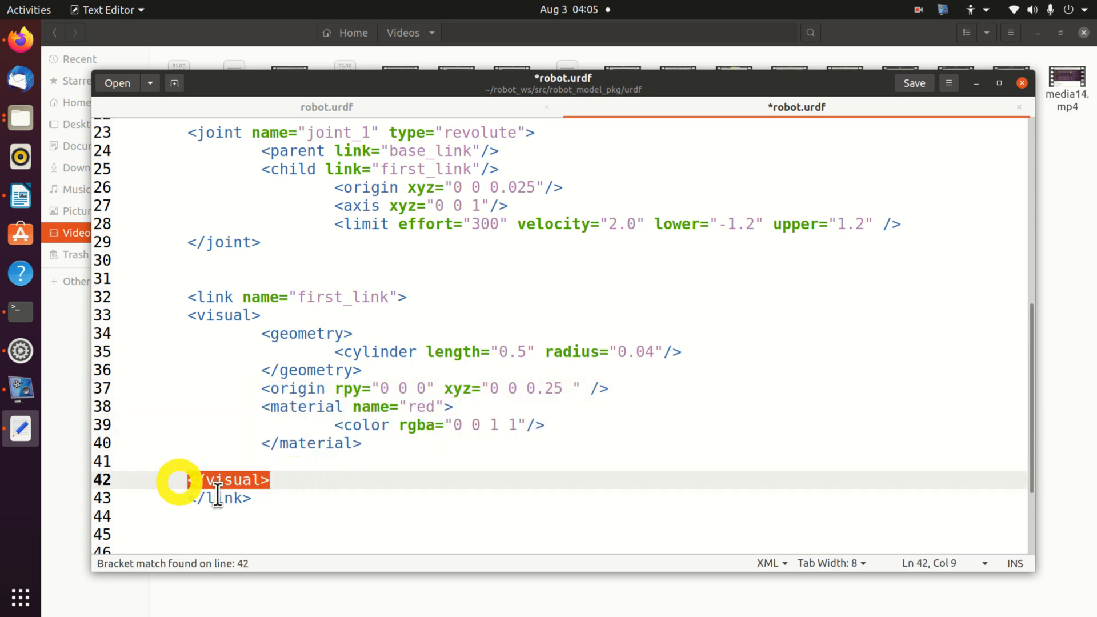
pyautogui.click(210, 497)
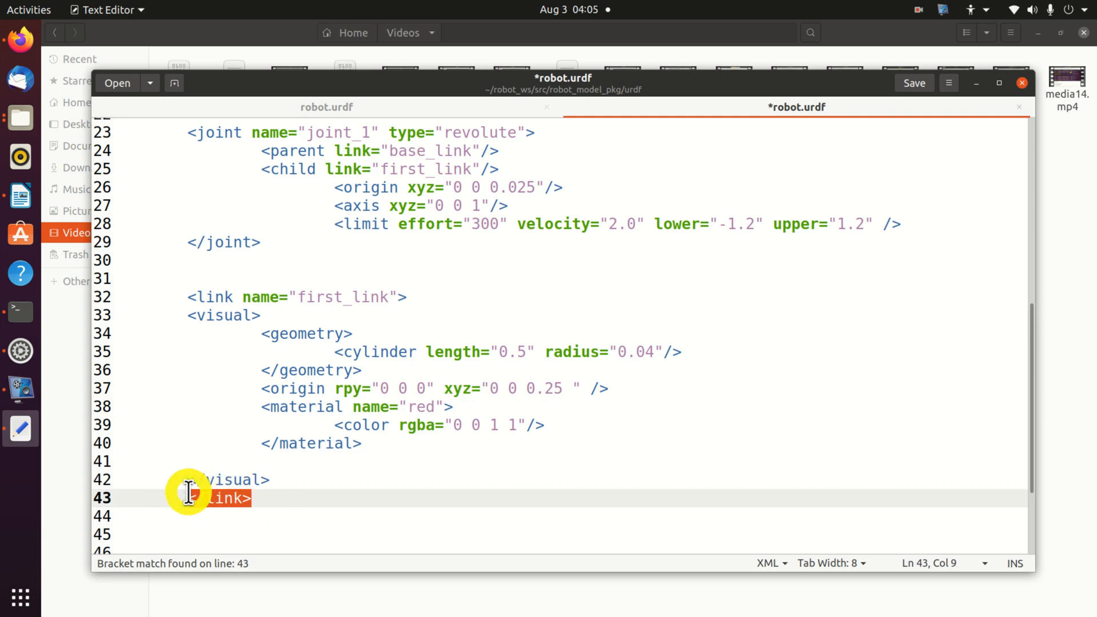
pyautogui.scroll(-3)
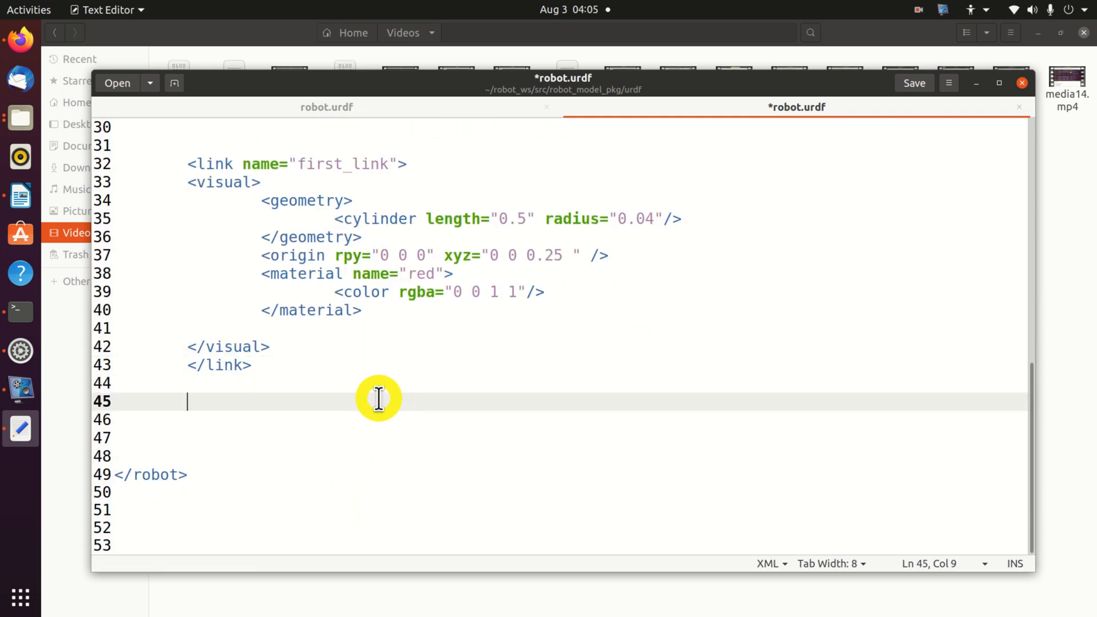
pyautogui.press('ctrl+s')
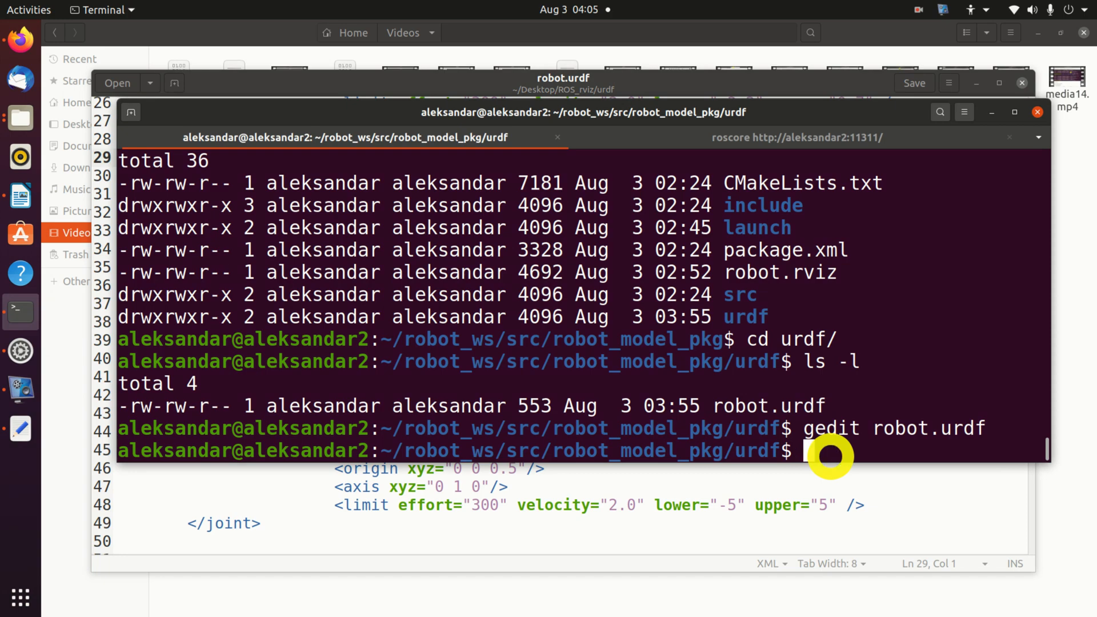
# Step: Run the robot_model_pkg launch command so the model opens in RViz
pyautogui.write('cd robot_model_pkg/')
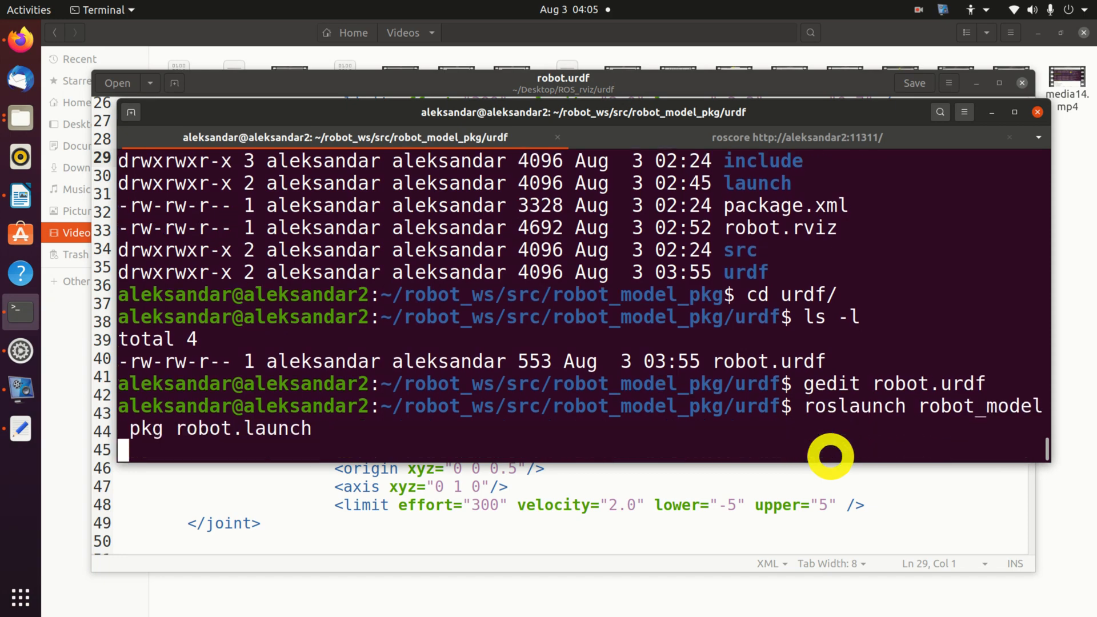
pyautogui.press('Return')
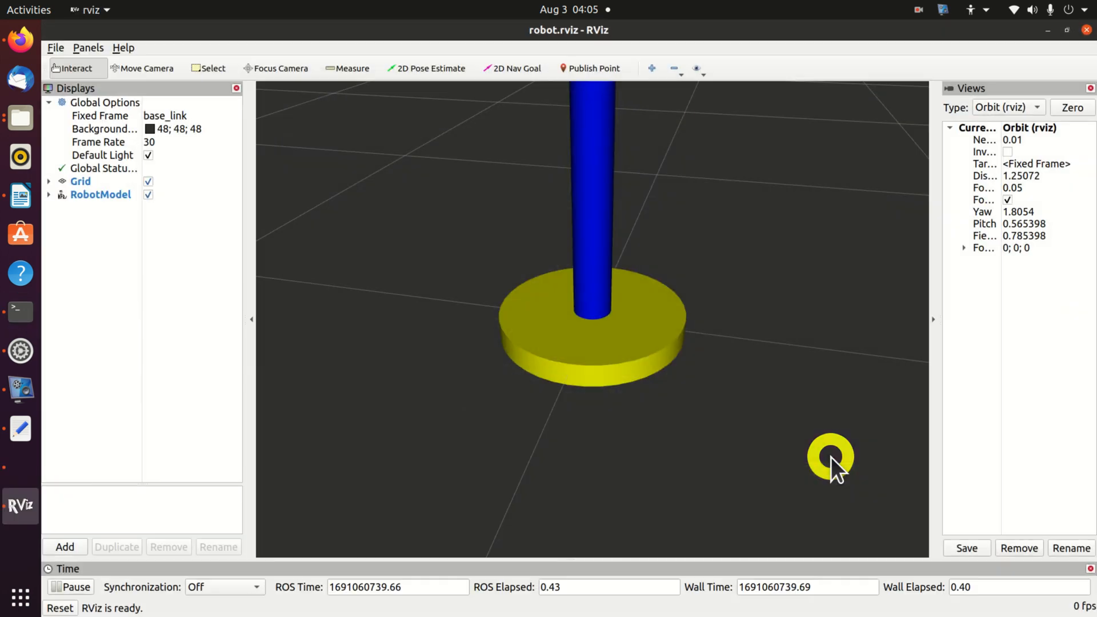
pyautogui.moveTo(830, 459); pyautogui.dragTo(573, 248)
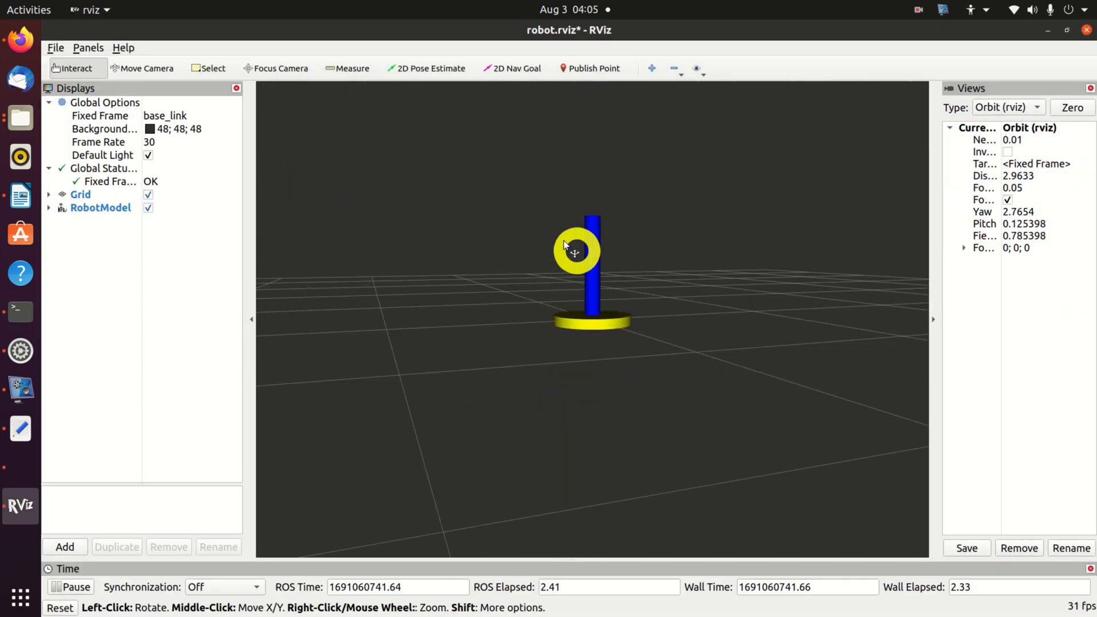
pyautogui.moveTo(573, 252); pyautogui.dragTo(546, 297)
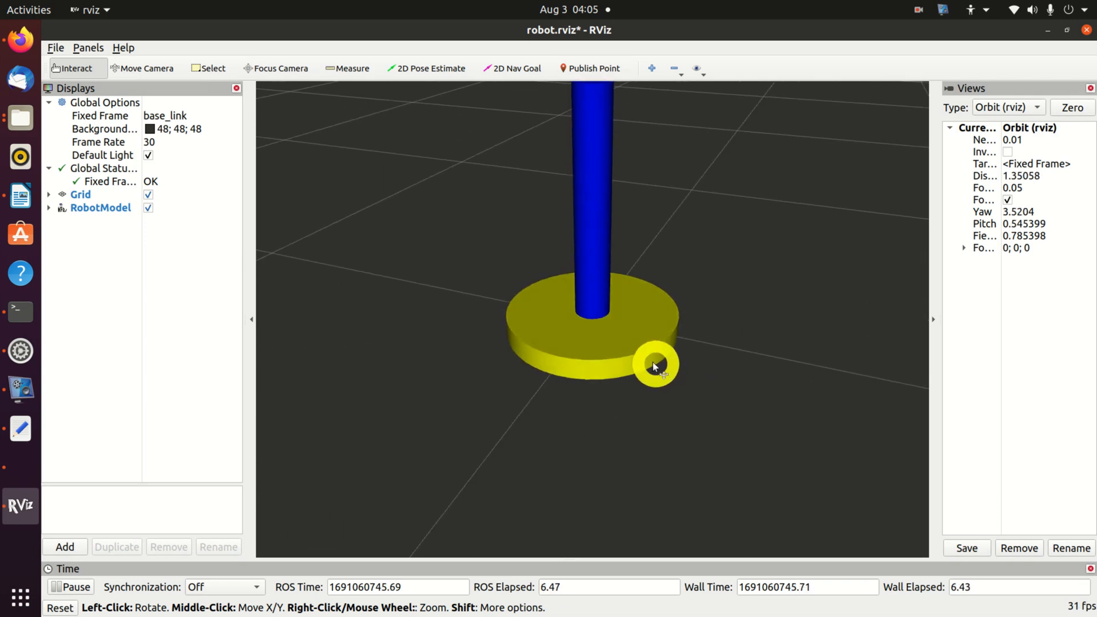
pyautogui.moveTo(656, 366); pyautogui.dragTo(650, 320)
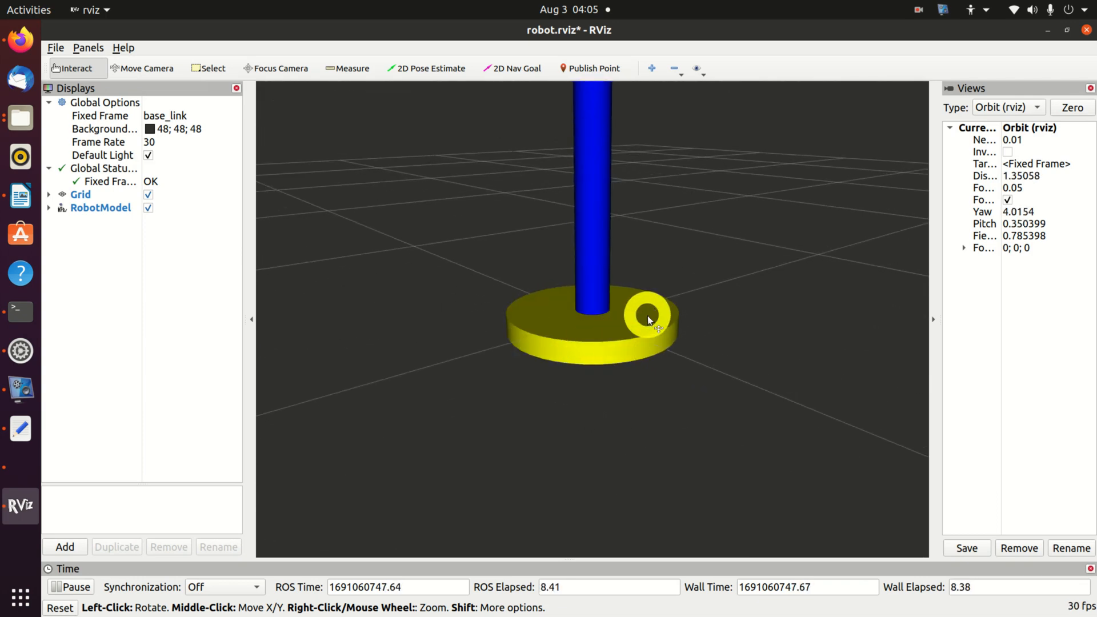
pyautogui.moveTo(647, 320); pyautogui.dragTo(567, 156)
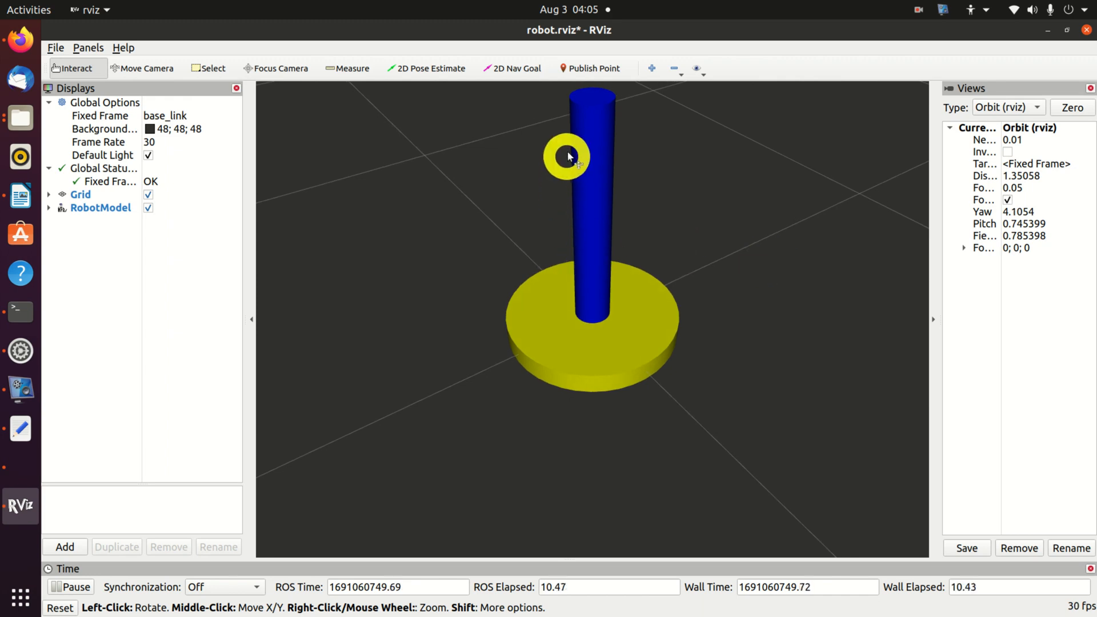
pyautogui.moveTo(567, 157); pyautogui.dragTo(672, 301)
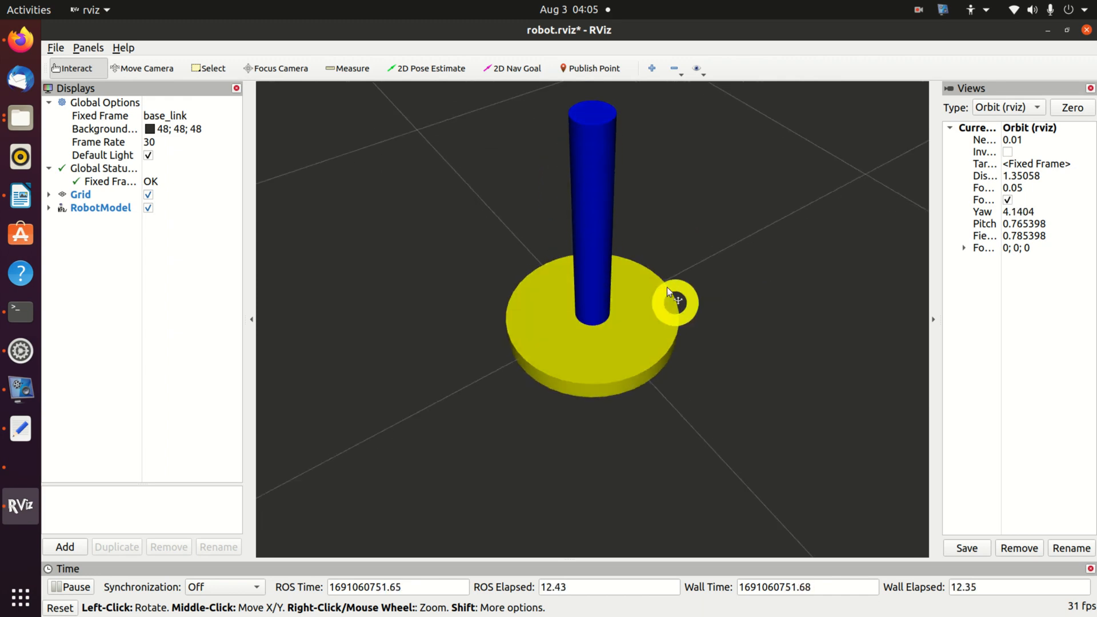
pyautogui.moveTo(668, 301); pyautogui.dragTo(609, 316)
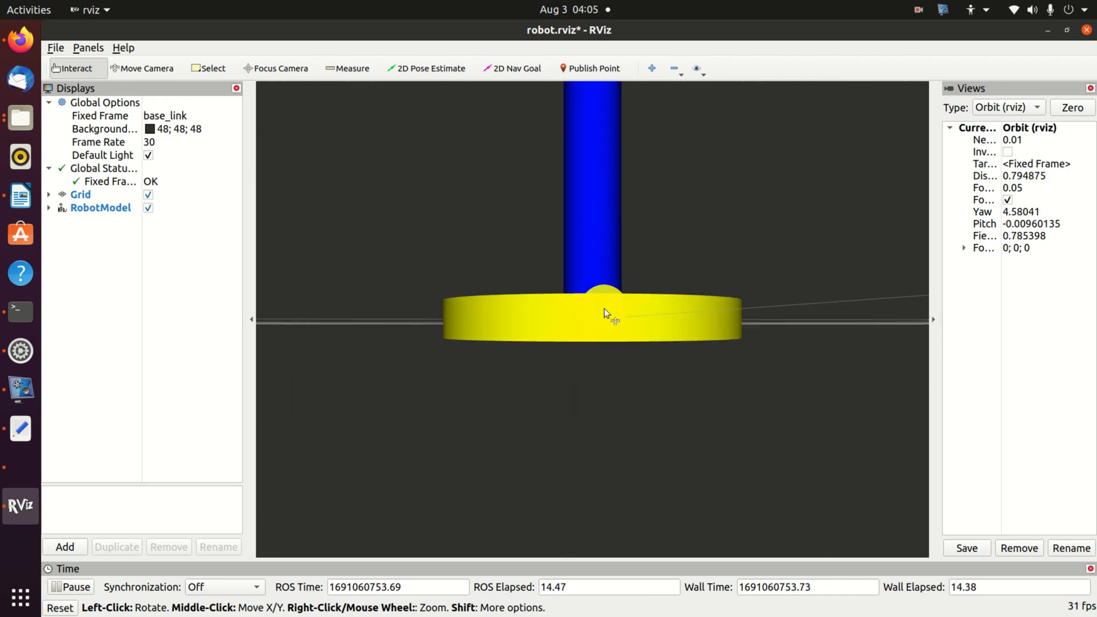
pyautogui.moveTo(606, 314); pyautogui.dragTo(621, 311)
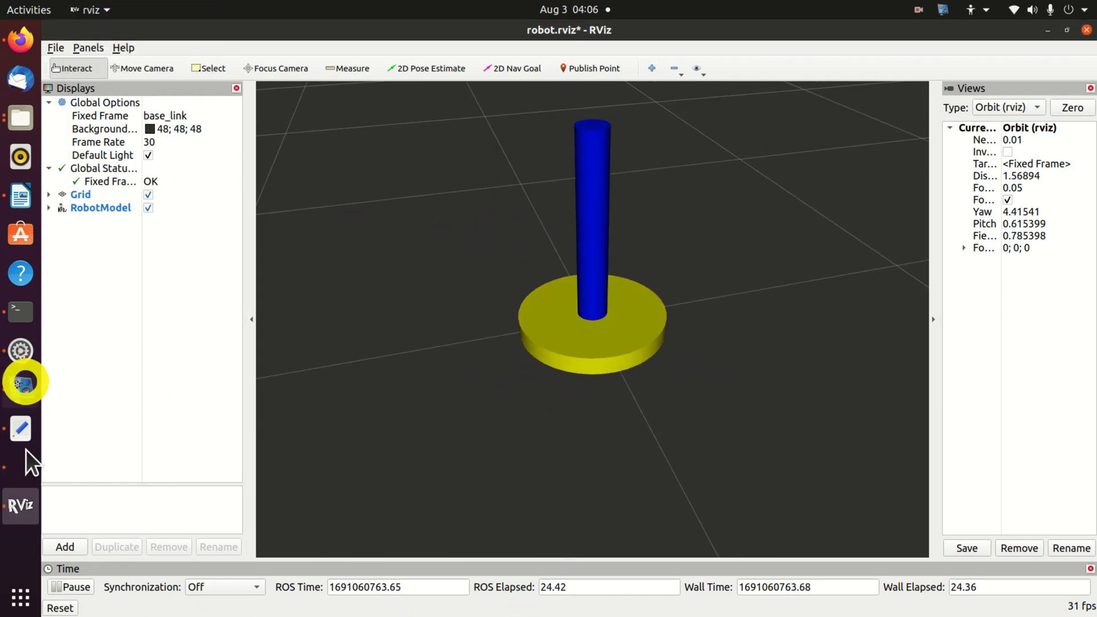
# Step: Drag the joint_1 slider negative to about -0.48 and orbit RViz to check the cylinder
pyautogui.click(21, 381)
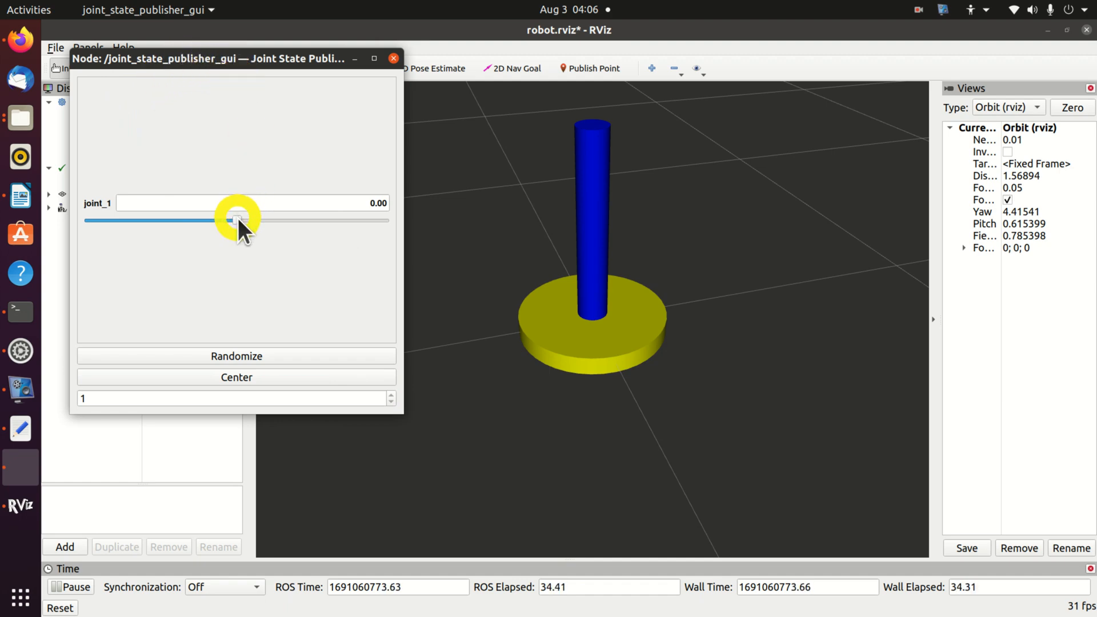
pyautogui.moveTo(236, 219); pyautogui.dragTo(223, 219)
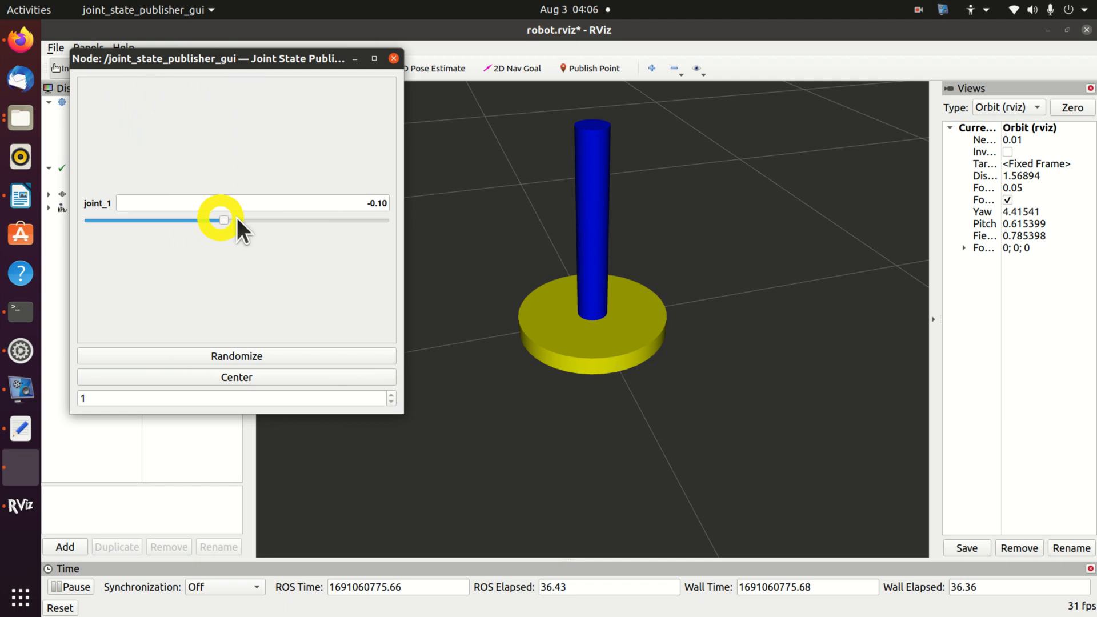
pyautogui.moveTo(222, 219); pyautogui.dragTo(170, 219)
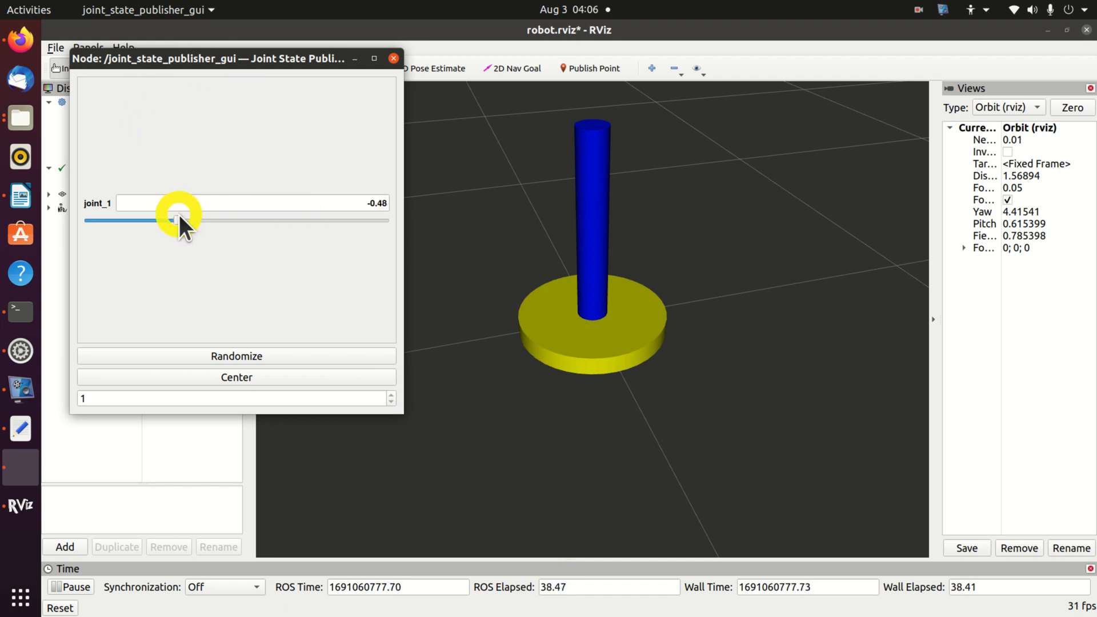
pyautogui.moveTo(171, 219); pyautogui.dragTo(263, 219)
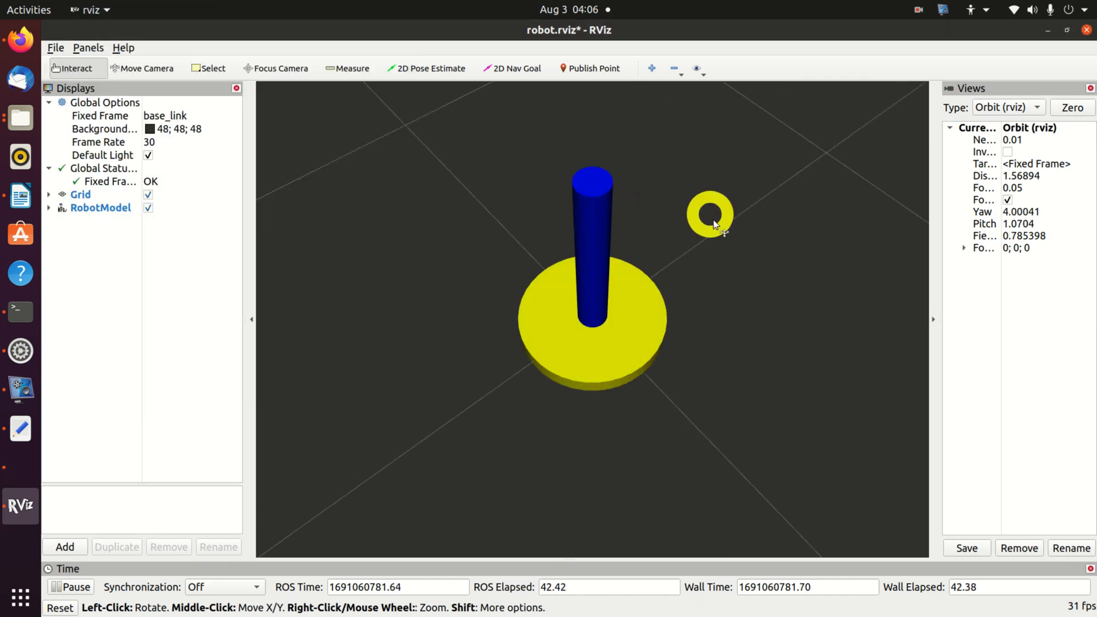
pyautogui.moveTo(713, 213); pyautogui.dragTo(462, 252)
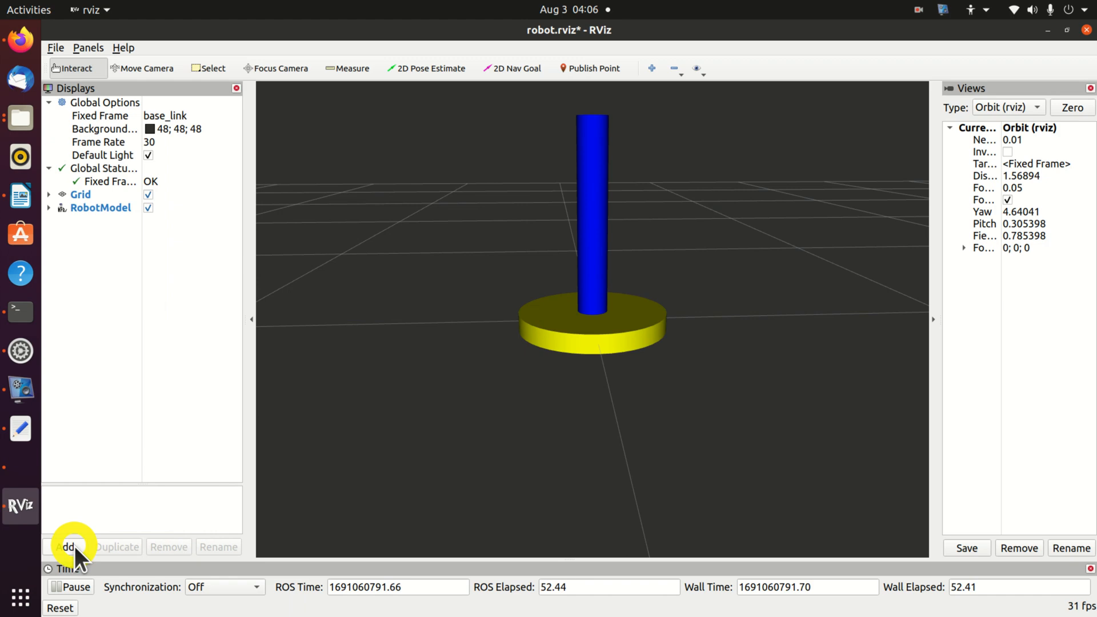
# Step: Add a TF display from the Add dialog so frame axes appear on the base
pyautogui.click(64, 546)
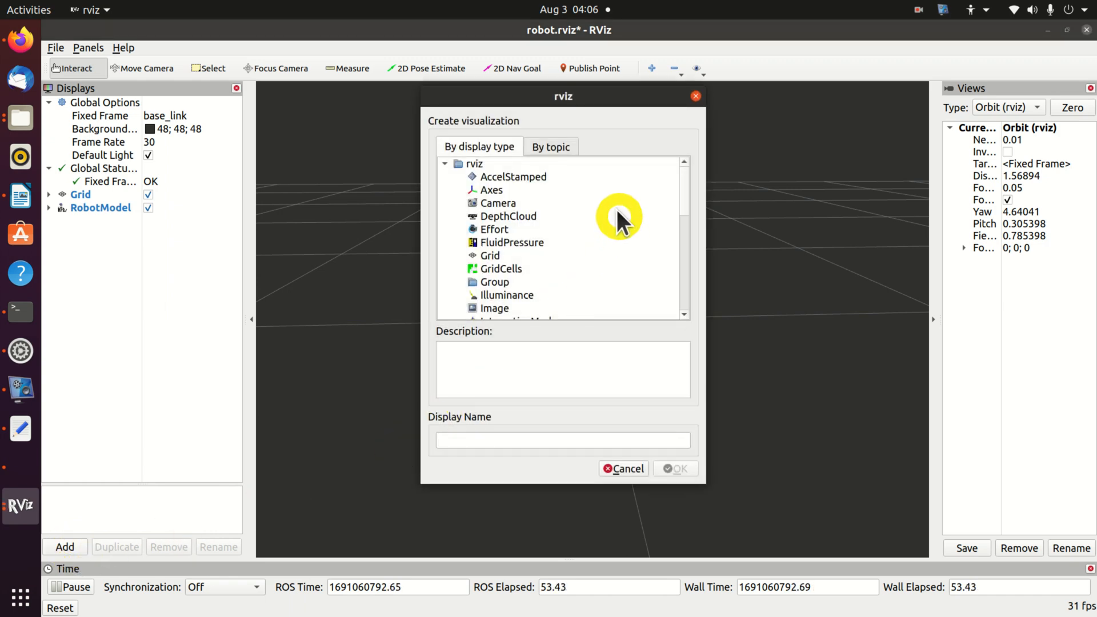
pyautogui.click(485, 308)
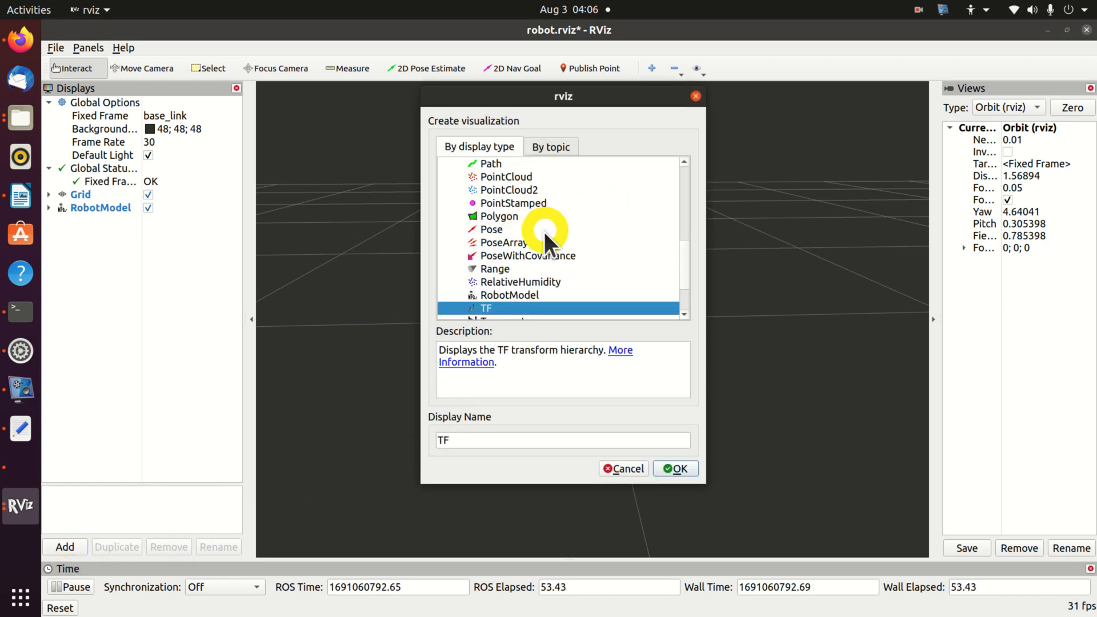
pyautogui.click(674, 468)
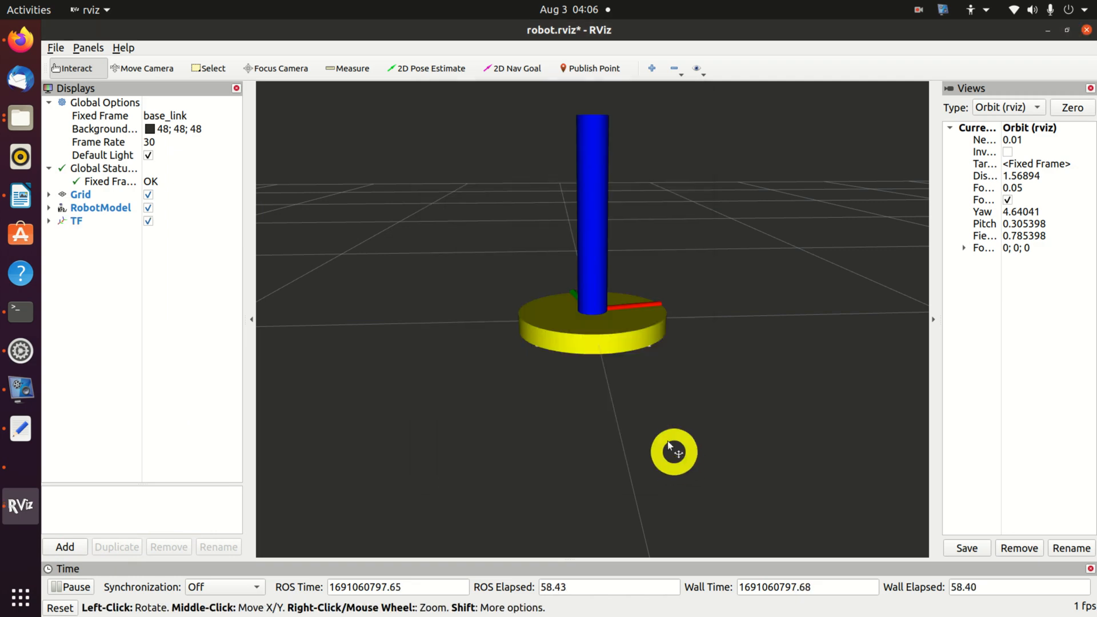
pyautogui.moveTo(674, 453); pyautogui.dragTo(682, 333)
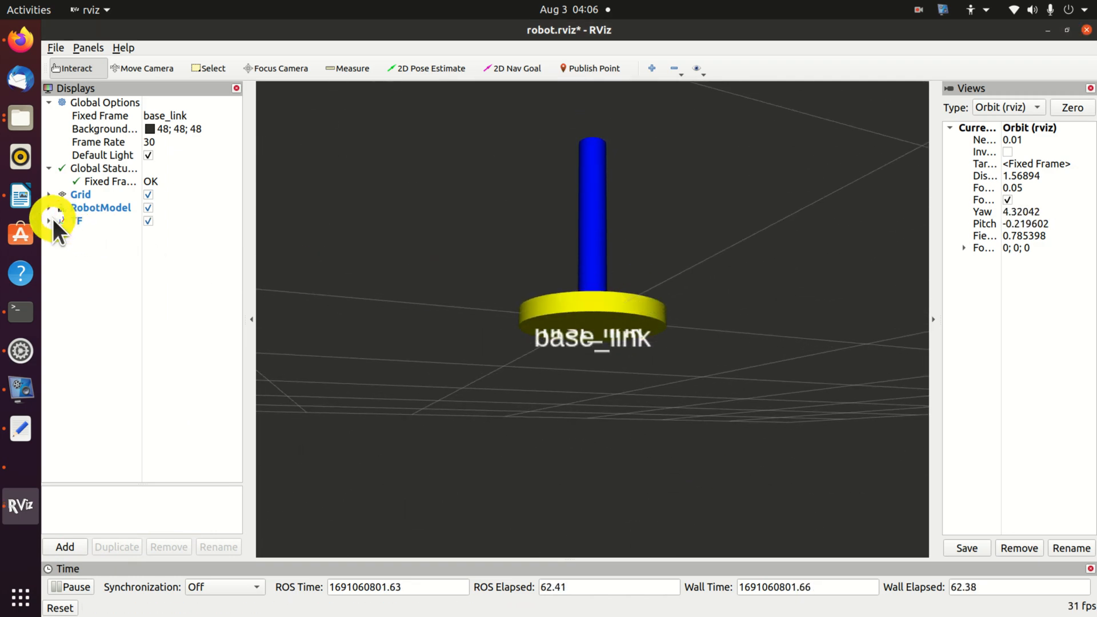
# Step: Under TF > Frames, disable All Enabled and re-enable a single frame, then orbit to view its axes
pyautogui.click(58, 221)
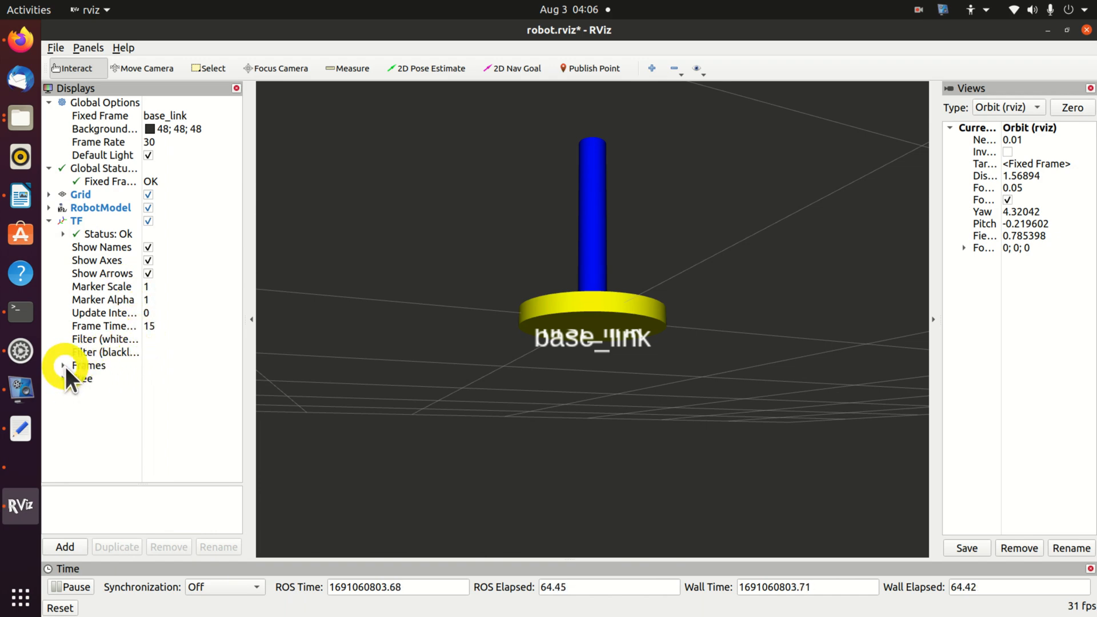
pyautogui.click(62, 366)
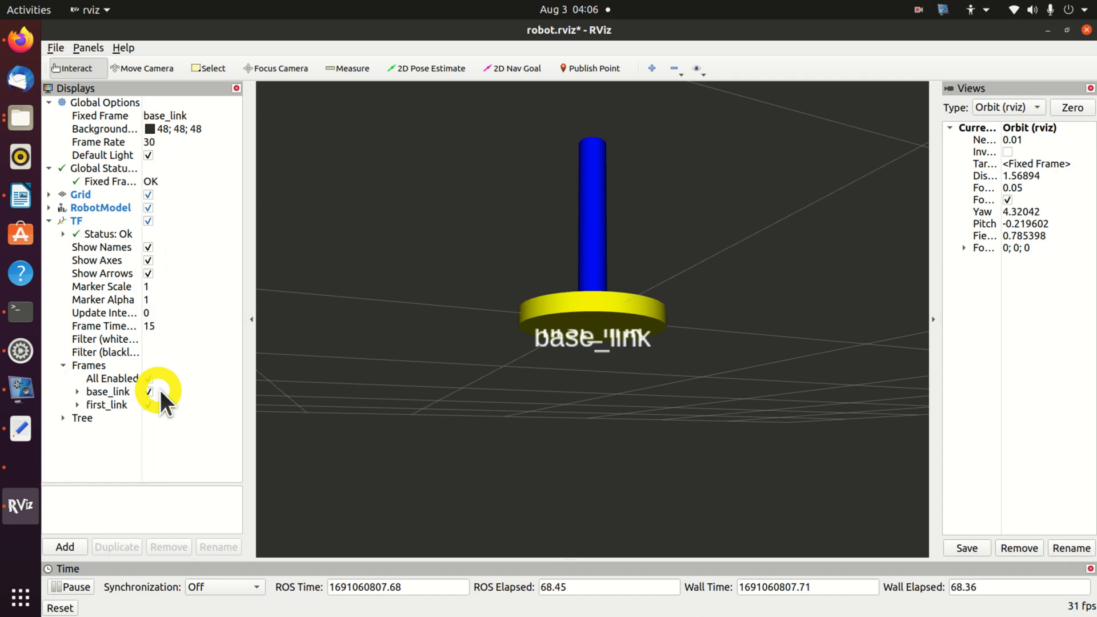
pyautogui.click(147, 404)
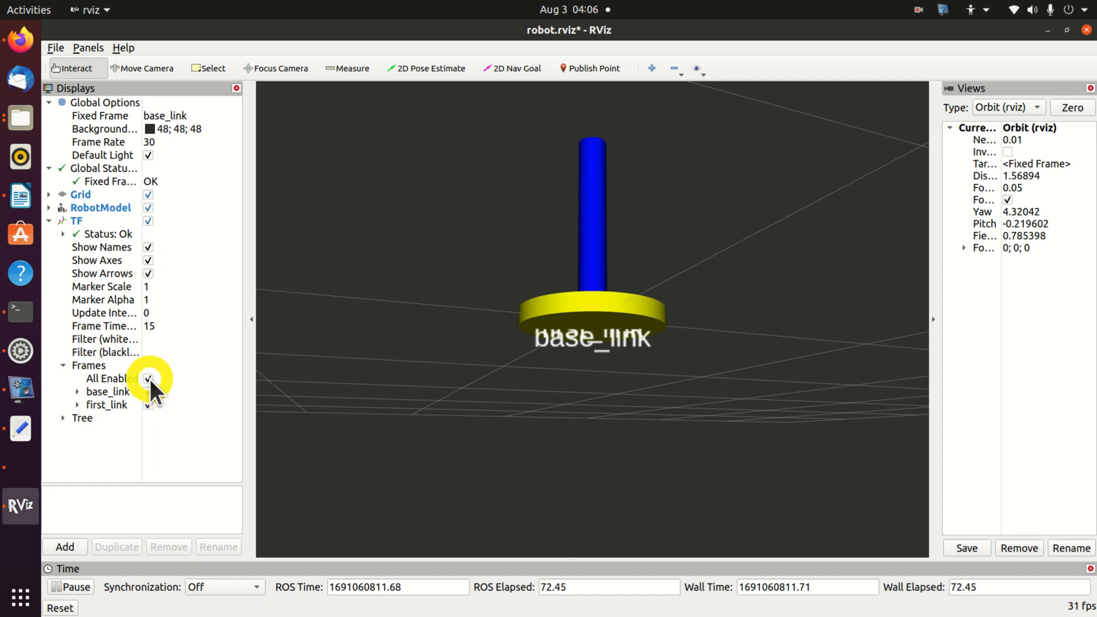
pyautogui.click(147, 378)
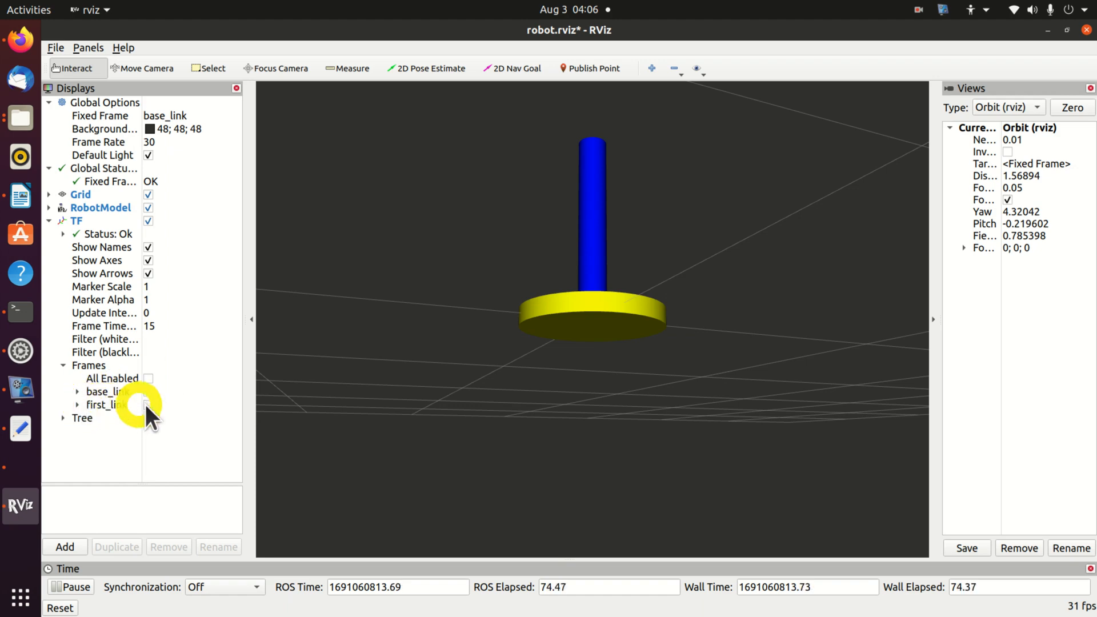
pyautogui.click(148, 392)
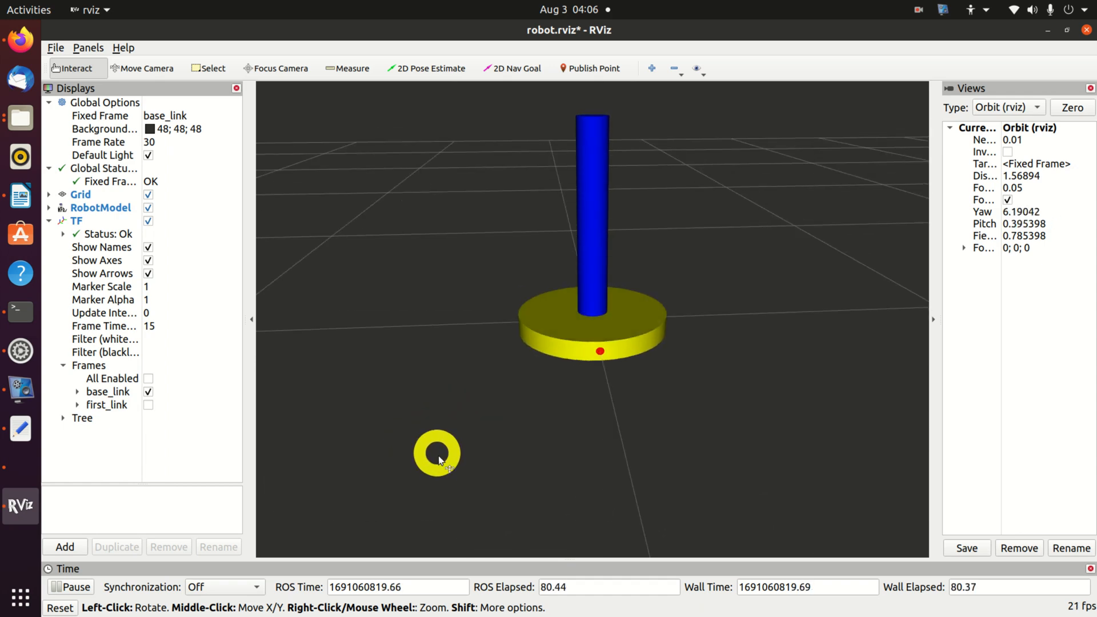
pyautogui.moveTo(438, 453); pyautogui.dragTo(609, 402)
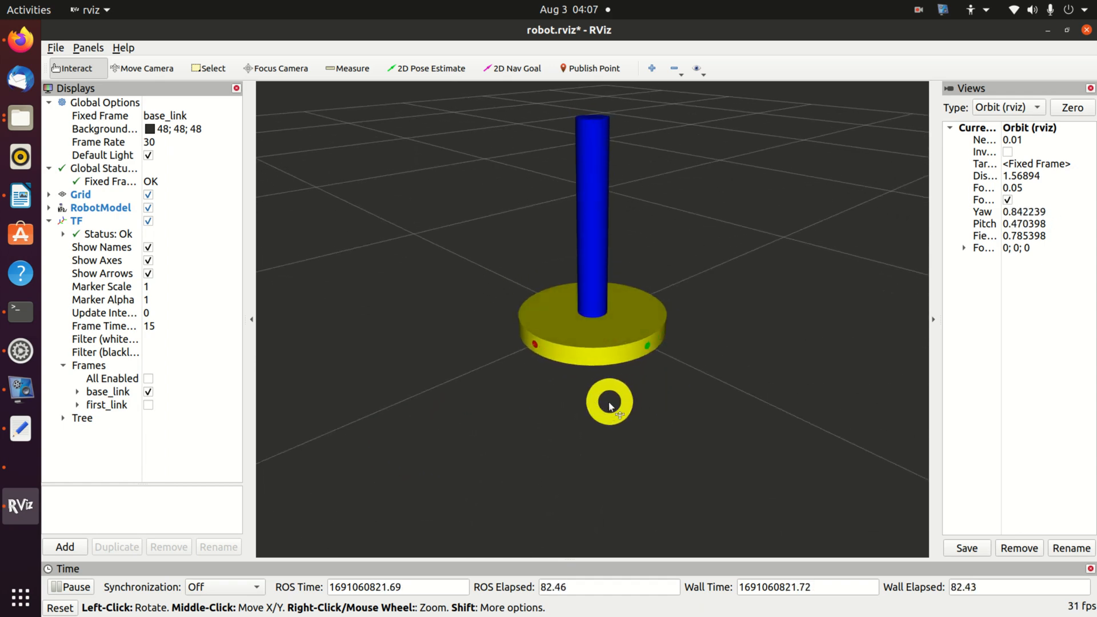
pyautogui.moveTo(609, 405); pyautogui.dragTo(619, 293)
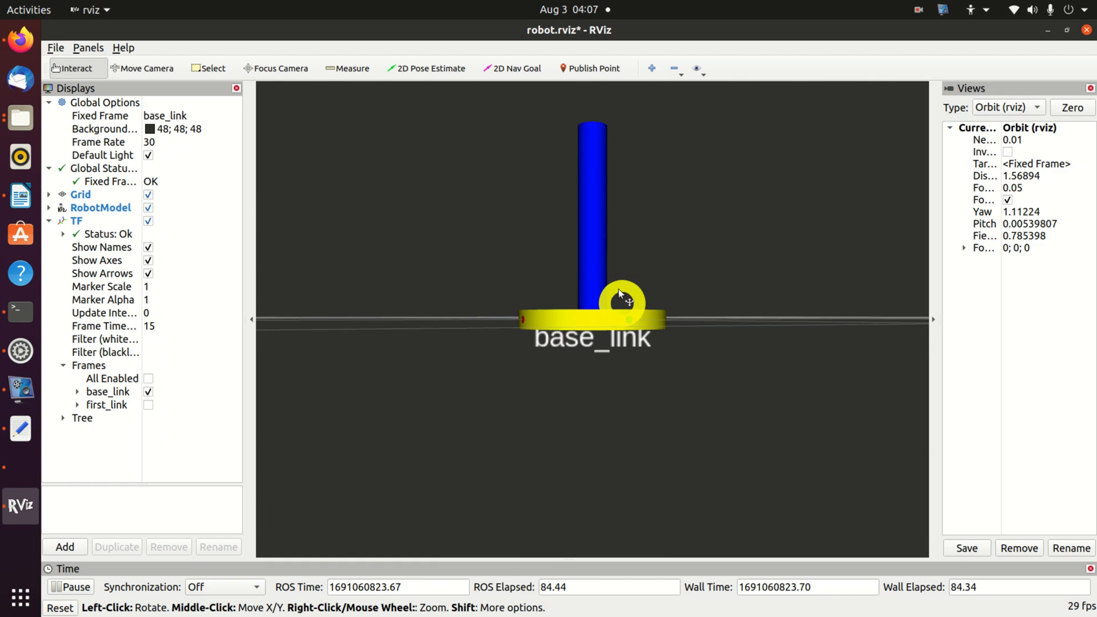
pyautogui.moveTo(619, 294); pyautogui.dragTo(626, 391)
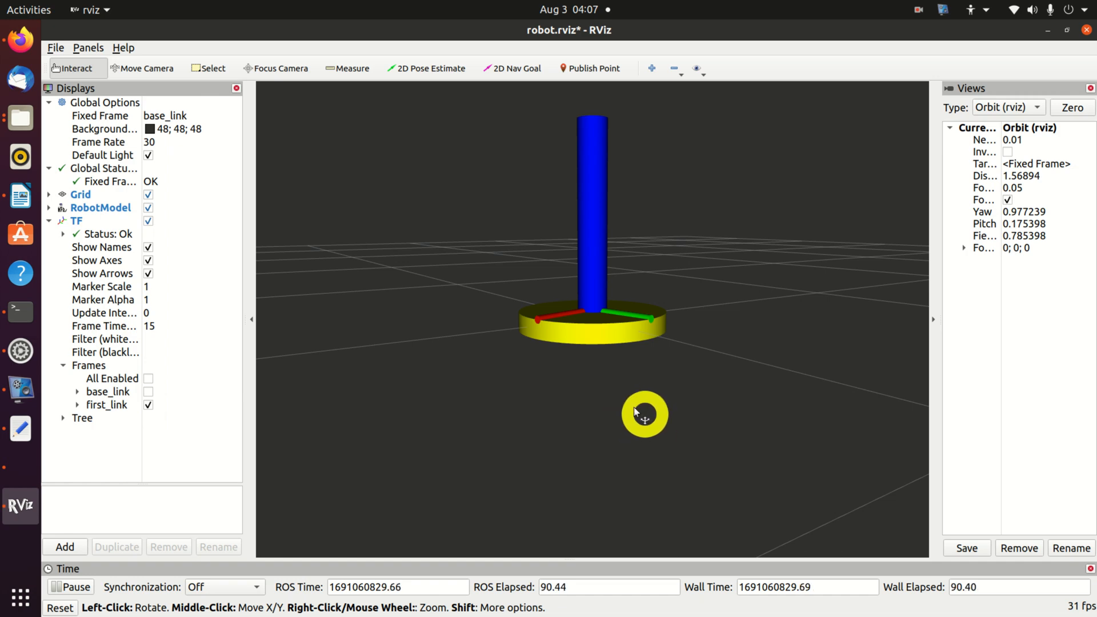
# Step: Enable base_link alongside first_link in TF Frames and zoom in to compare both axes
pyautogui.moveTo(643, 413); pyautogui.dragTo(616, 419)
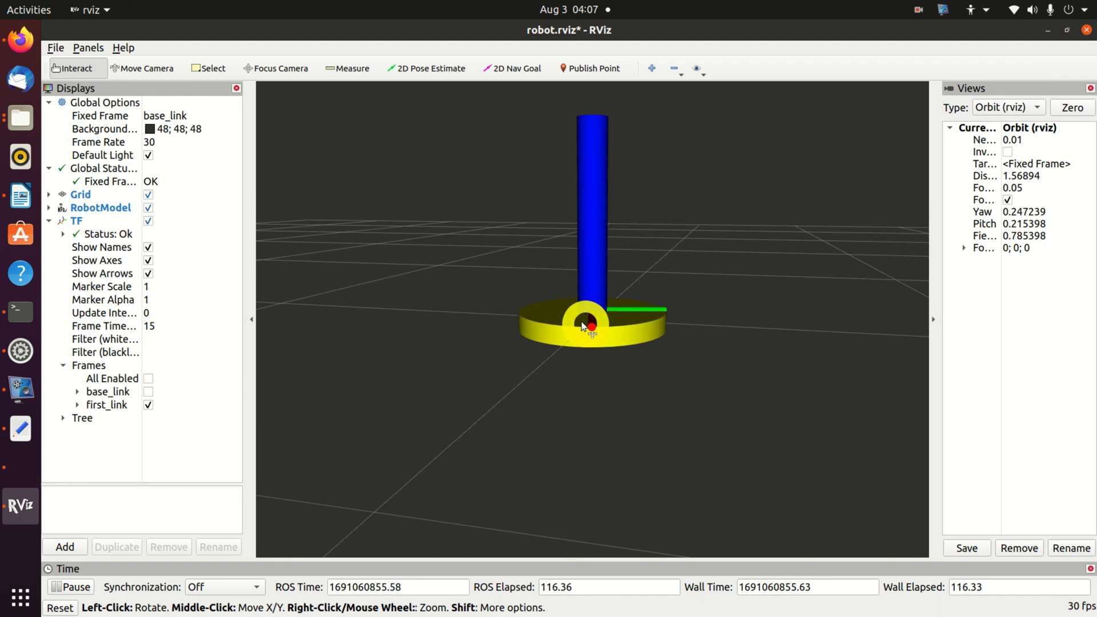
pyautogui.moveTo(584, 326); pyautogui.dragTo(607, 342)
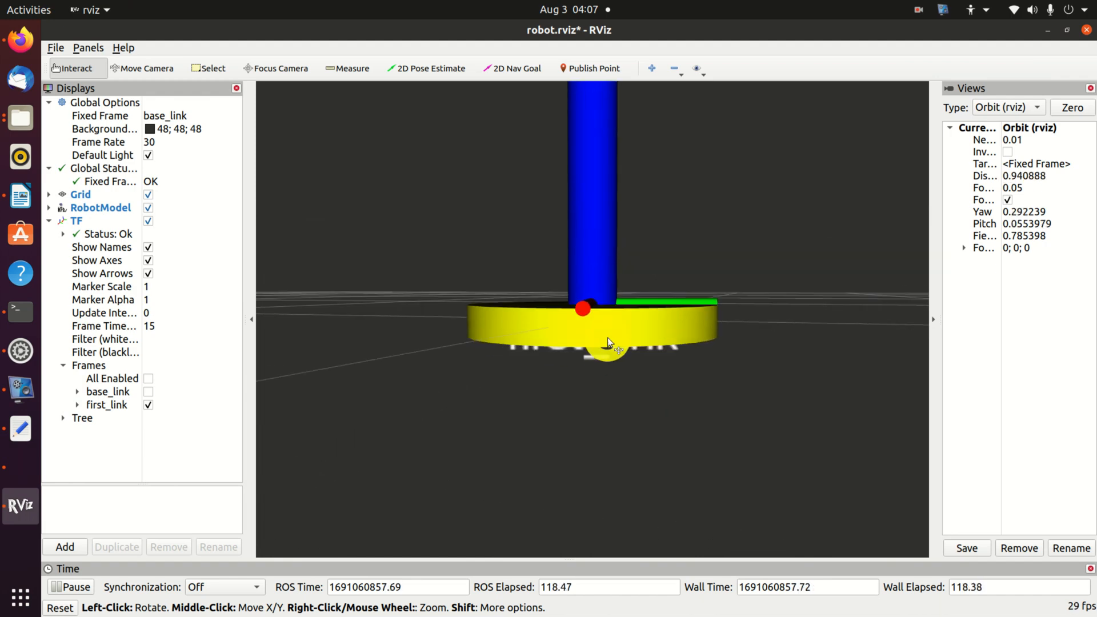
pyautogui.click(108, 404)
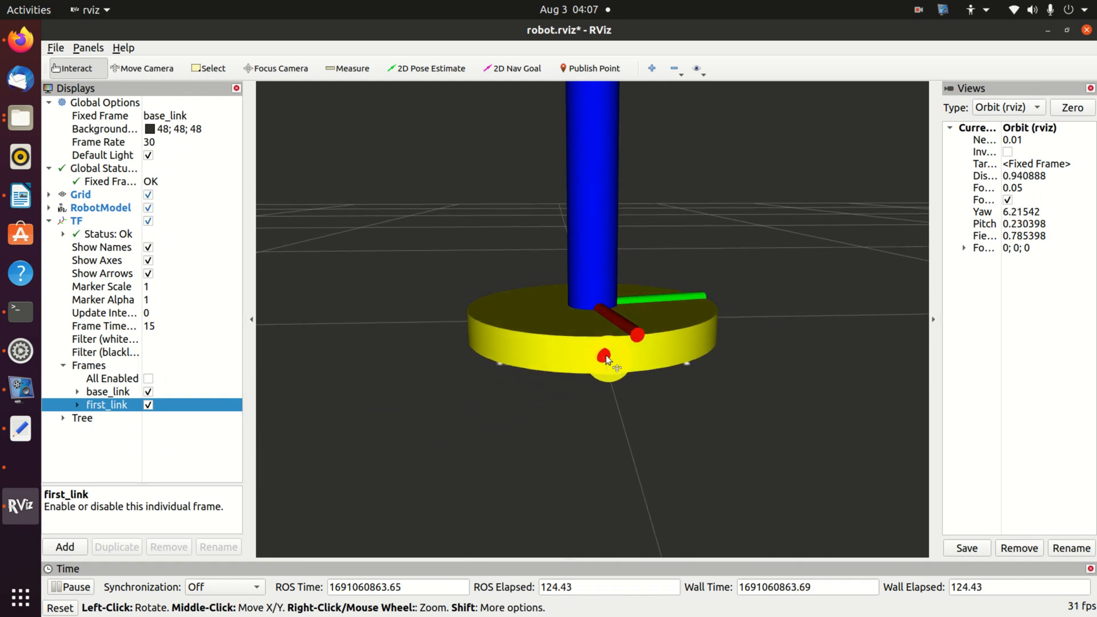
pyautogui.moveTo(607, 360); pyautogui.dragTo(578, 349)
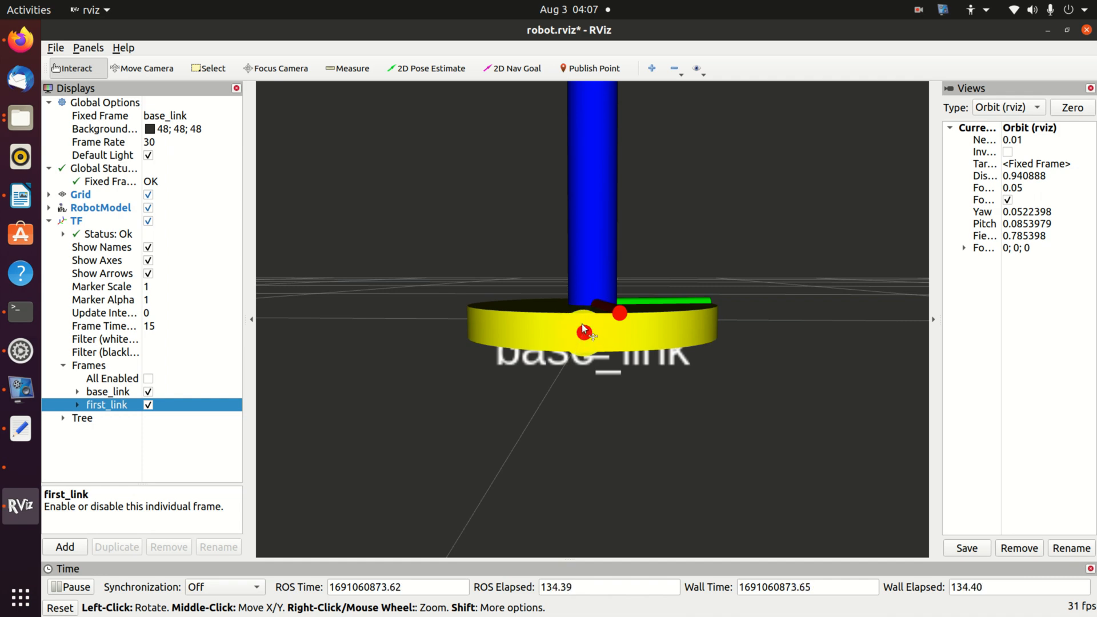
pyautogui.moveTo(584, 329); pyautogui.dragTo(602, 335)
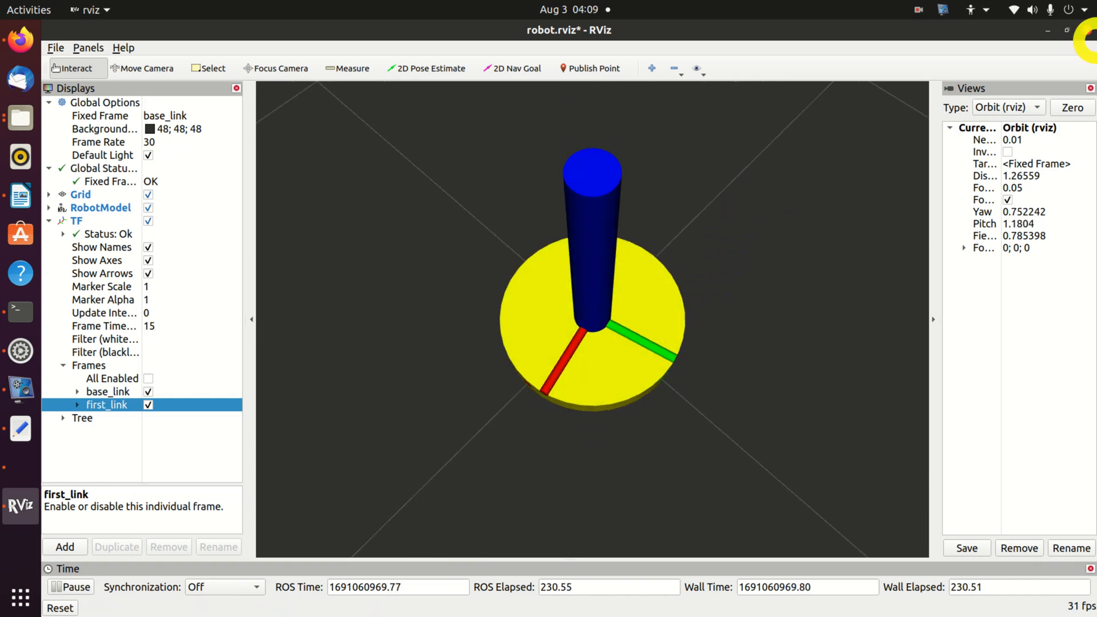
# Step: Close RViz to end the launch and reopen robot.urdf with gedit
pyautogui.click(1086, 30)
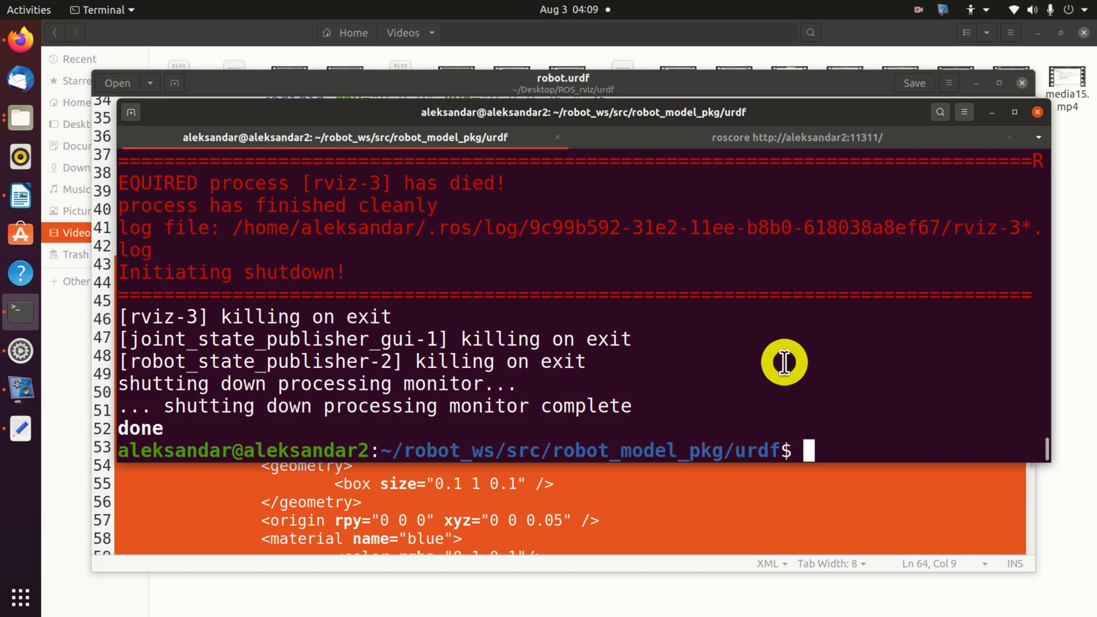
pyautogui.write('gedit robot.urdf')
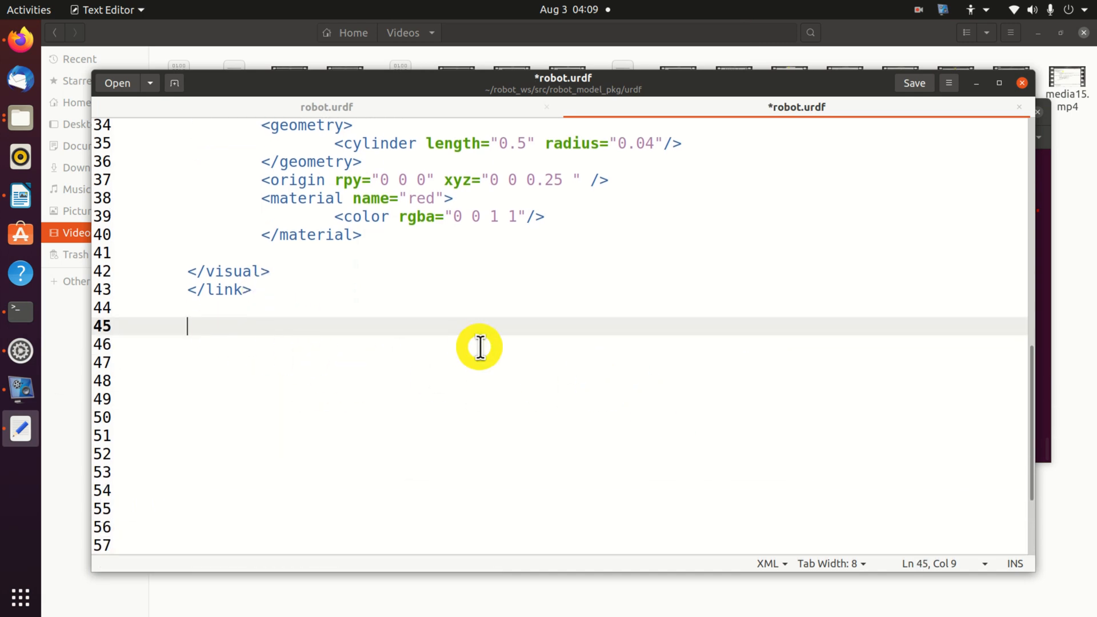
# Step: Insert the prismatic joint_2 and second_link box block after first_link and verify the second_link name
pyautogui.click(285, 363)
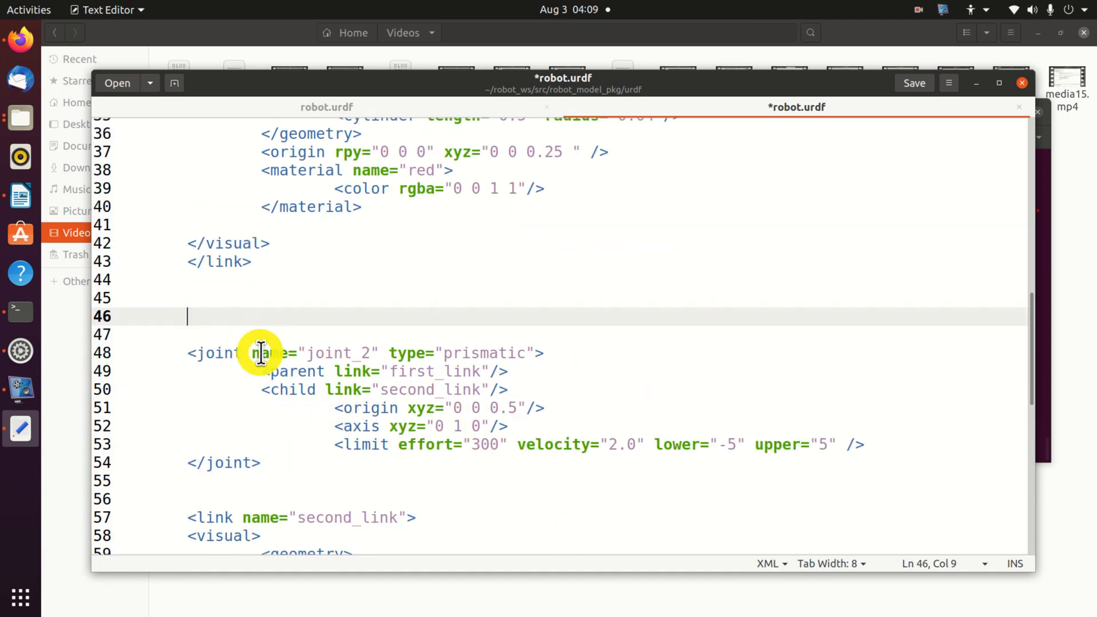
pyautogui.click(370, 353)
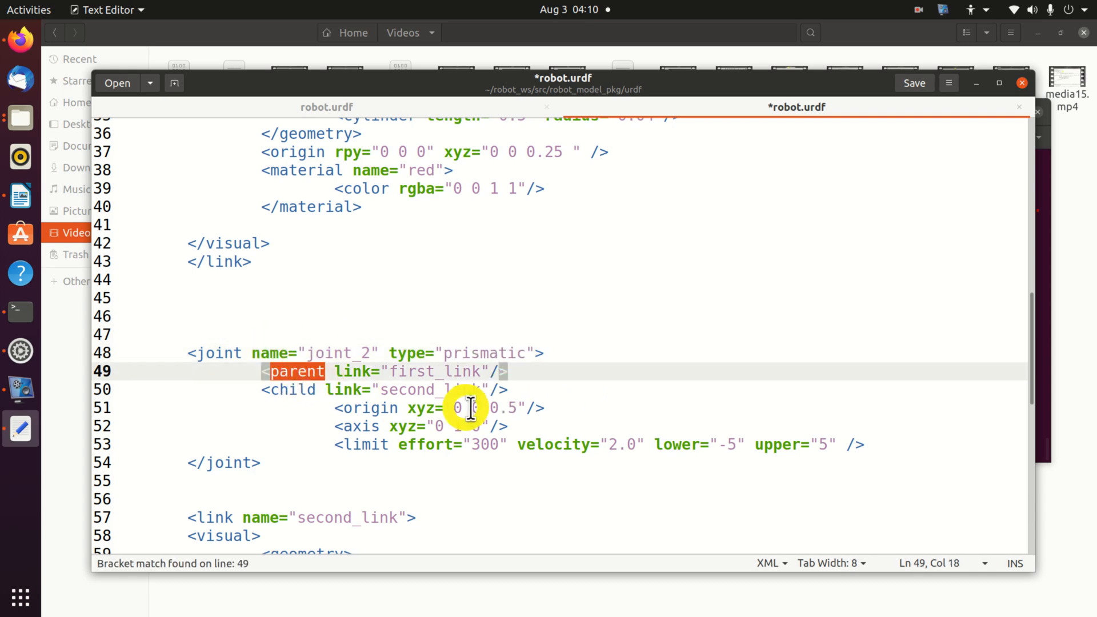
pyautogui.moveTo(448, 399)
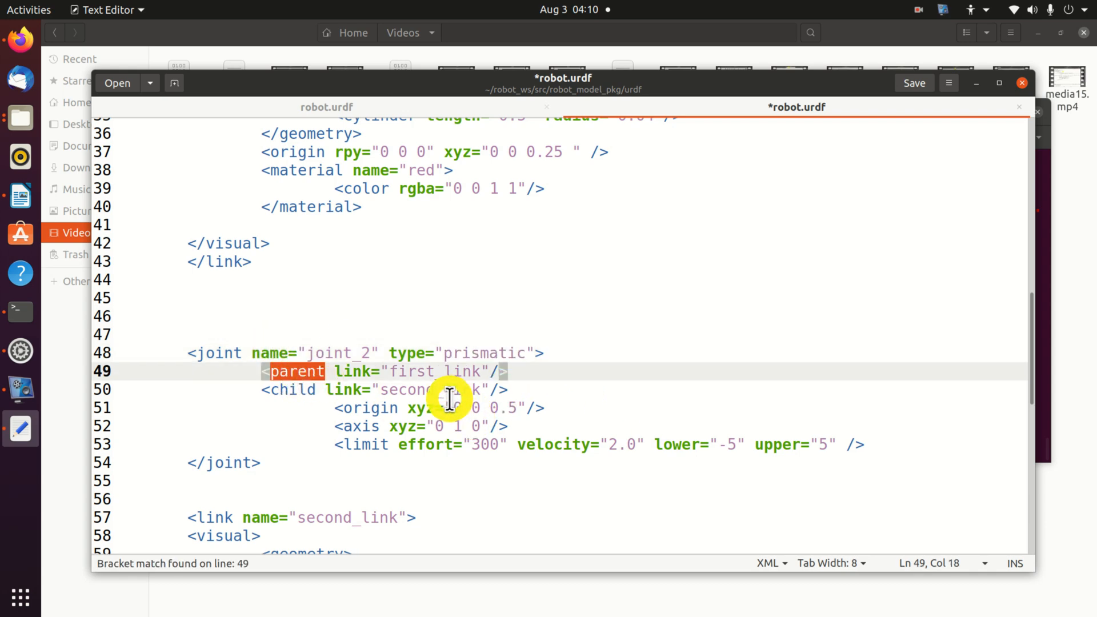
pyautogui.scroll(-3)
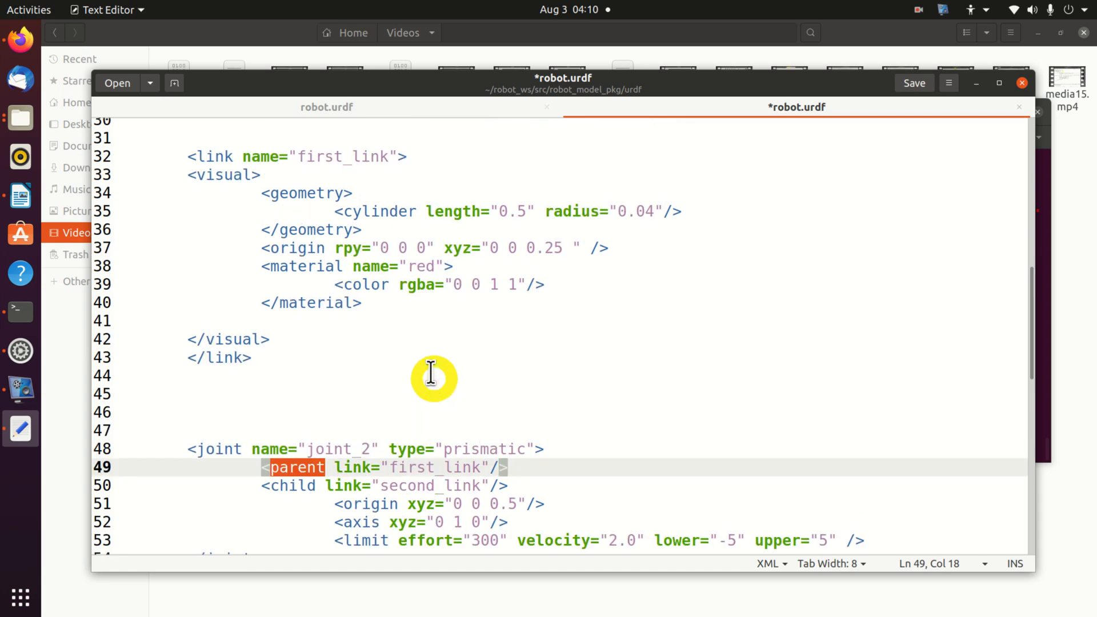
pyautogui.moveTo(423, 502)
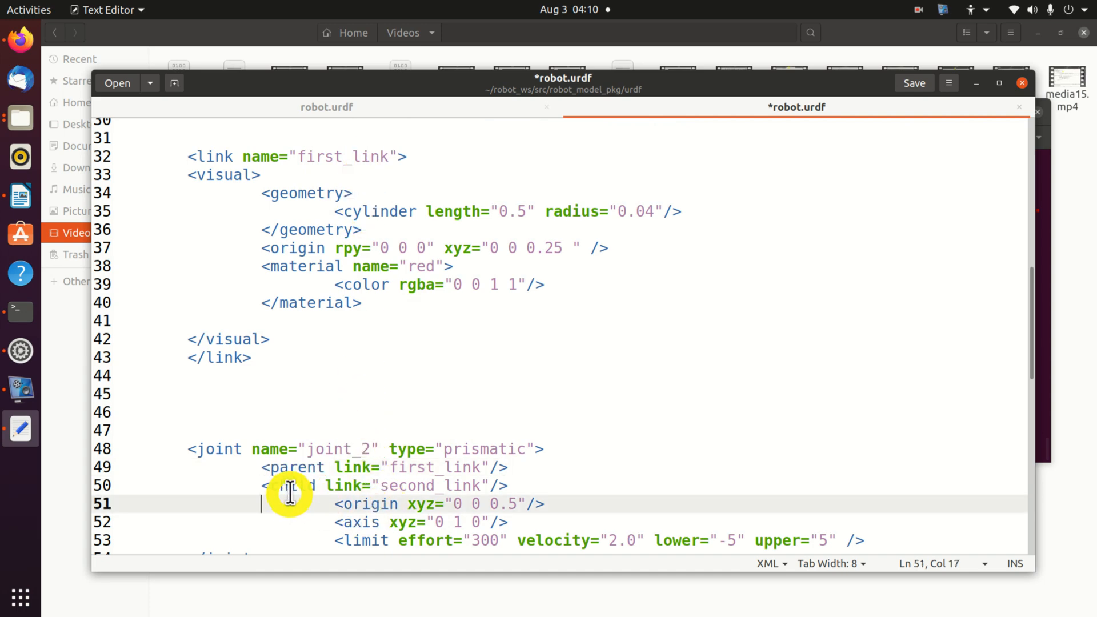
pyautogui.doubleClick(429, 438)
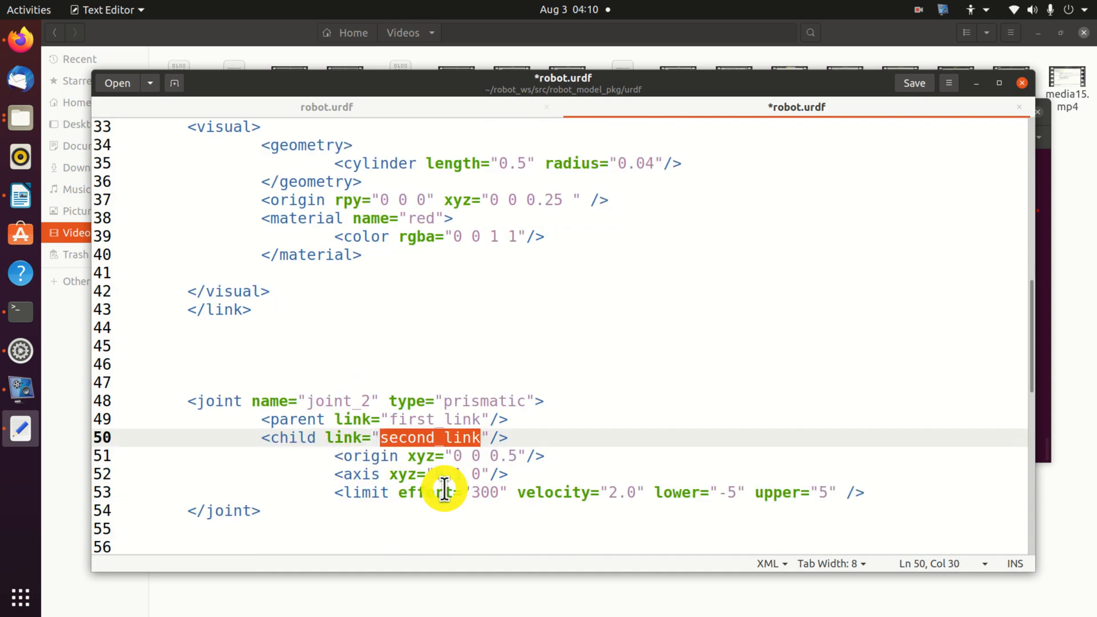
pyautogui.scroll(-3)
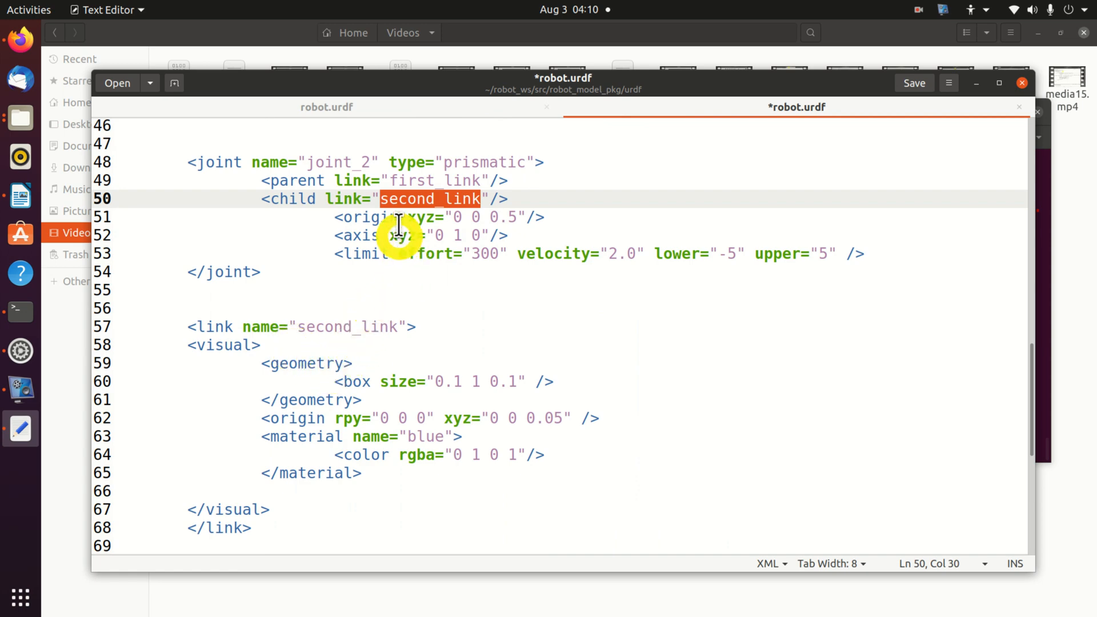
# Step: Review joint_2's origin xyz 0 0 0.5 and axis 0 1 0 lines in robot.urdf
pyautogui.click(458, 217)
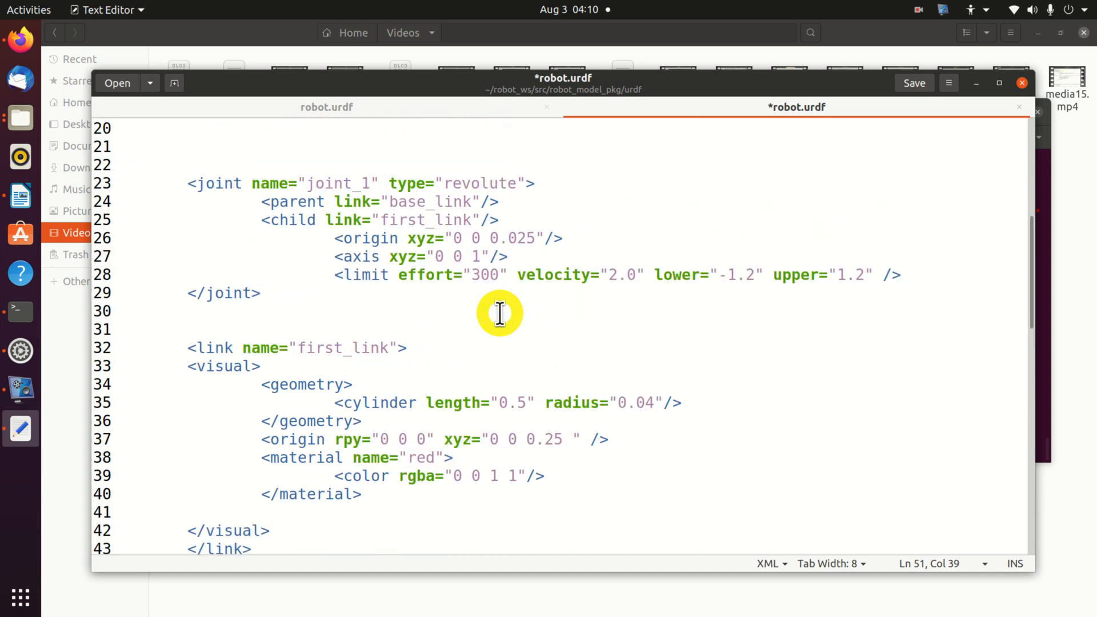
pyautogui.scroll(-3)
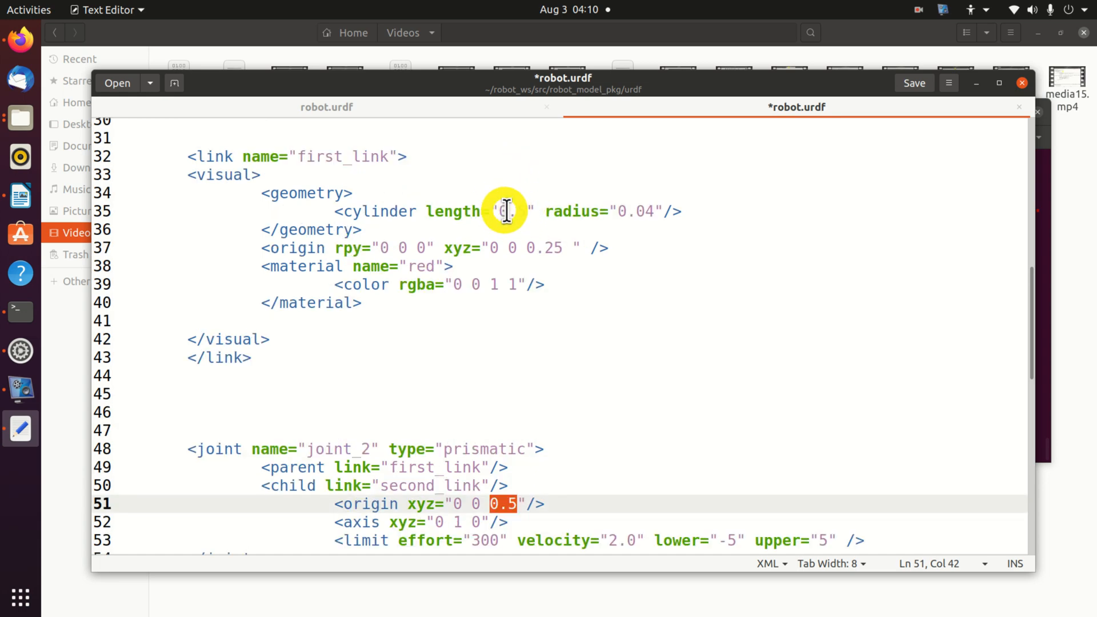
pyautogui.scroll(-3)
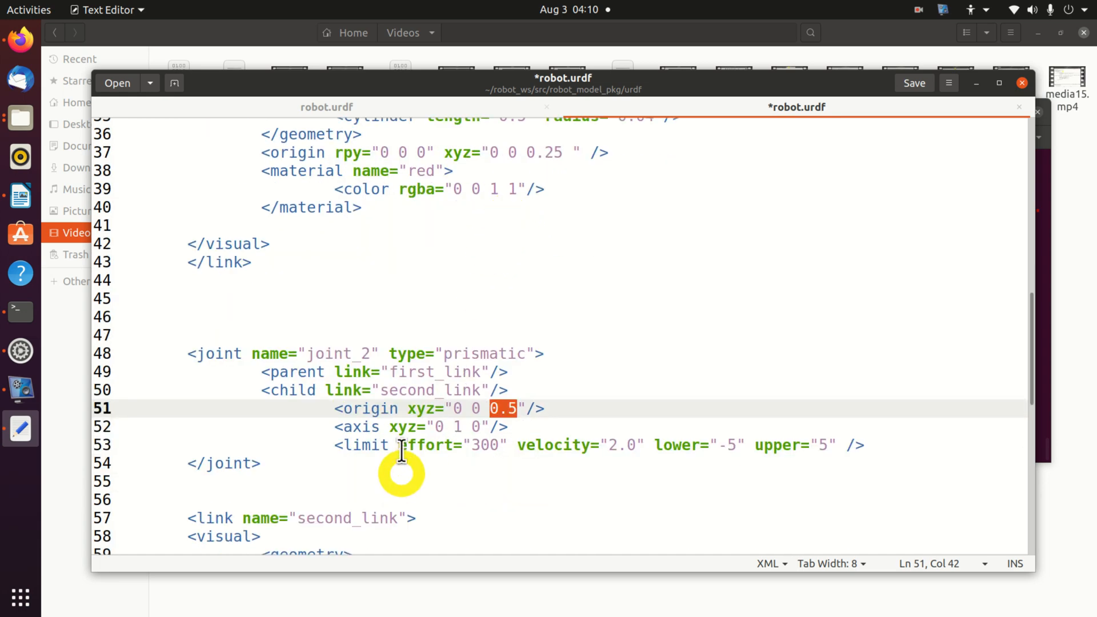
pyautogui.doubleClick(402, 426)
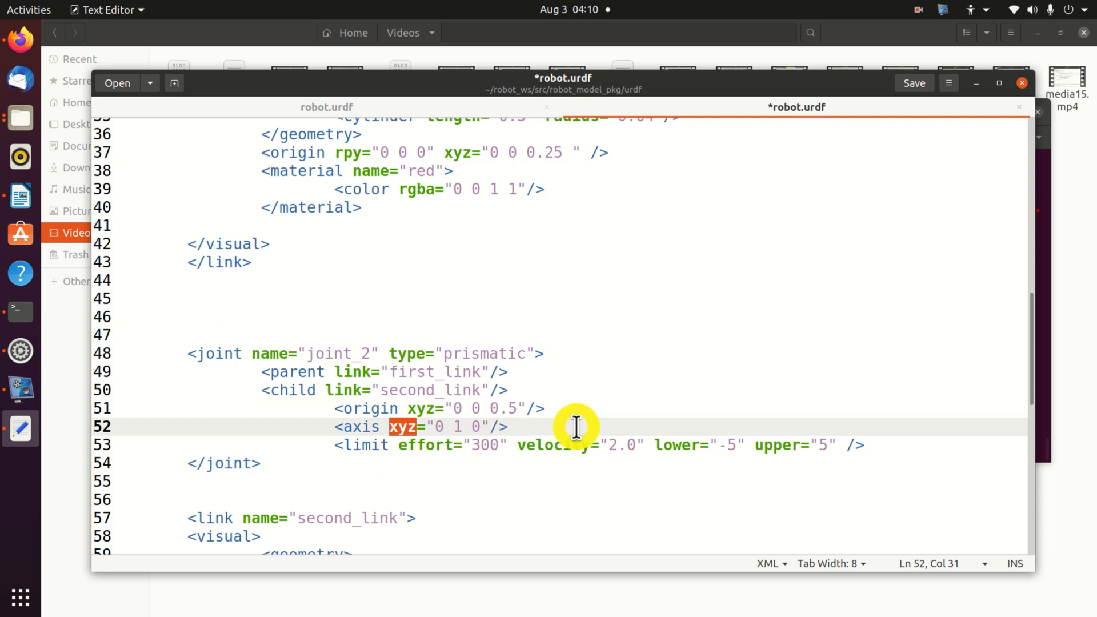
pyautogui.moveTo(372, 451)
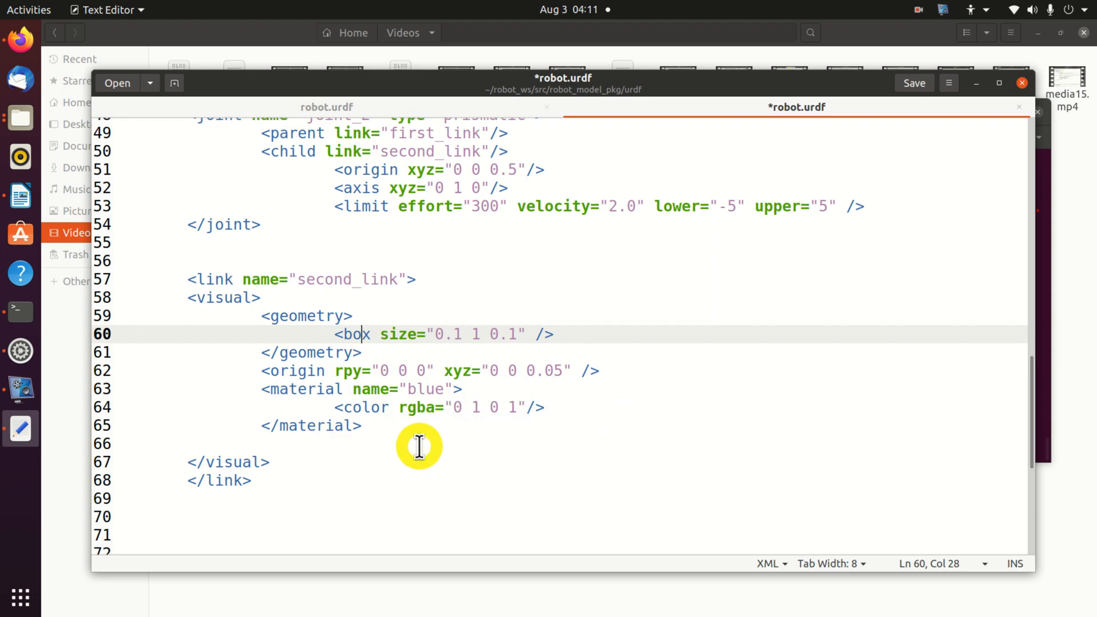
# Step: Position the cursor at second_link's box size 0.1 1 0.1 line and the blank visual line
pyautogui.click(425, 444)
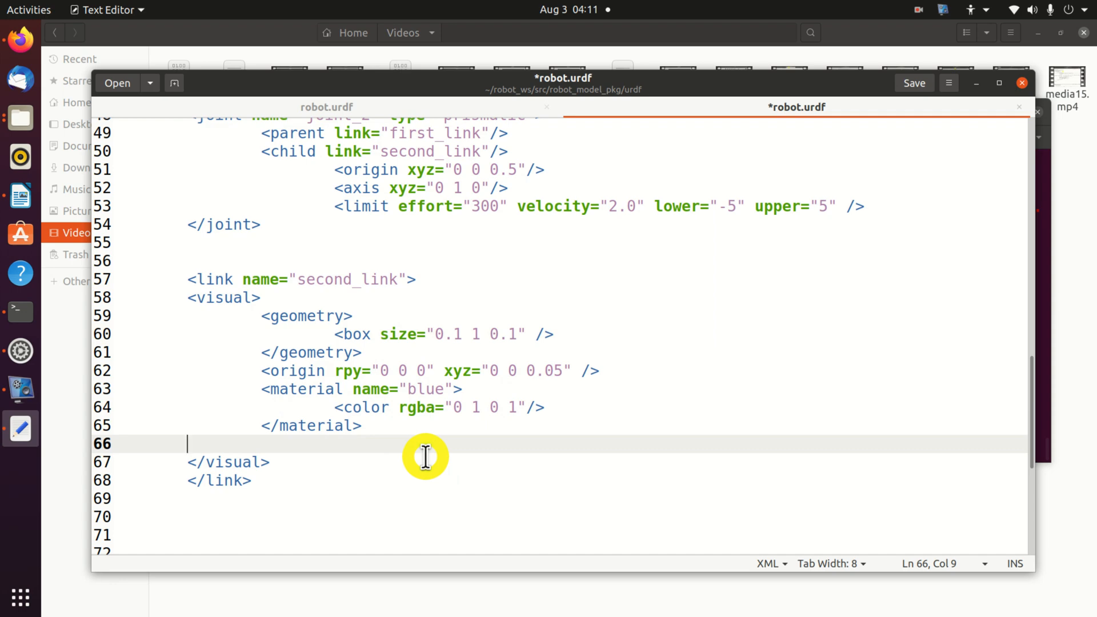
pyautogui.click(913, 82)
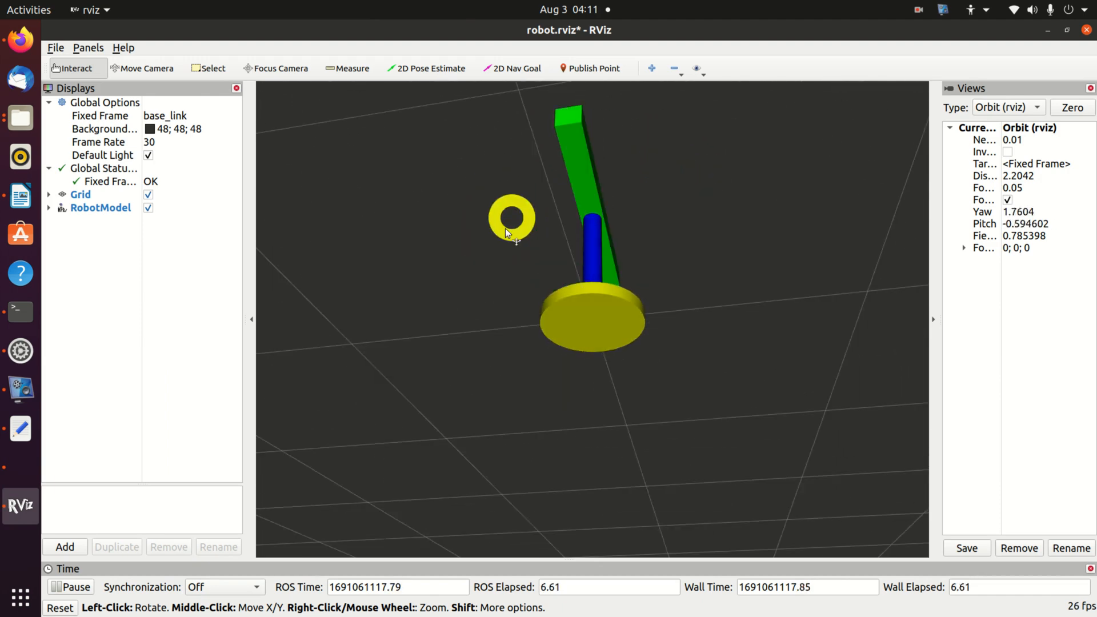
# Step: Orbit the RViz view to see the green bar atop the blue column from the side
pyautogui.moveTo(511, 231); pyautogui.dragTo(622, 343)
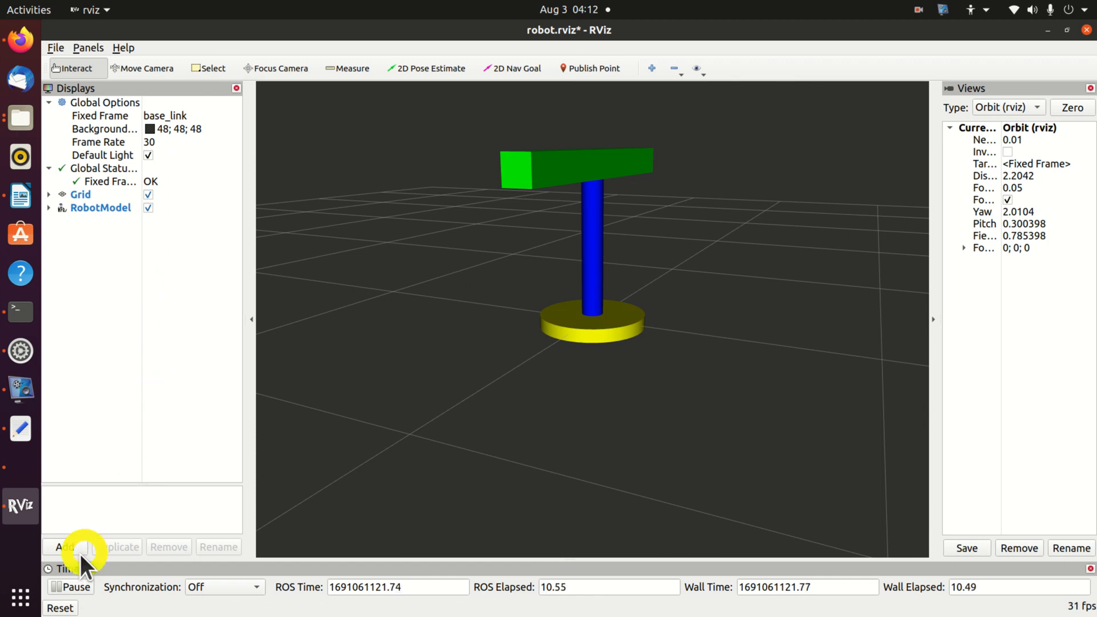
# Step: Add a TF display and expand its Frames list showing base_link, first_link, second_link
pyautogui.click(64, 546)
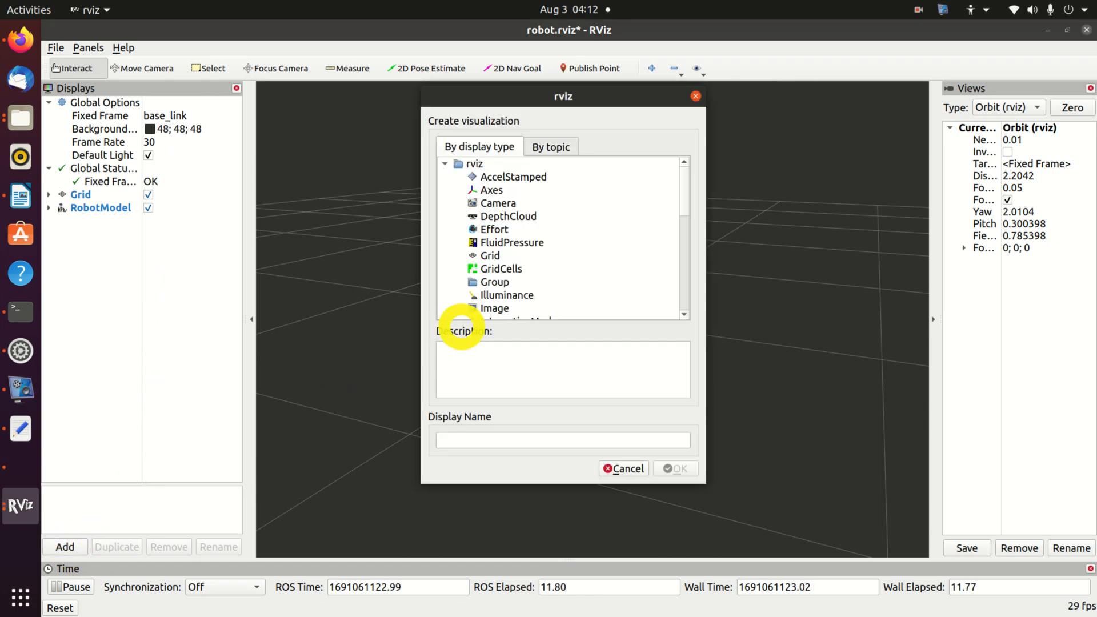
pyautogui.click(486, 308)
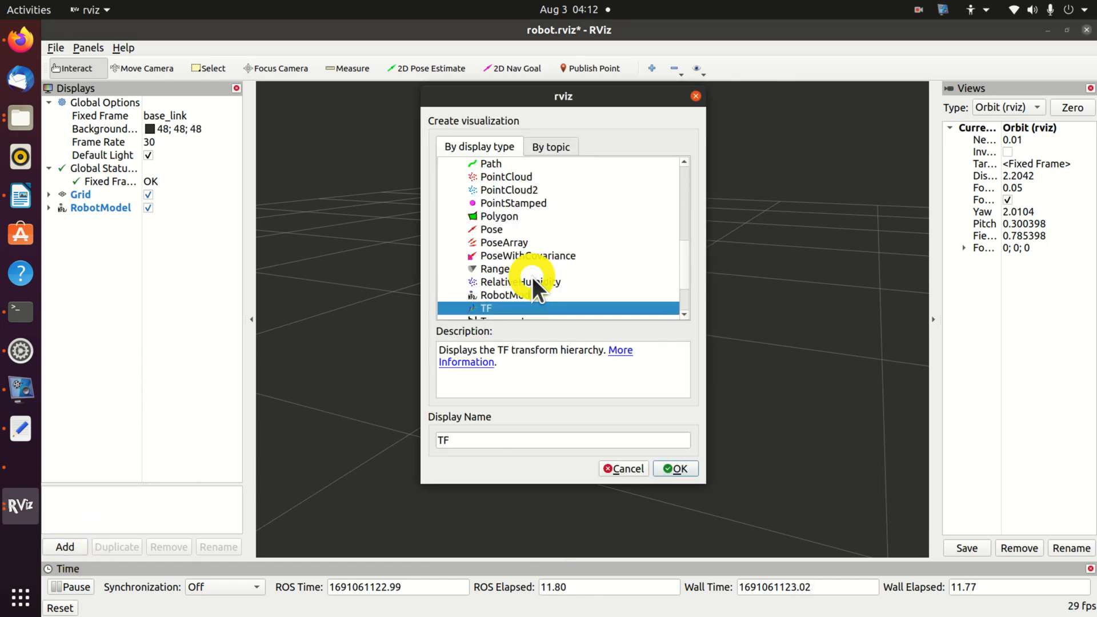
pyautogui.click(674, 468)
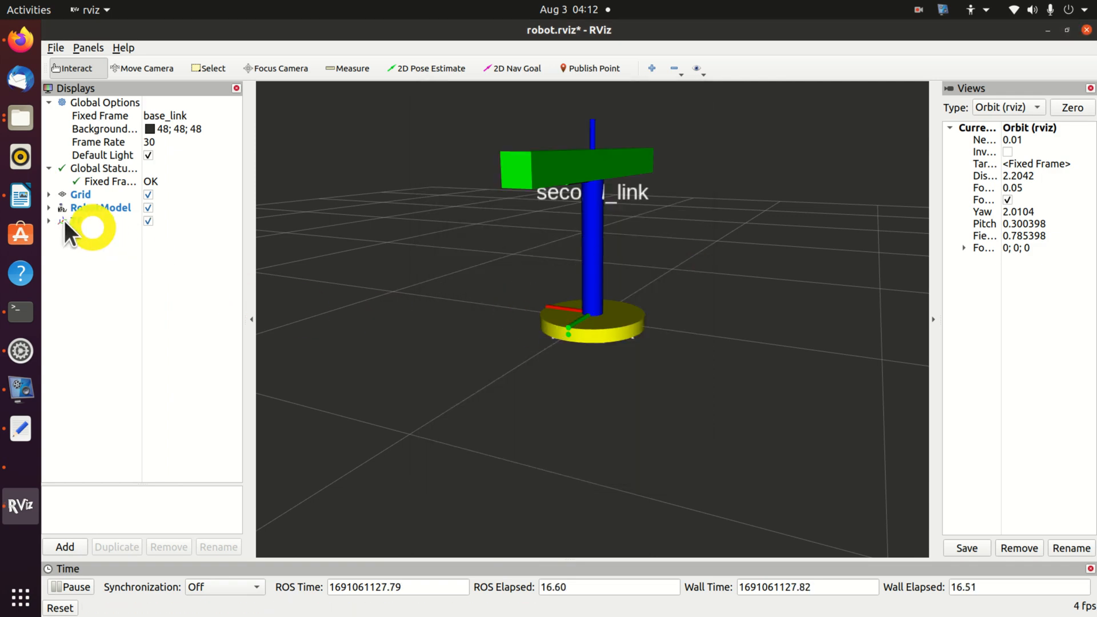
pyautogui.click(49, 221)
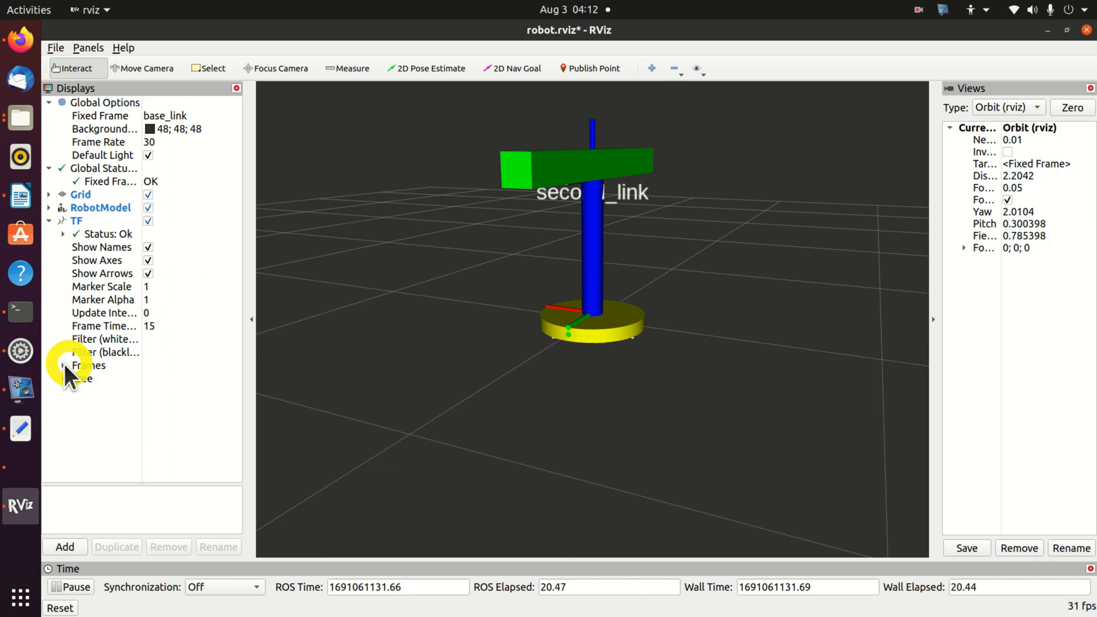
pyautogui.click(63, 366)
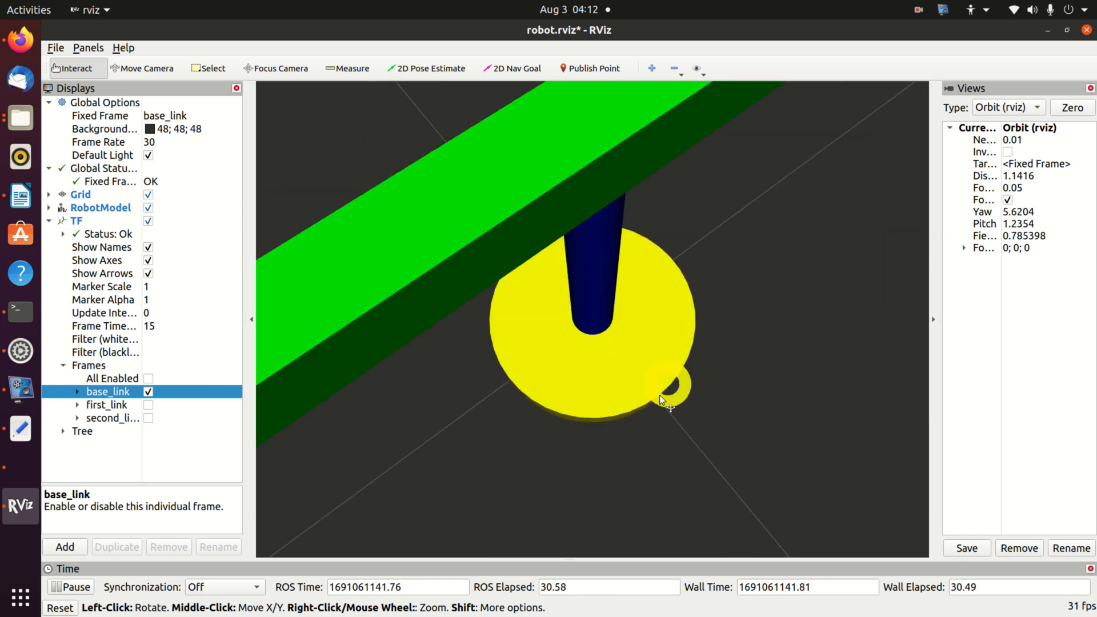
# Step: Show first_link's frame, then only second_link's frame, orbiting to inspect each
pyautogui.moveTo(671, 401); pyautogui.dragTo(589, 273)
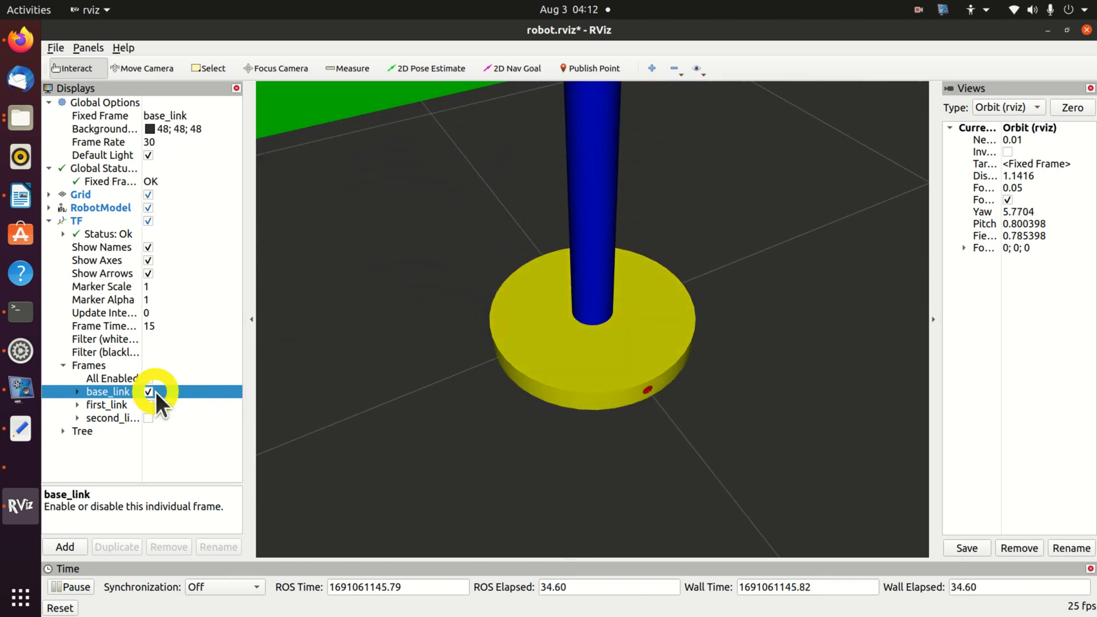
pyautogui.click(147, 392)
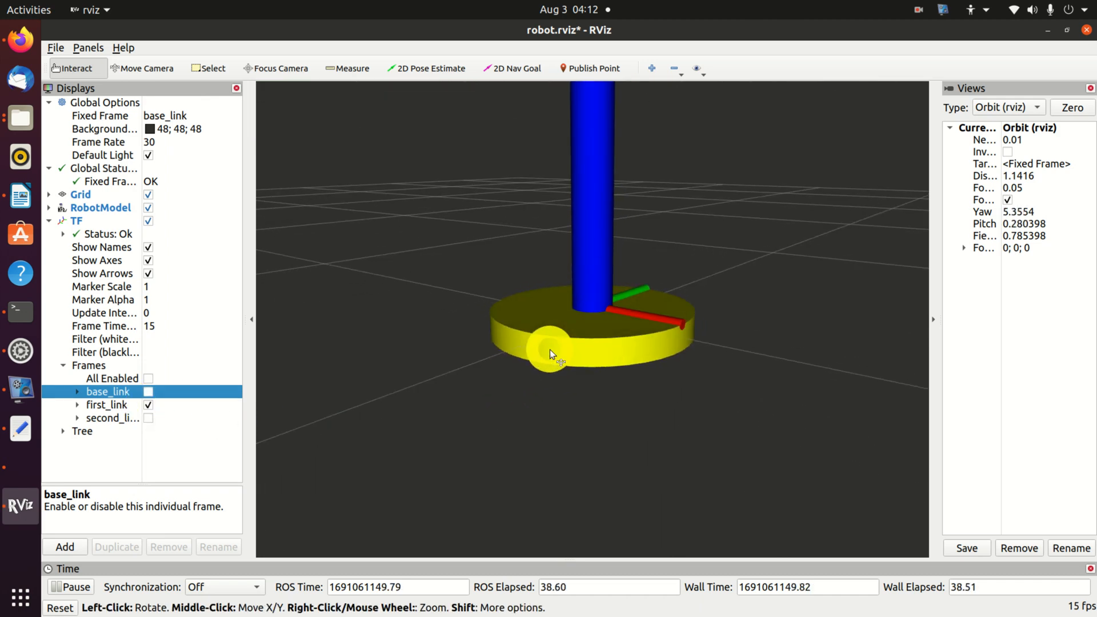
pyautogui.click(147, 404)
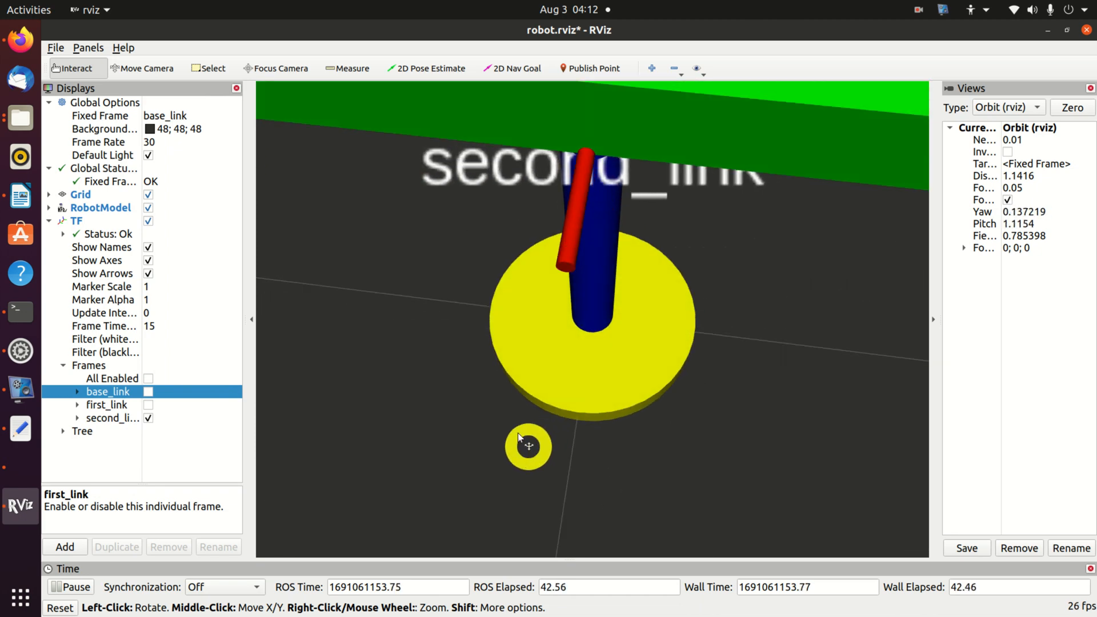
pyautogui.moveTo(529, 447); pyautogui.dragTo(695, 156)
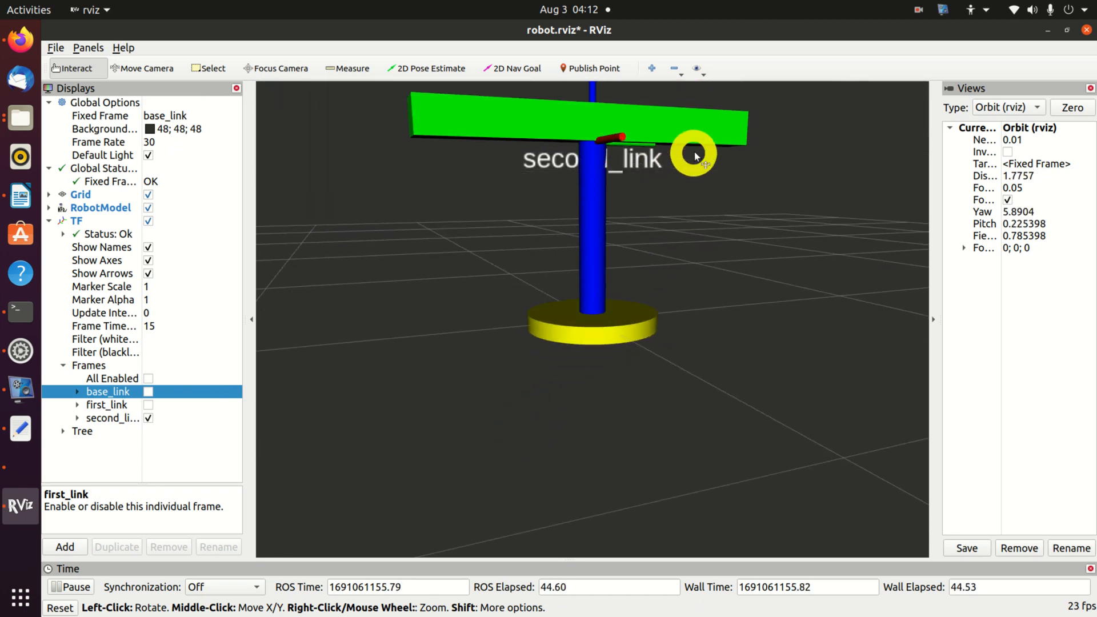
pyautogui.moveTo(693, 154); pyautogui.dragTo(508, 214)
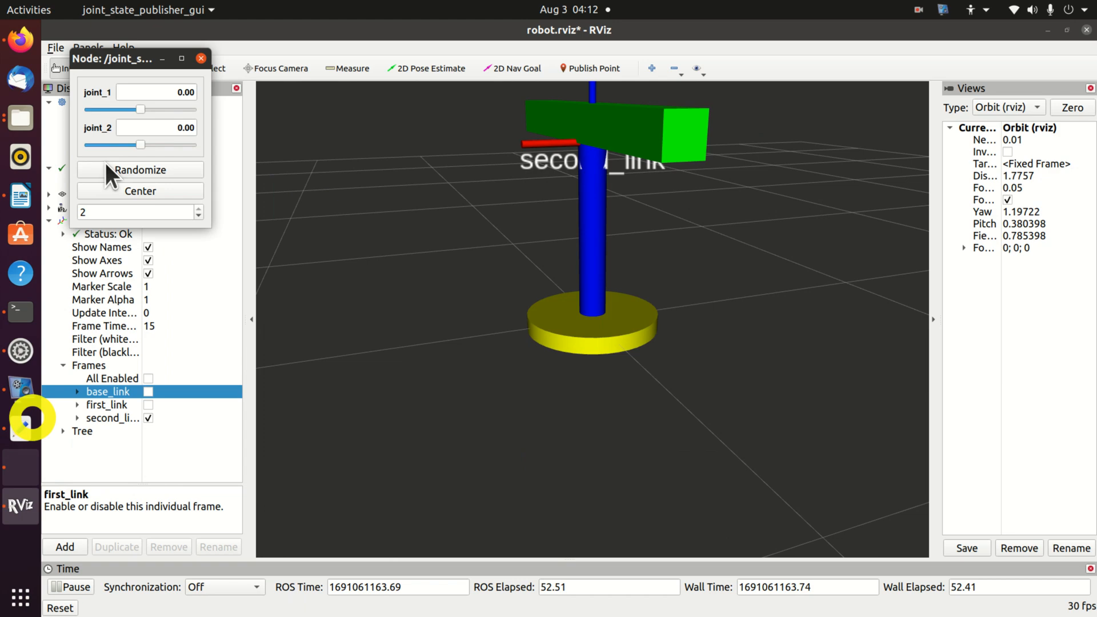
# Step: Nudge the joint_1 slider to about 0.05 so the green bar turns slightly
pyautogui.moveTo(138, 109); pyautogui.dragTo(115, 110)
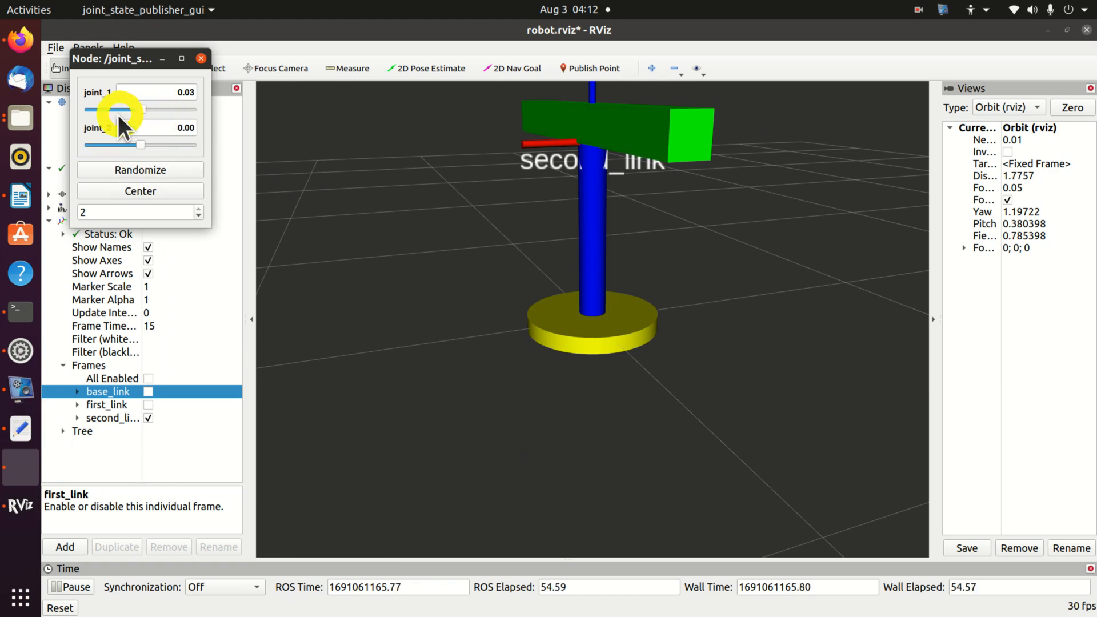
pyautogui.moveTo(118, 110); pyautogui.dragTo(139, 110)
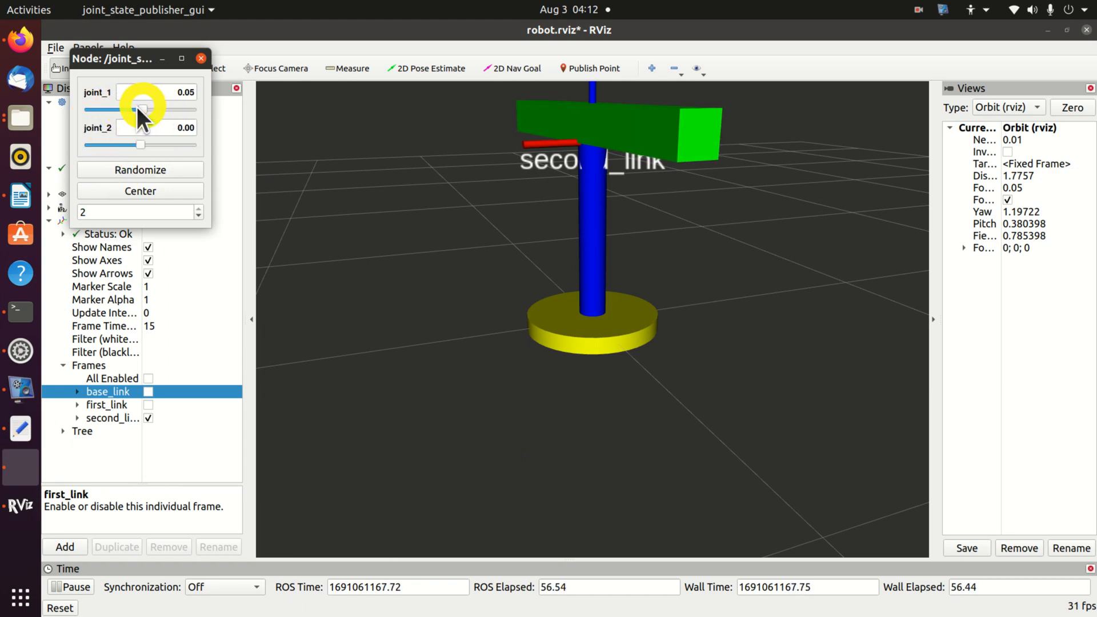
pyautogui.moveTo(129, 110); pyautogui.dragTo(142, 110)
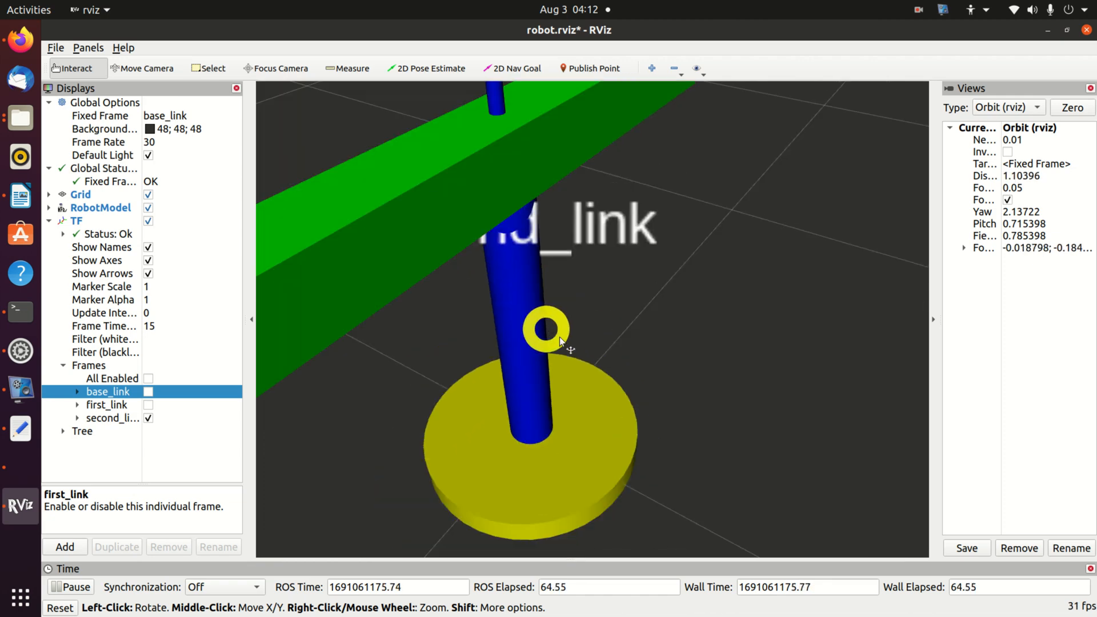
# Step: Slide joint_2 back and forth to about 0.11 and swing joint_1 to 0.32
pyautogui.click(21, 465)
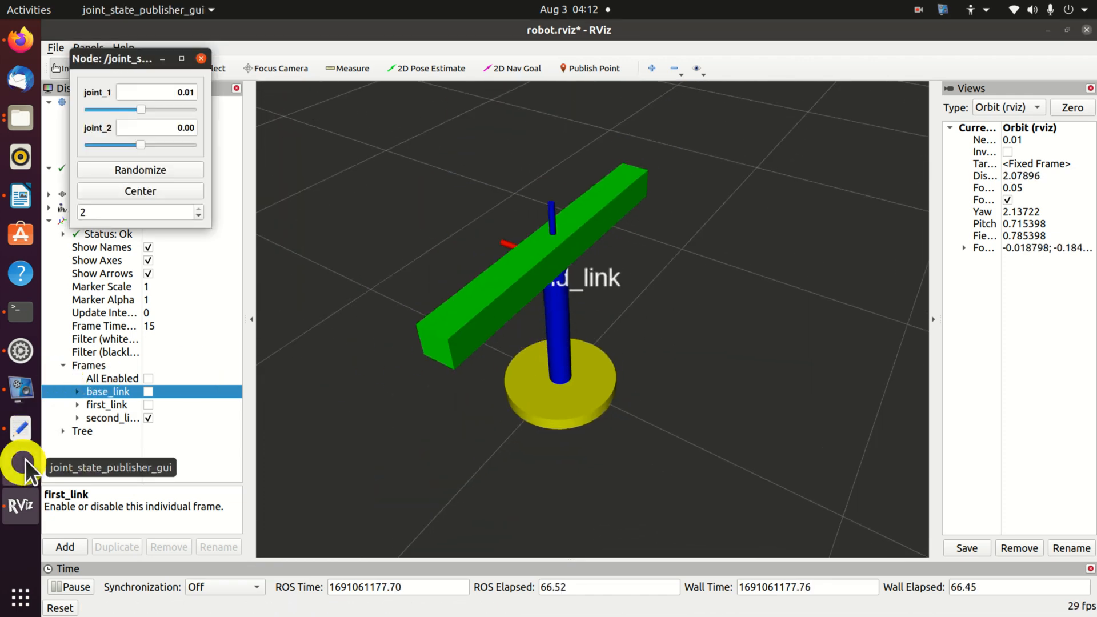
pyautogui.moveTo(126, 145); pyautogui.dragTo(144, 145)
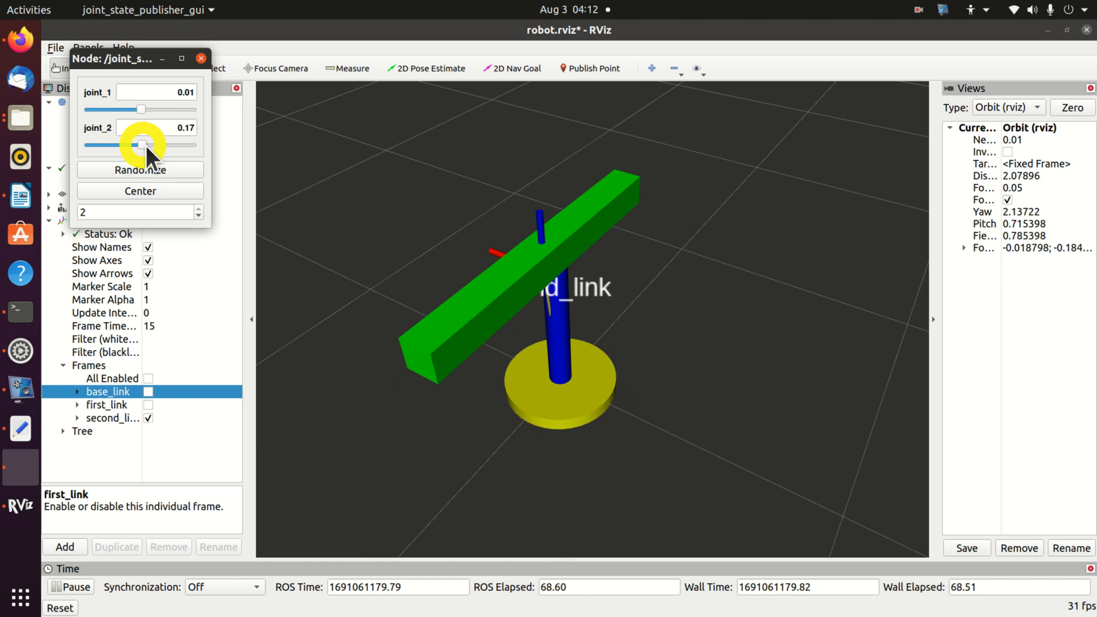
pyautogui.moveTo(144, 144); pyautogui.dragTo(129, 144)
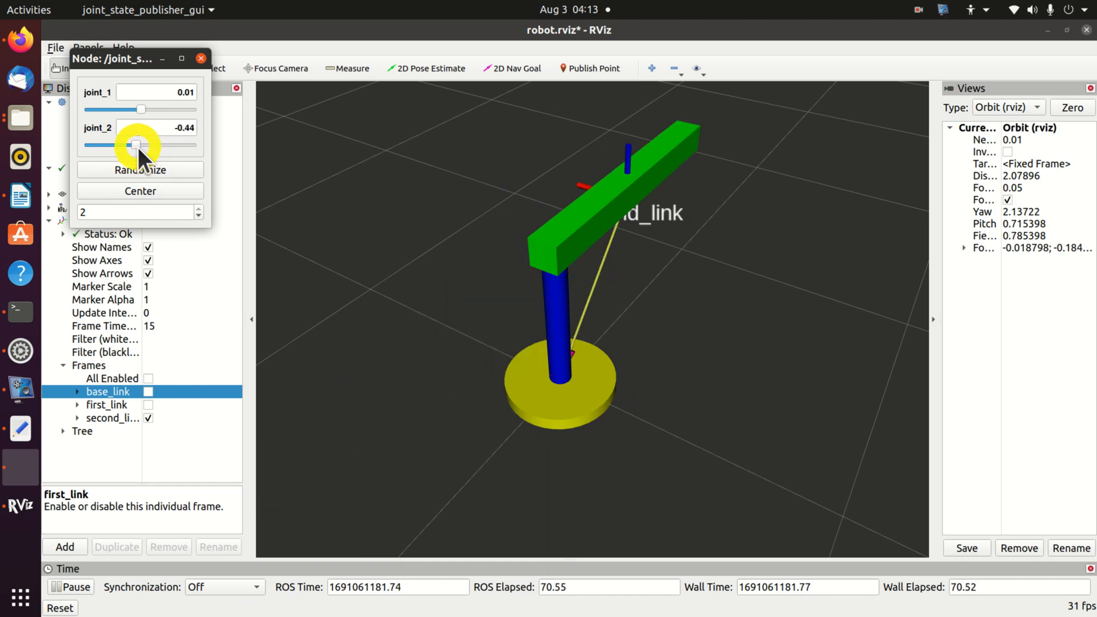
pyautogui.moveTo(135, 145); pyautogui.dragTo(150, 145)
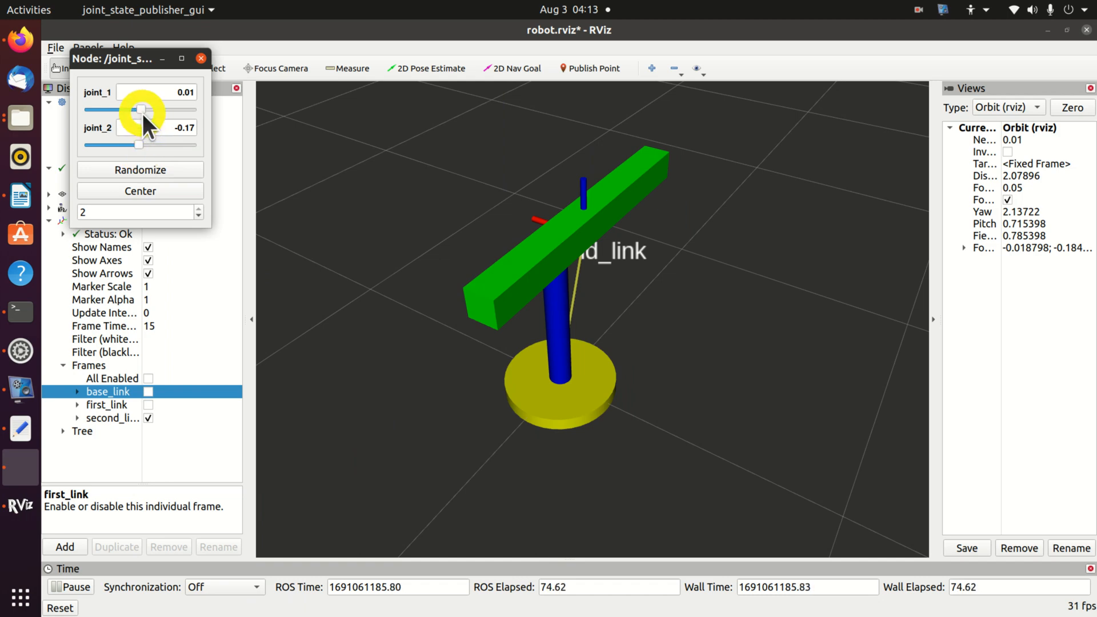
pyautogui.moveTo(139, 110); pyautogui.dragTo(154, 109)
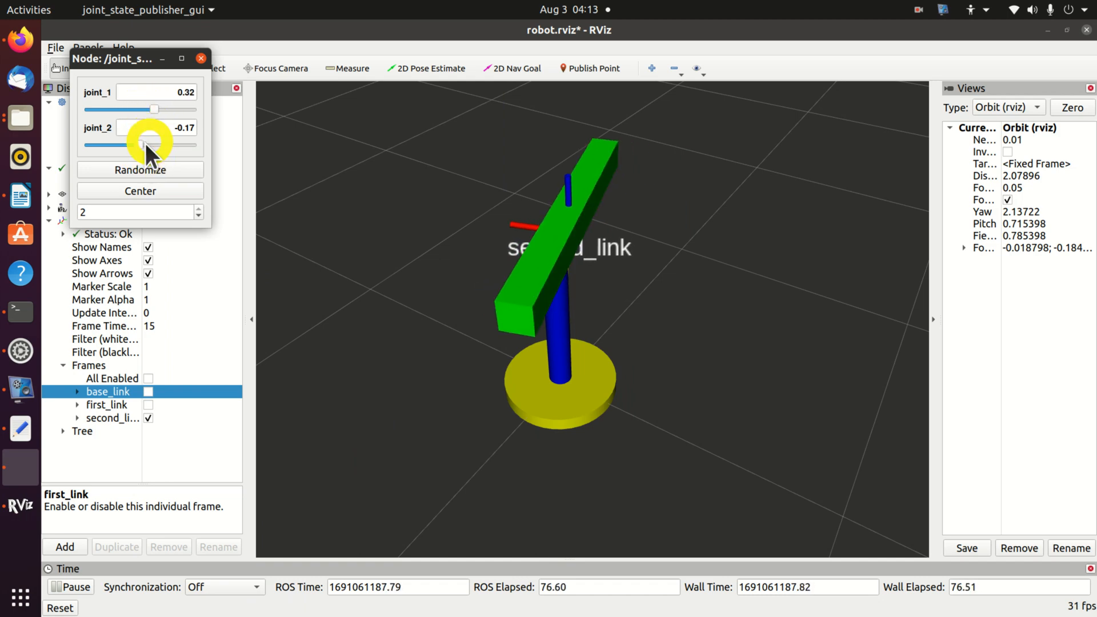
pyautogui.moveTo(141, 144); pyautogui.dragTo(150, 144)
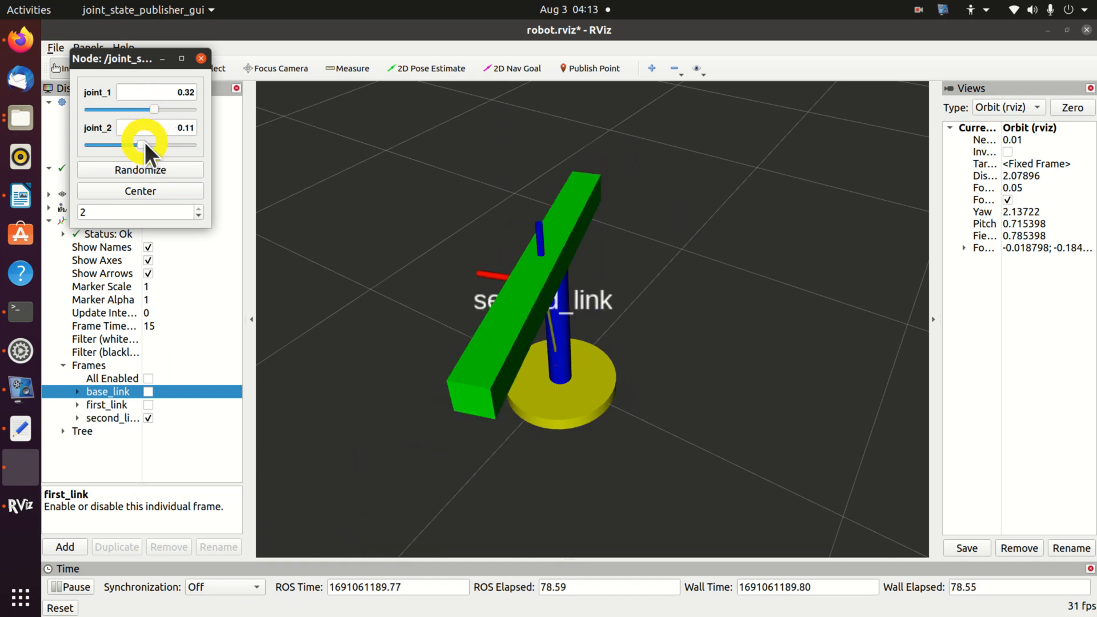